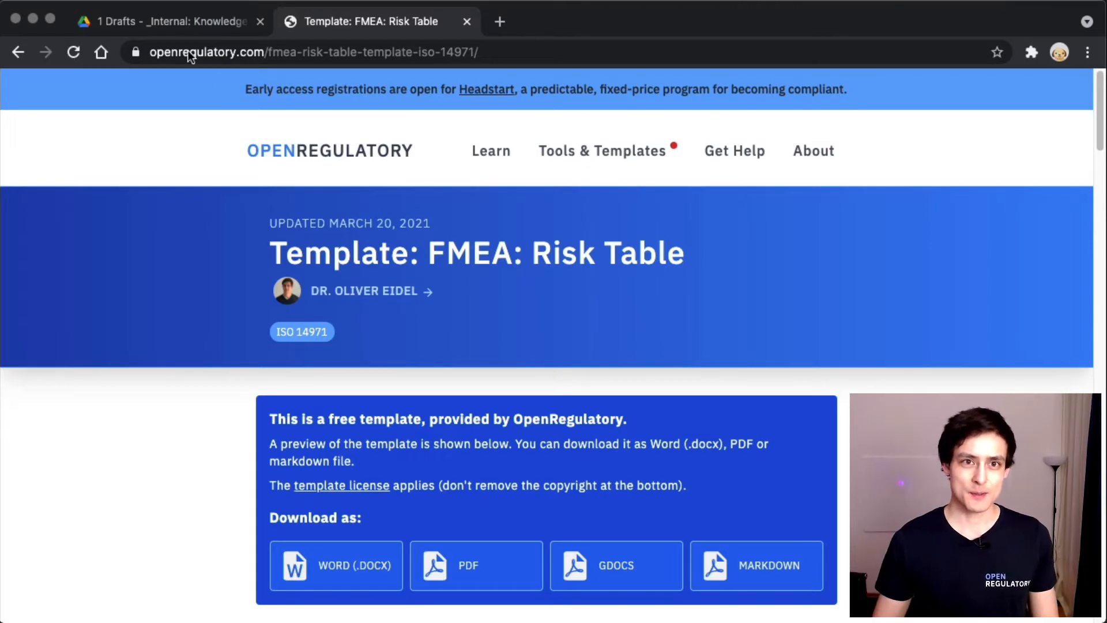
Step: Create a new blank Google Sheets spreadsheet inside the 1 Drafts folder
{"action": "left_click", "coordinate": [162, 21]}
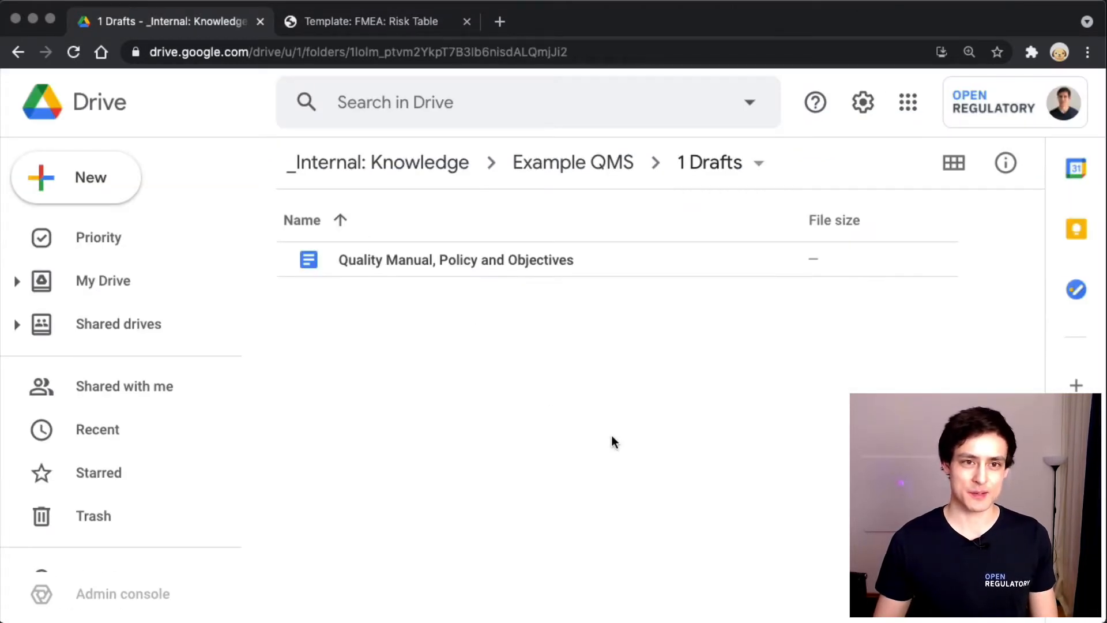
{"action": "mouse_move", "coordinate": [583, 172]}
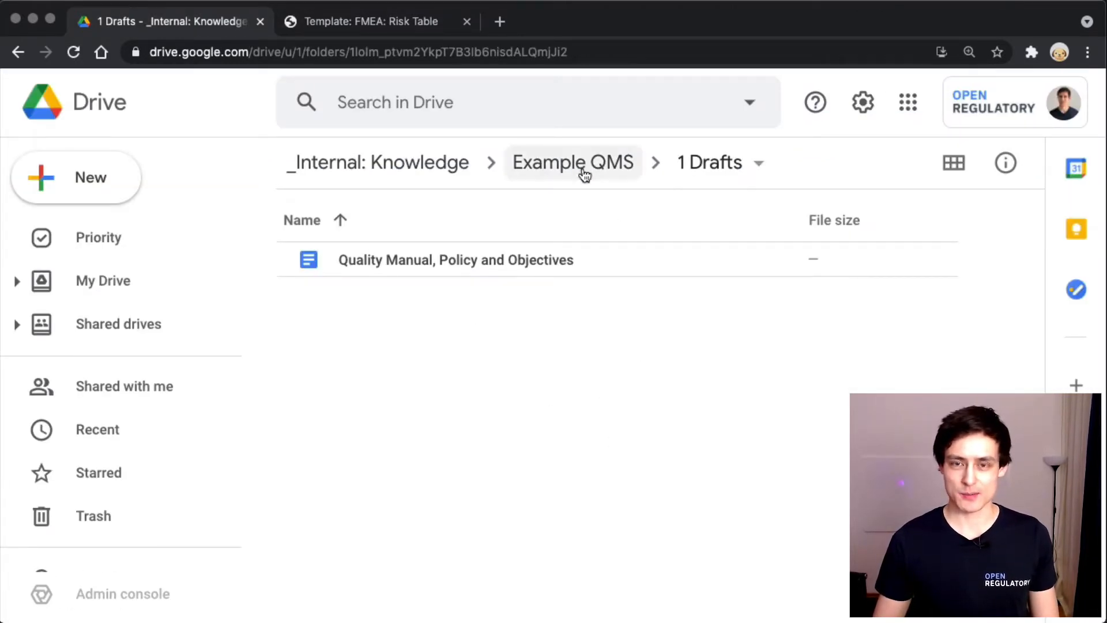
{"action": "mouse_move", "coordinate": [637, 387]}
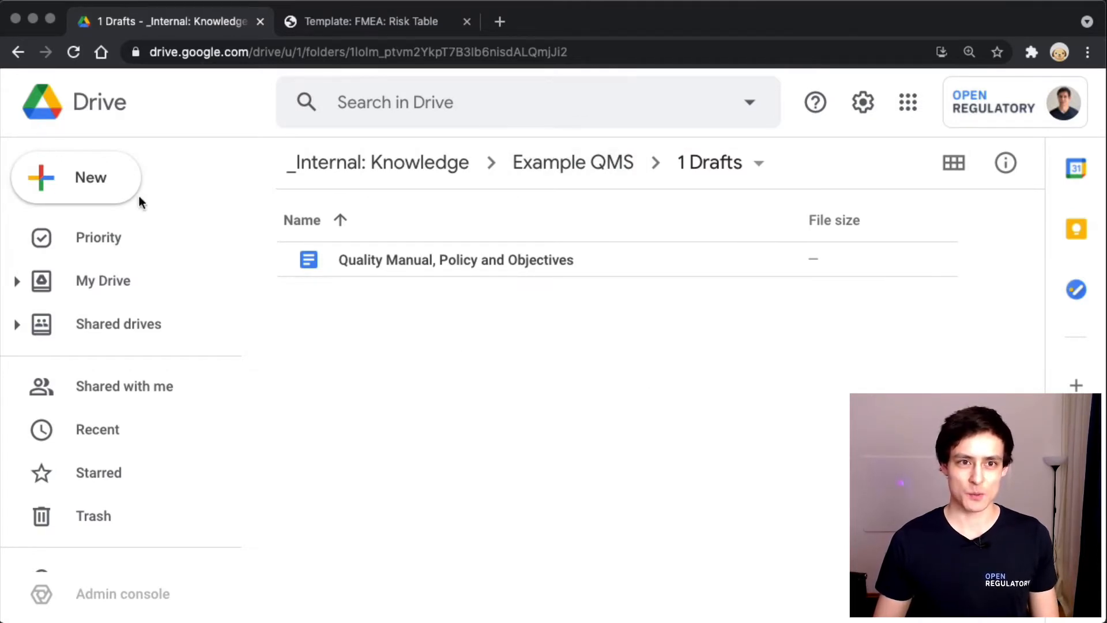
{"action": "left_click", "coordinate": [76, 177]}
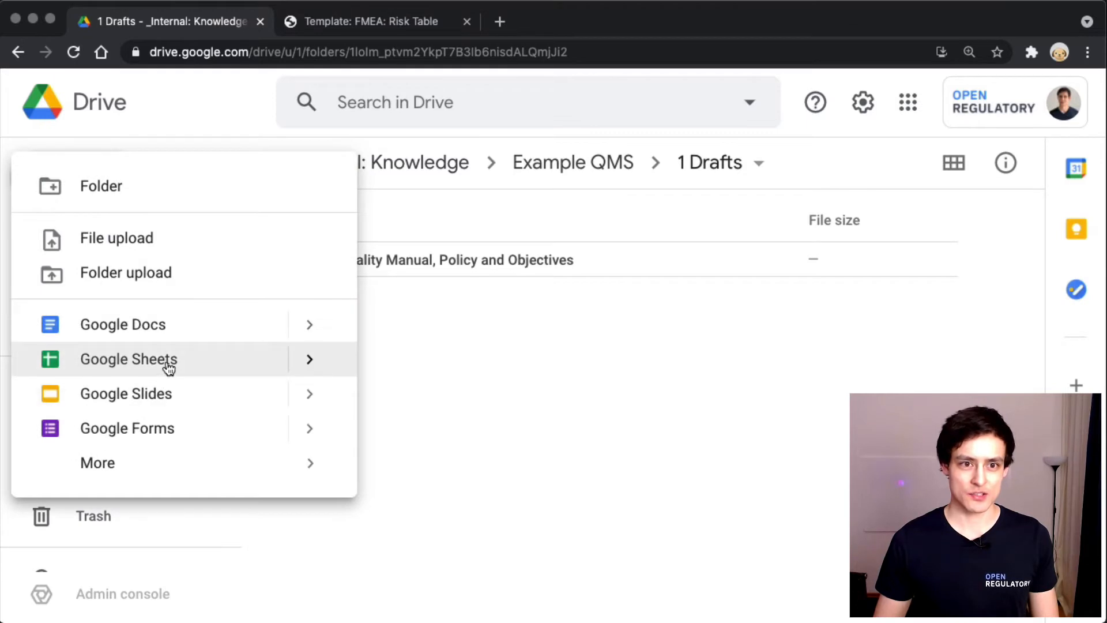
{"action": "left_click", "coordinate": [129, 359]}
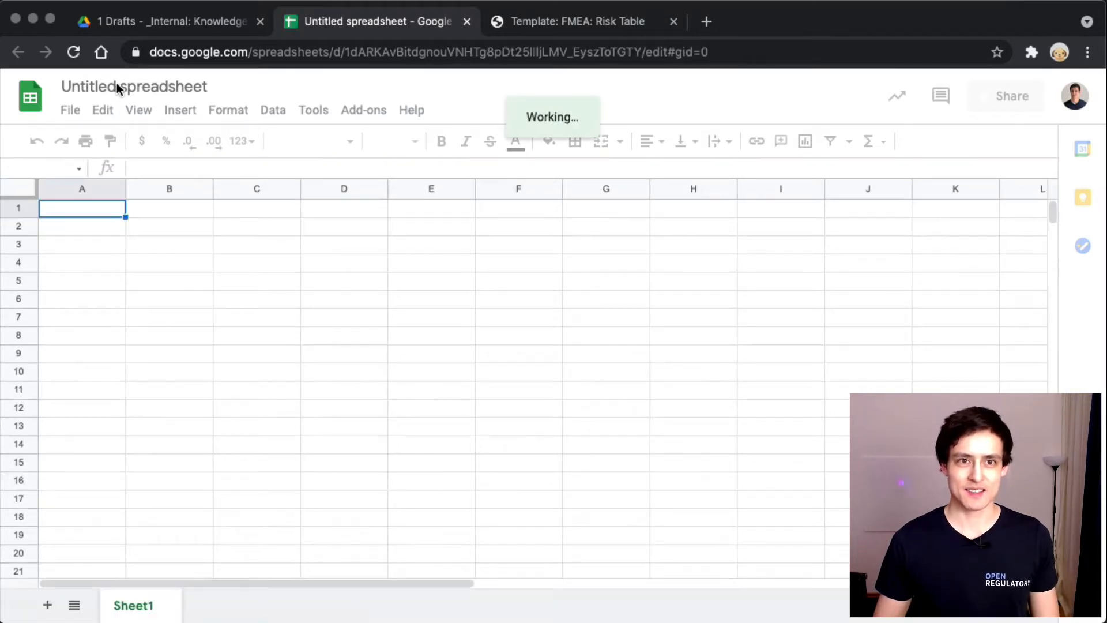
Step: Rename the untitled spreadsheet to 'Simple Risk Table'
{"action": "left_click", "coordinate": [128, 87]}
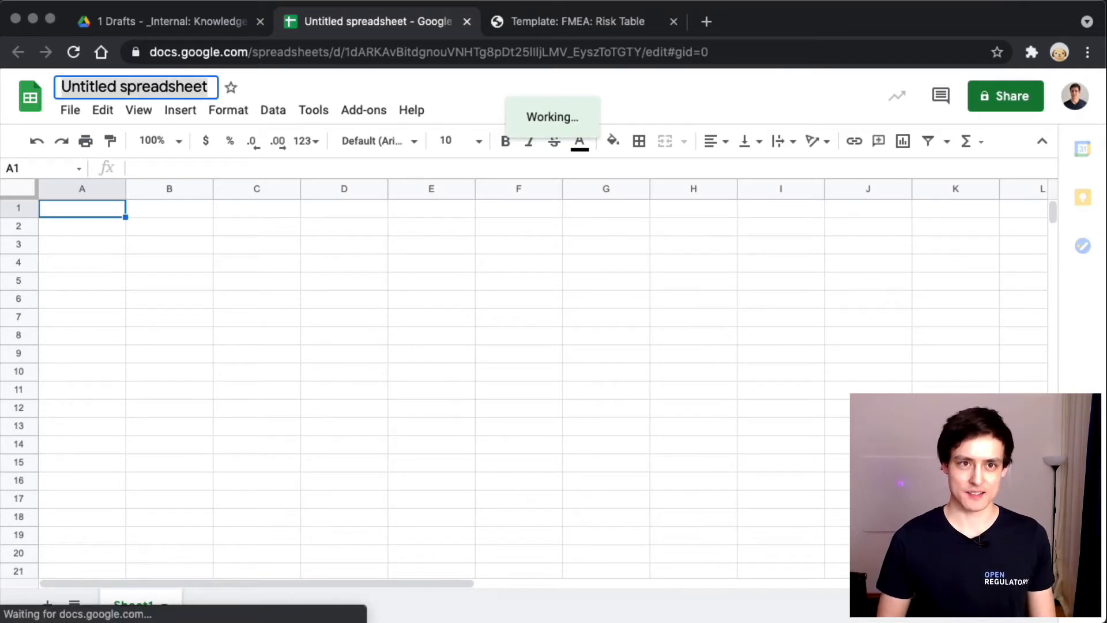
{"action": "type", "text": "Simple Risk Table"}
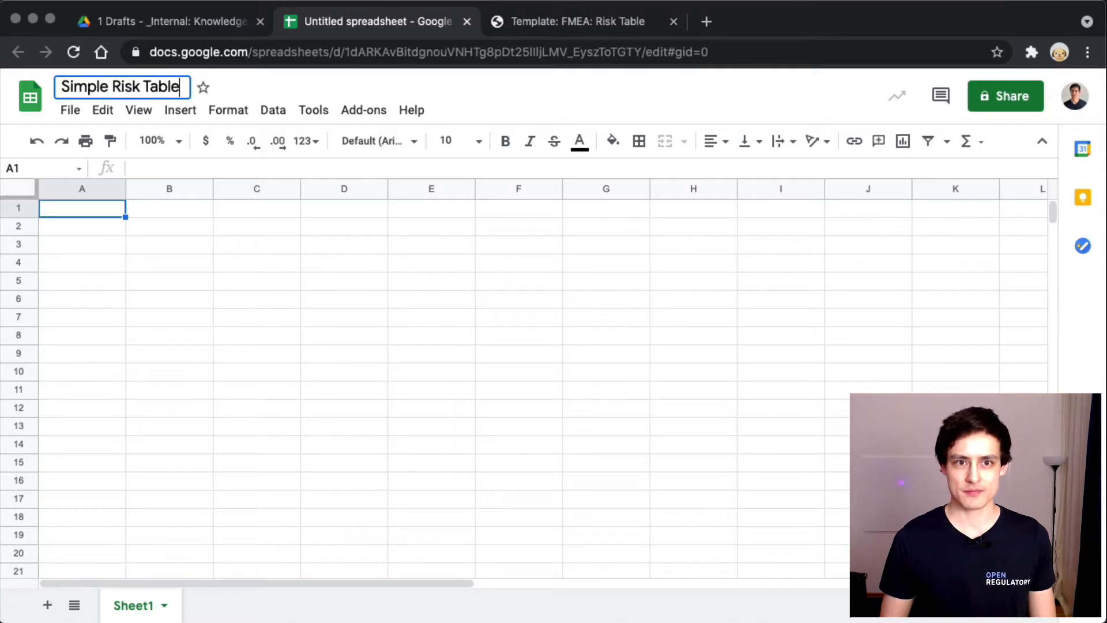
{"action": "left_click", "coordinate": [82, 245]}
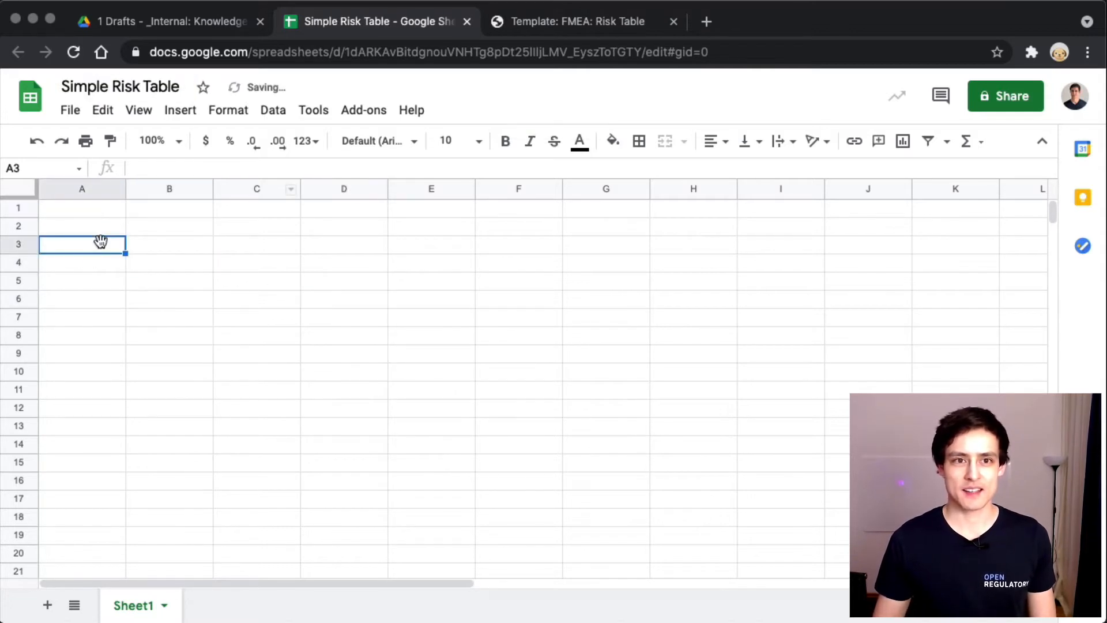
Step: Explore the View > Freeze options for the header row without changing anything
{"action": "left_click", "coordinate": [139, 110]}
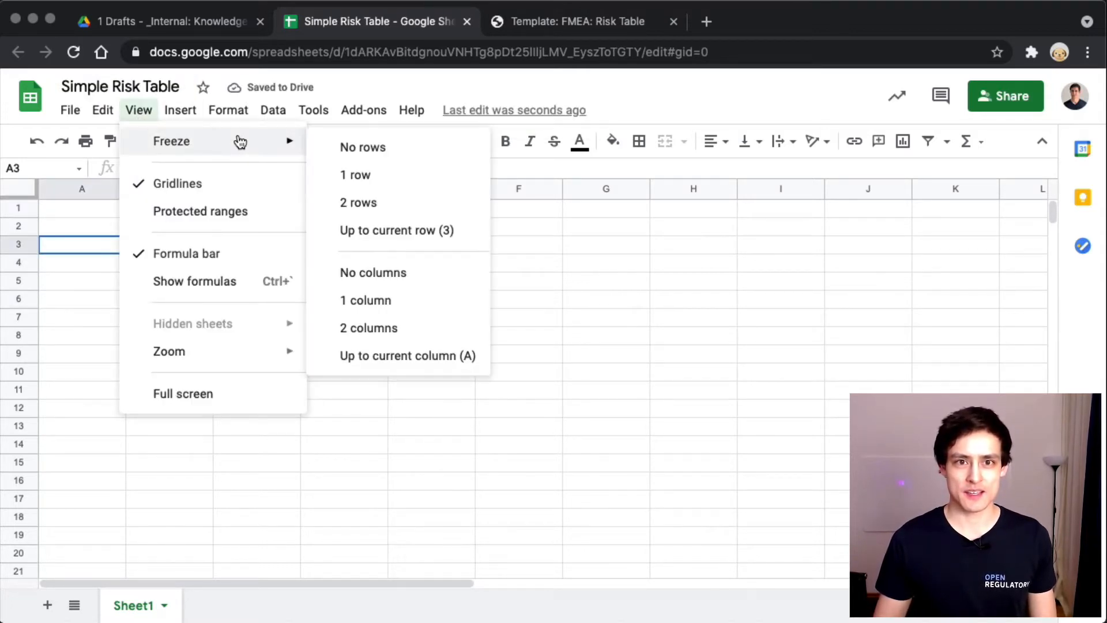
{"action": "left_click", "coordinate": [431, 337]}
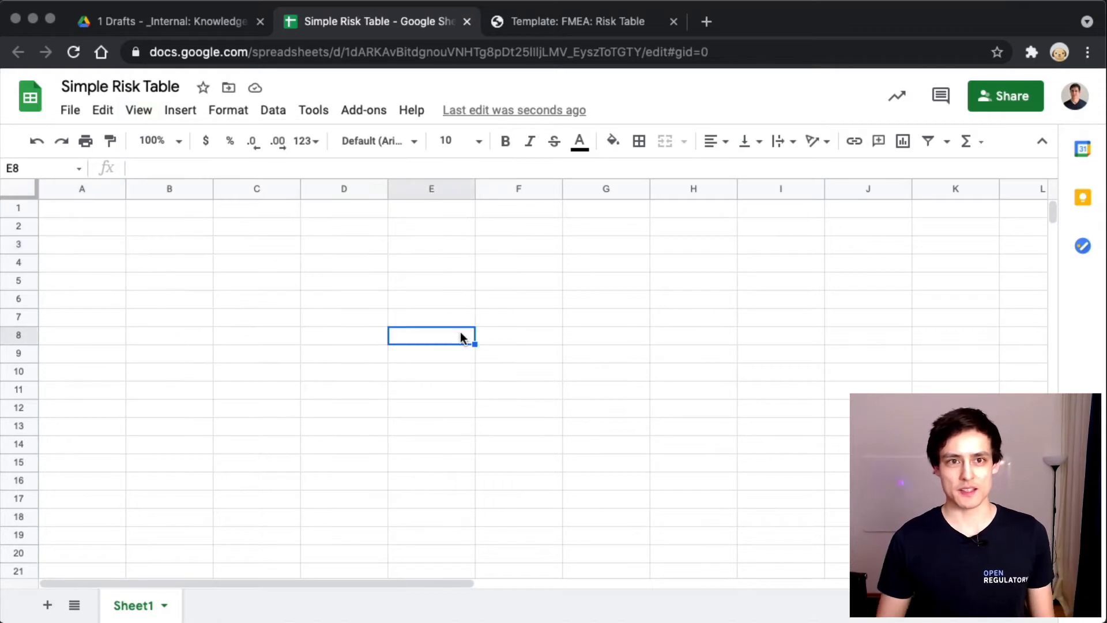
{"action": "left_click", "coordinate": [139, 110]}
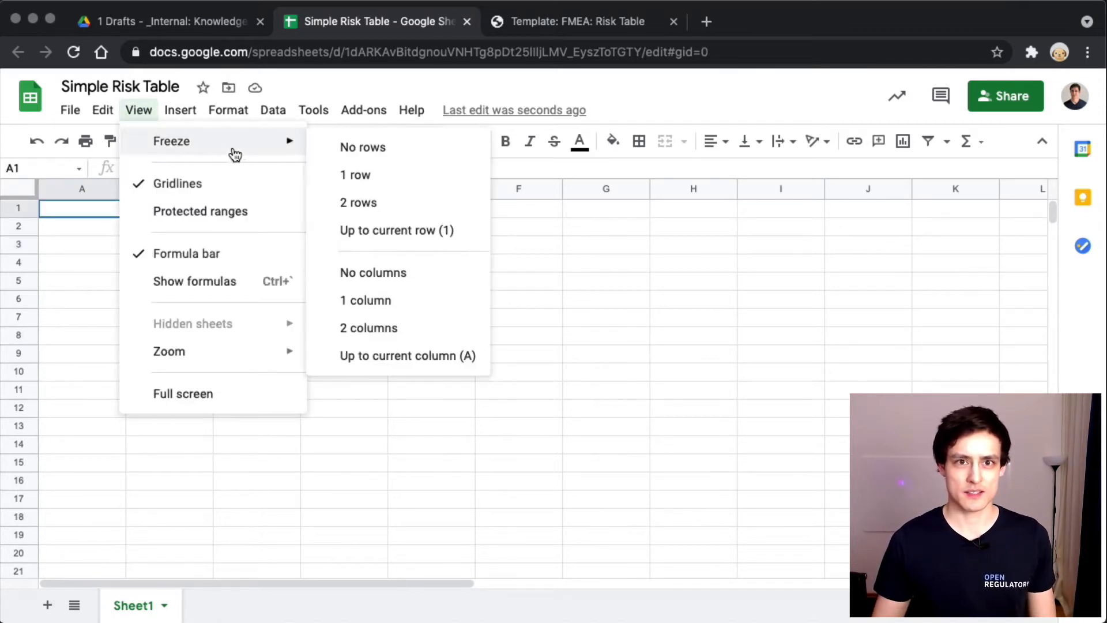
{"action": "left_click", "coordinate": [103, 206]}
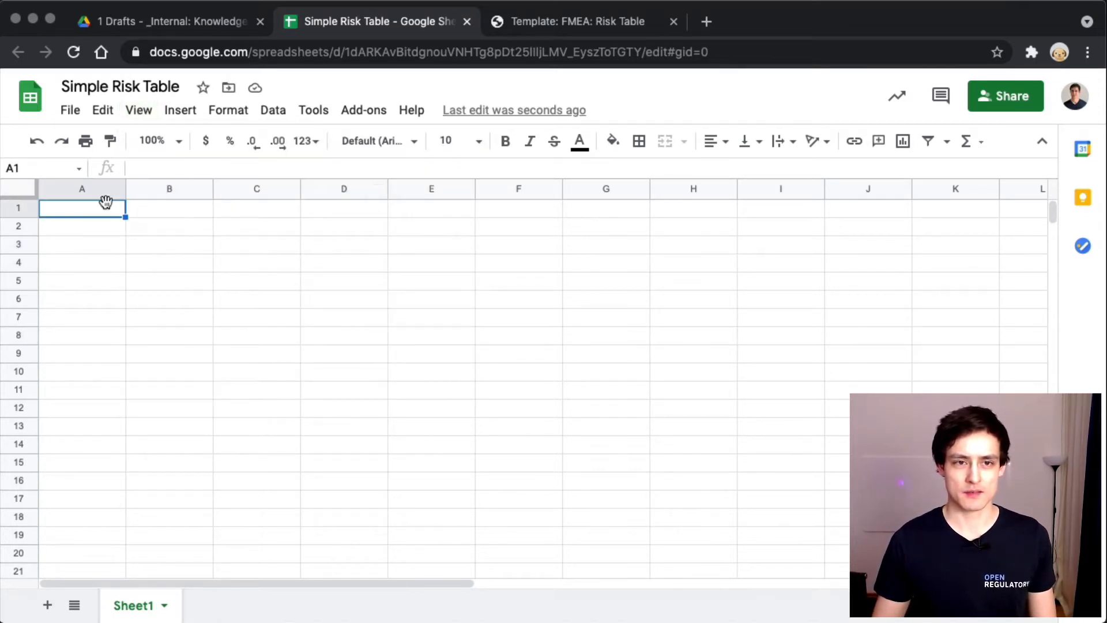
{"action": "left_click", "coordinate": [169, 263]}
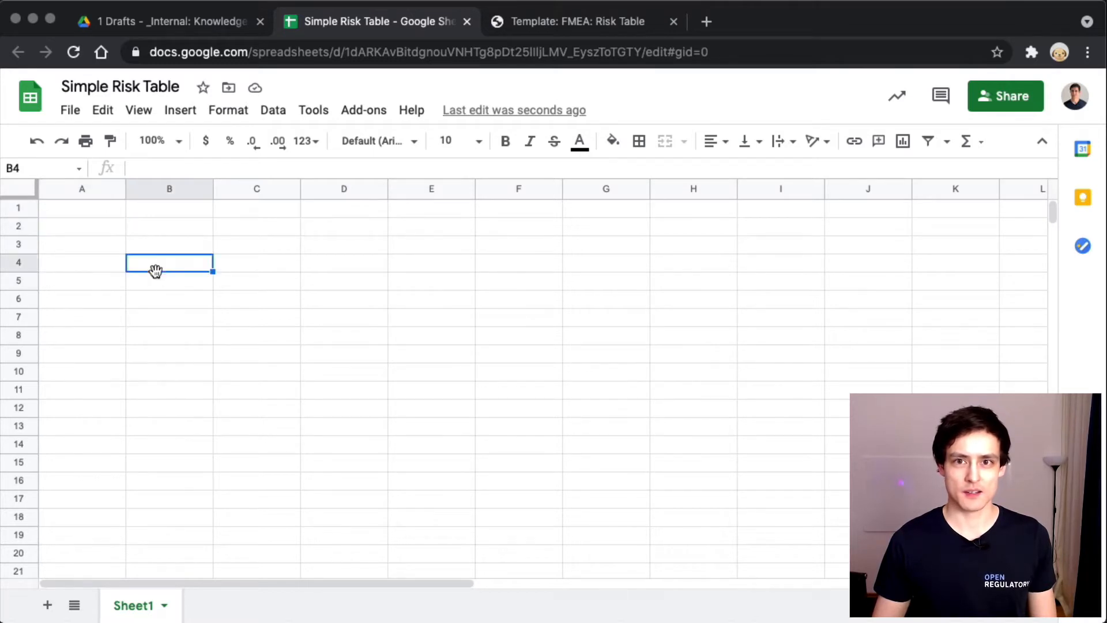
{"action": "left_click", "coordinate": [81, 207]}
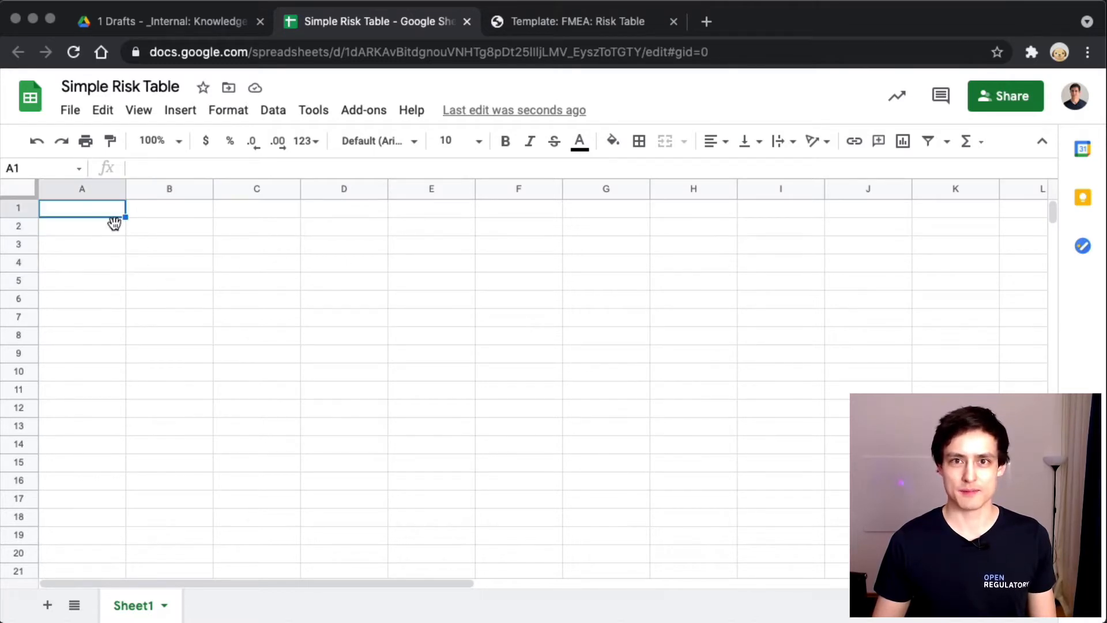
{"action": "left_click", "coordinate": [82, 263]}
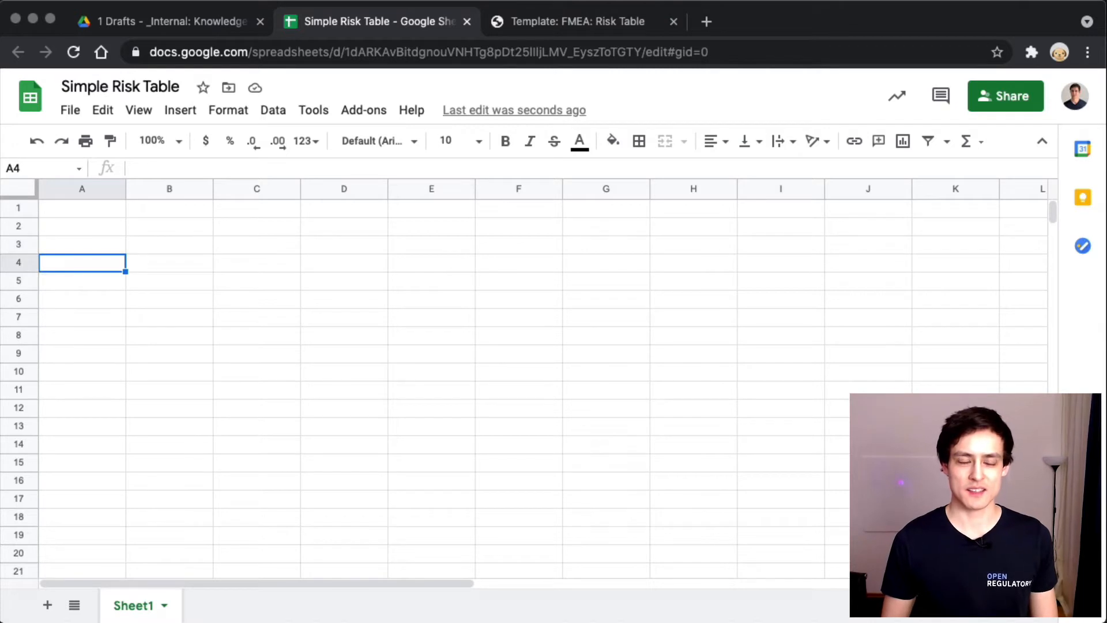
{"action": "left_click", "coordinate": [102, 111]}
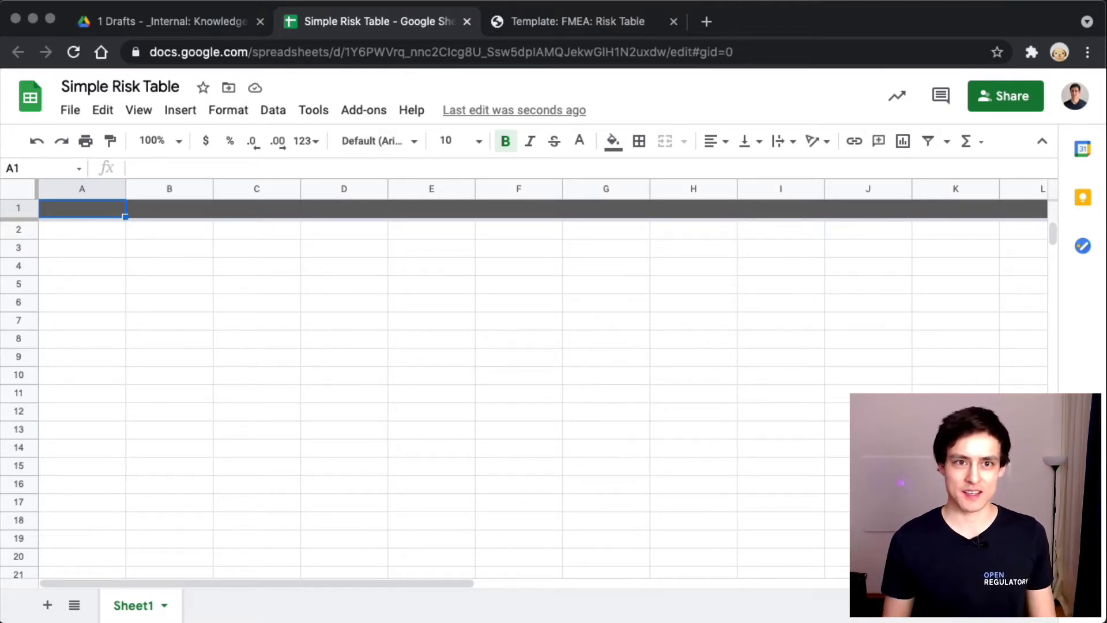
Step: Enter 'Description' as the heading in cell B1
{"action": "left_click", "coordinate": [168, 207]}
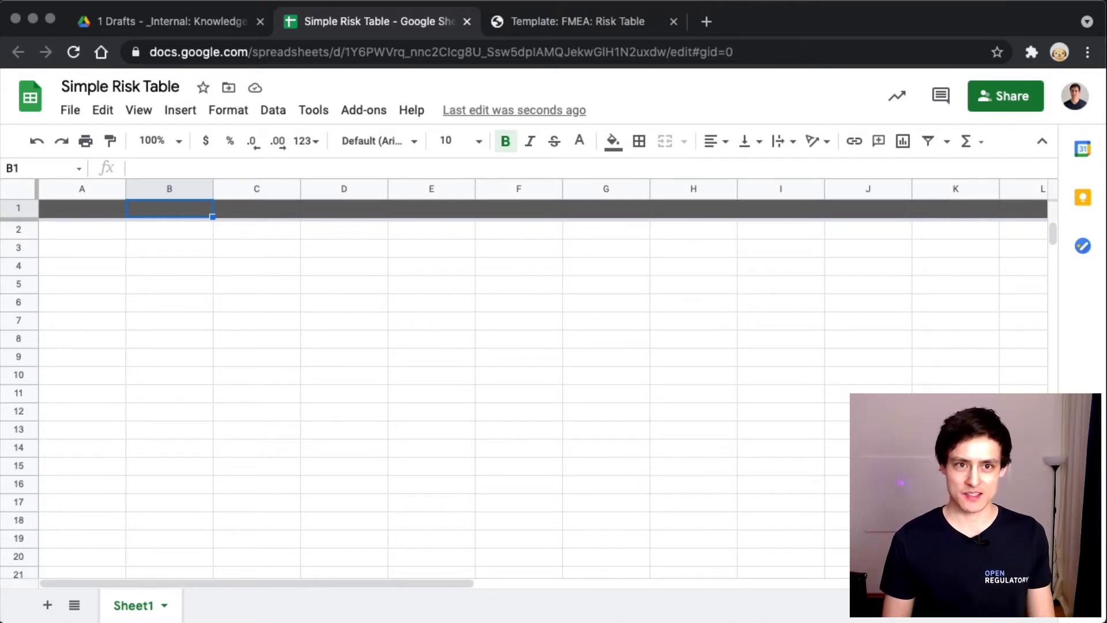
{"action": "type", "text": "Desc"}
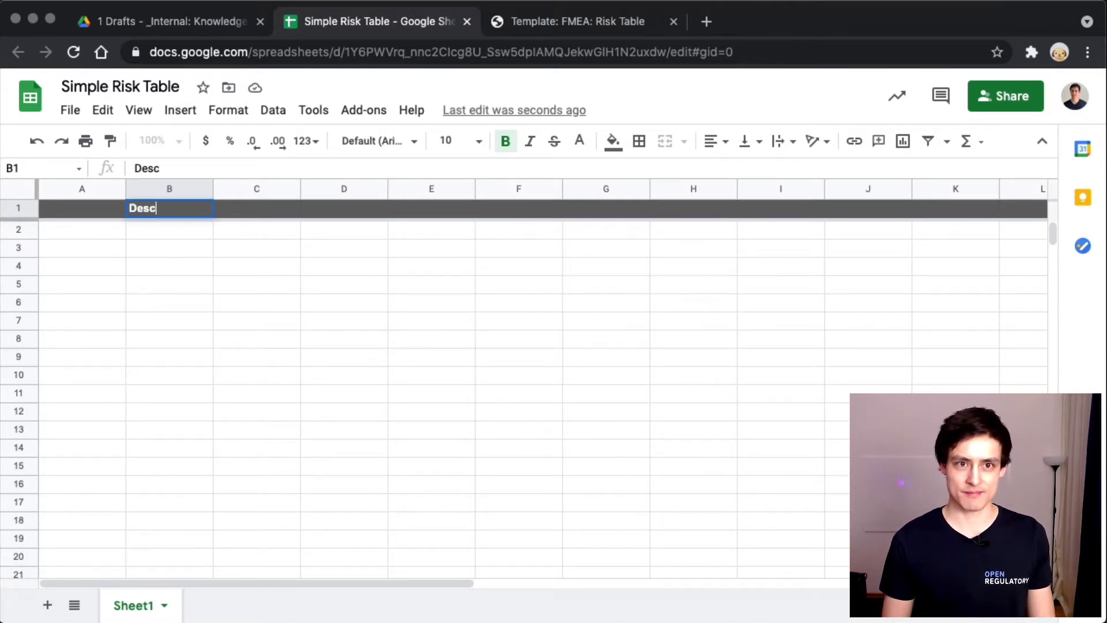
{"action": "type", "text": "rip"}
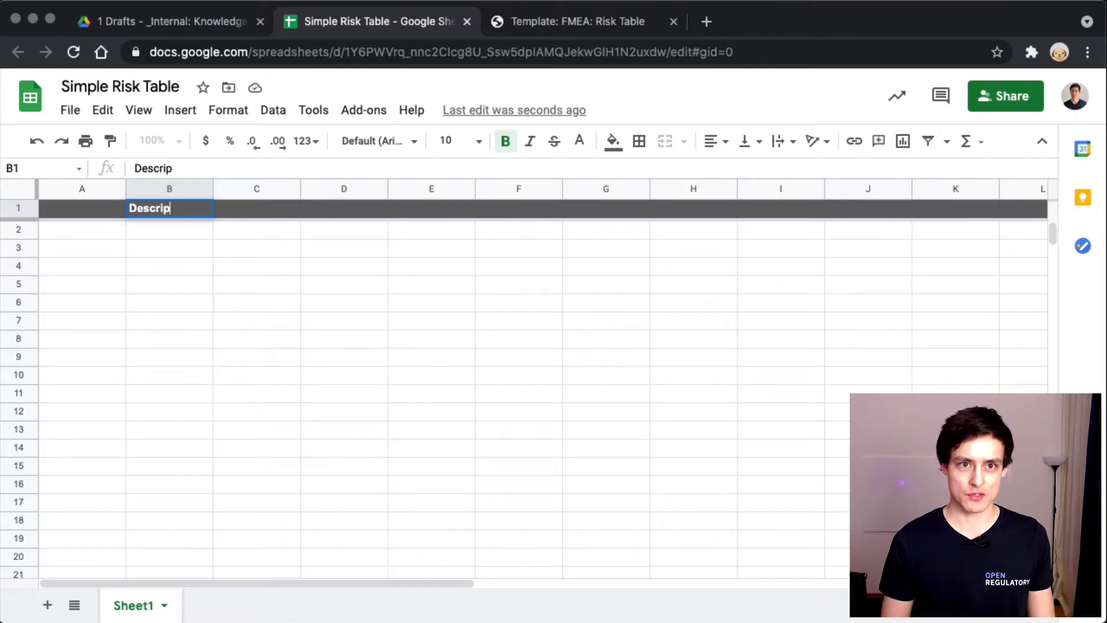
{"action": "key", "text": "Enter"}
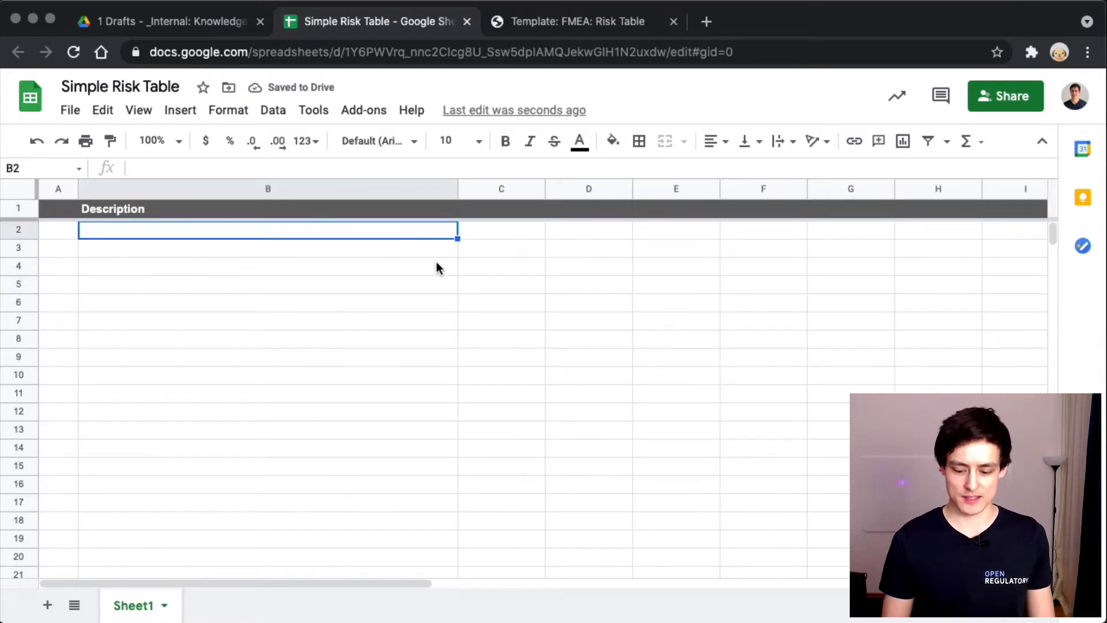
Step: Enter 'Wrong Covid diagnosis (false negative)' as the second risk description in B3
{"action": "type", "text": "Wrong Covid dia"}
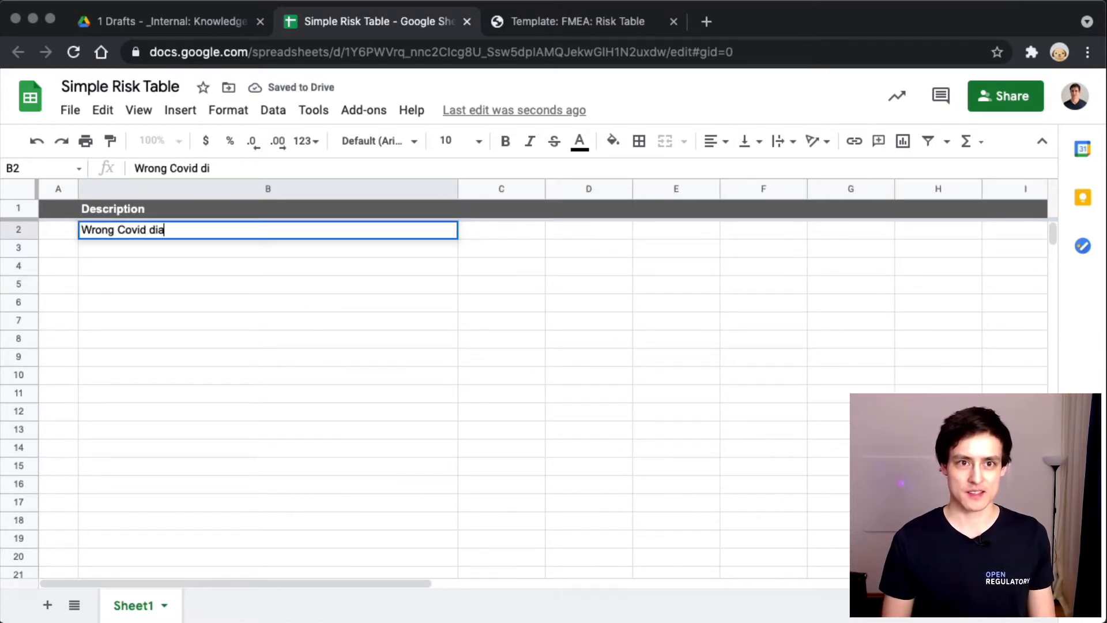
{"action": "key", "text": "Enter"}
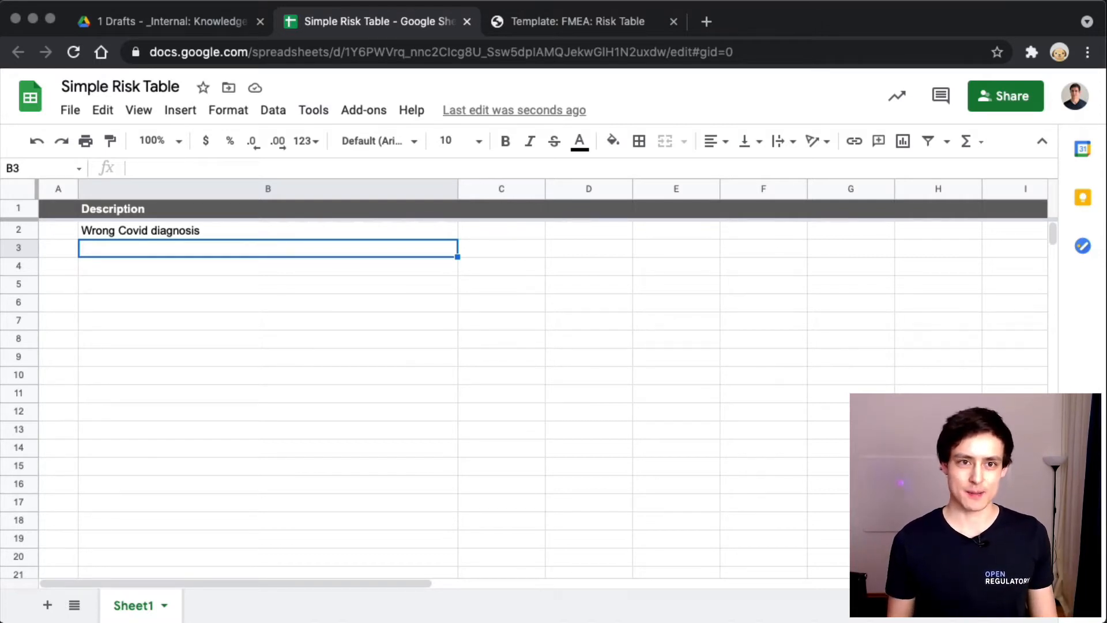
{"action": "left_click", "coordinate": [267, 230]}
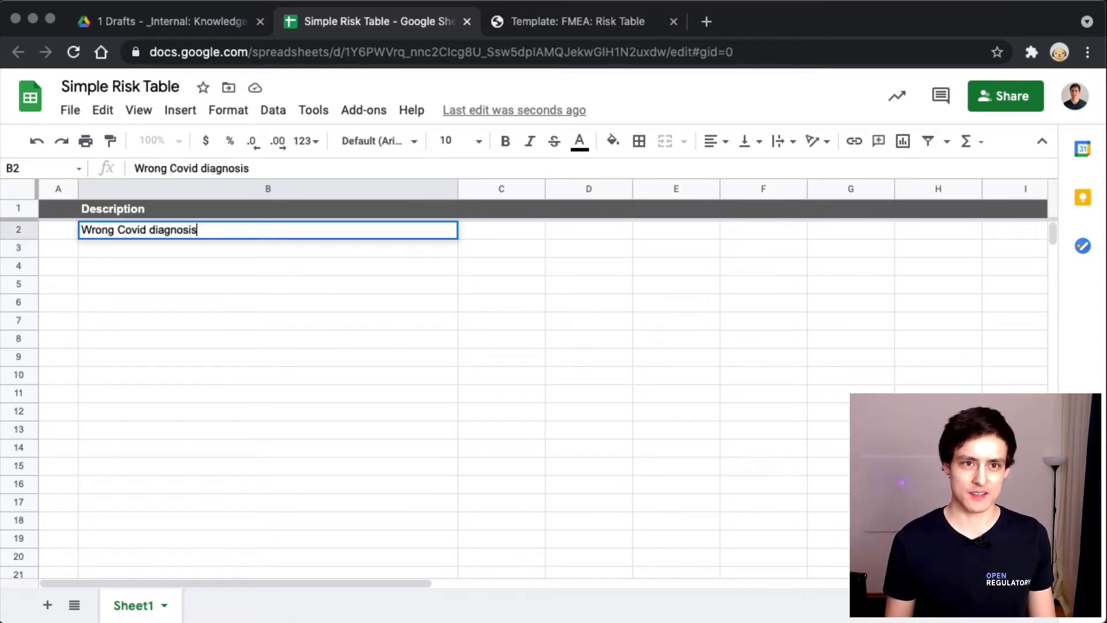
{"action": "key", "text": "Enter"}
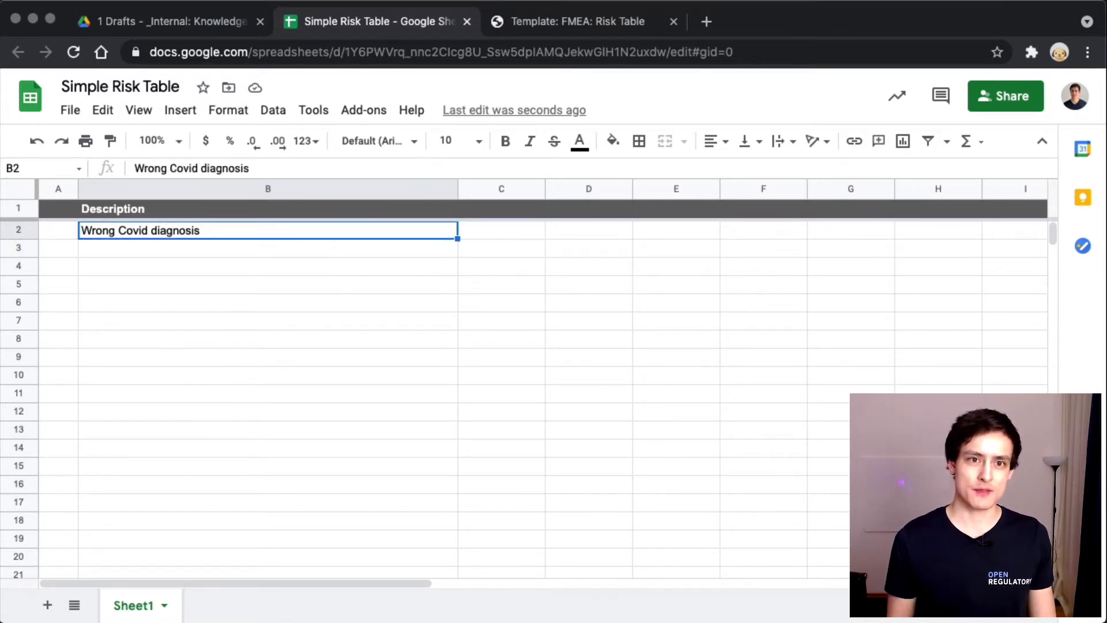
{"action": "type", "text": "(false"}
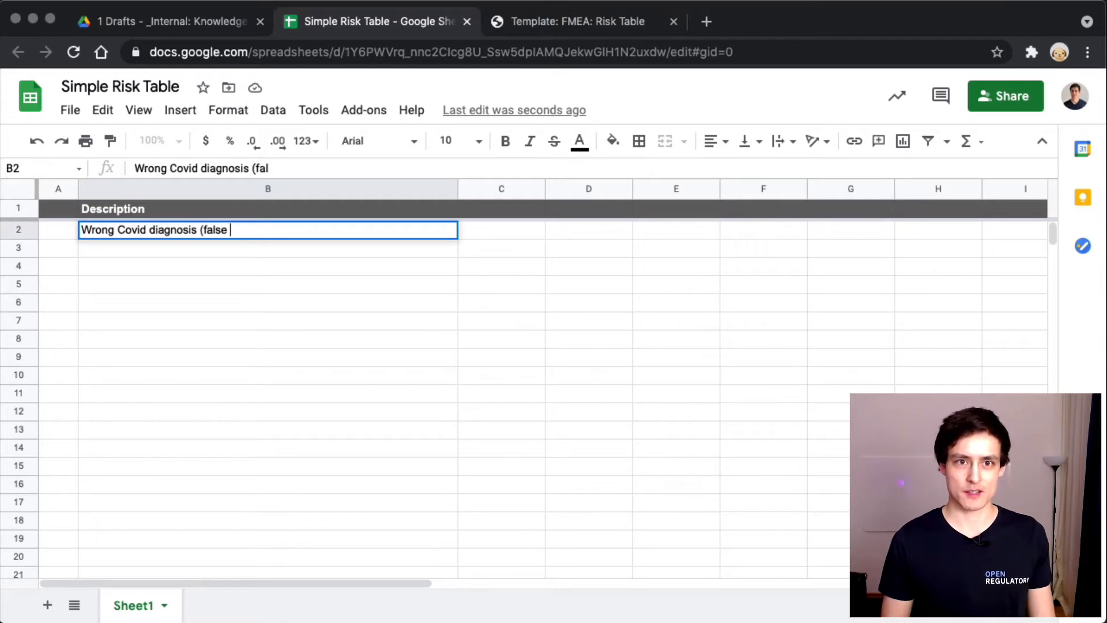
{"action": "type", "text": "positive"}
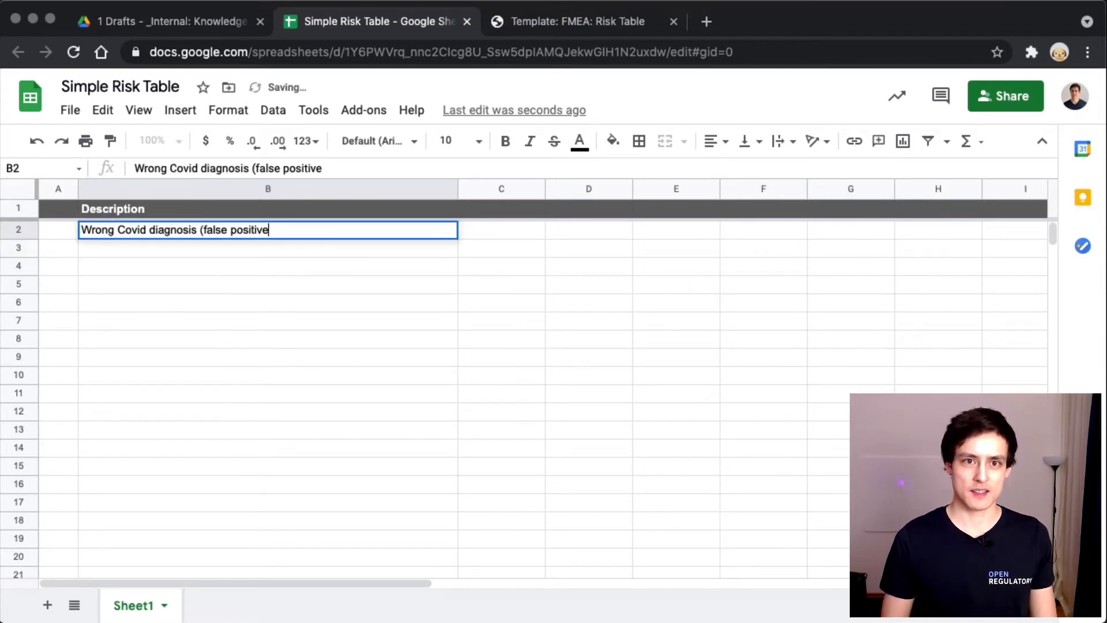
{"action": "type", "text": ")"}
{"action": "left_click", "coordinate": [268, 248]}
{"action": "type", "text": "Wrong Covid diagnosis (false nega)"}
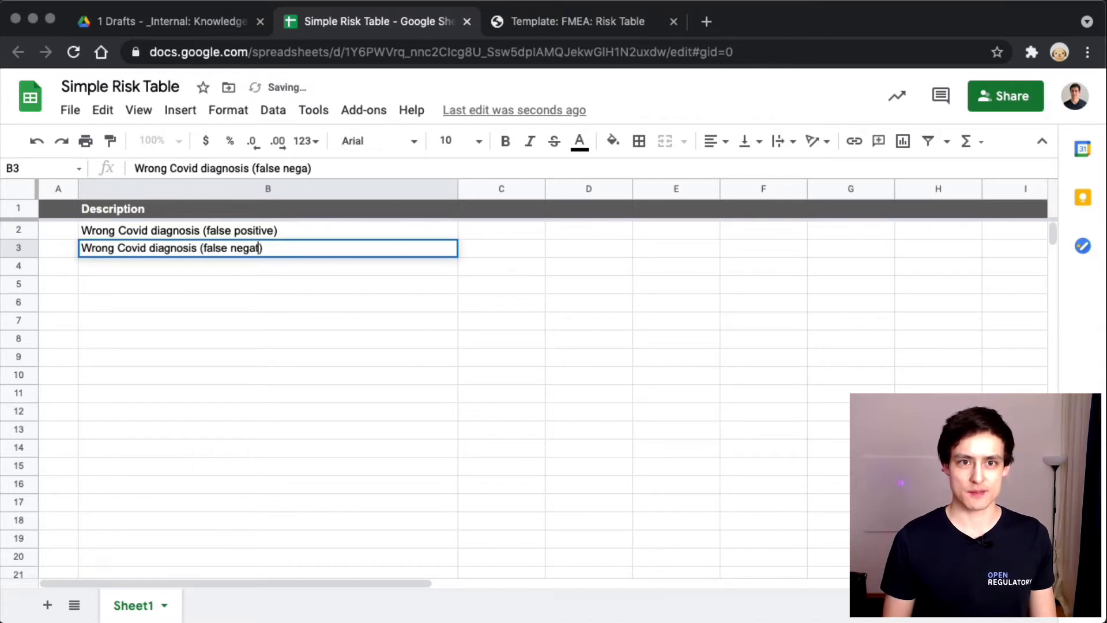
{"action": "type", "text": "tive"}
{"action": "key", "text": "Enter"}
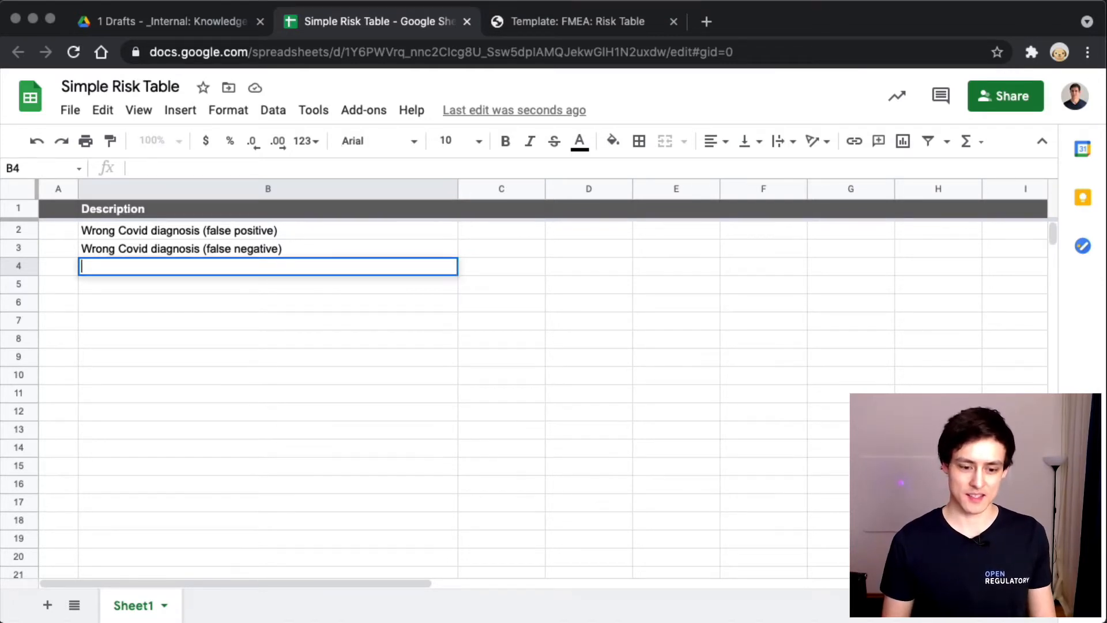
Step: Enter 'No diagnosis at all' as the third risk description in B4
{"action": "type", "text": "No diagnos"}
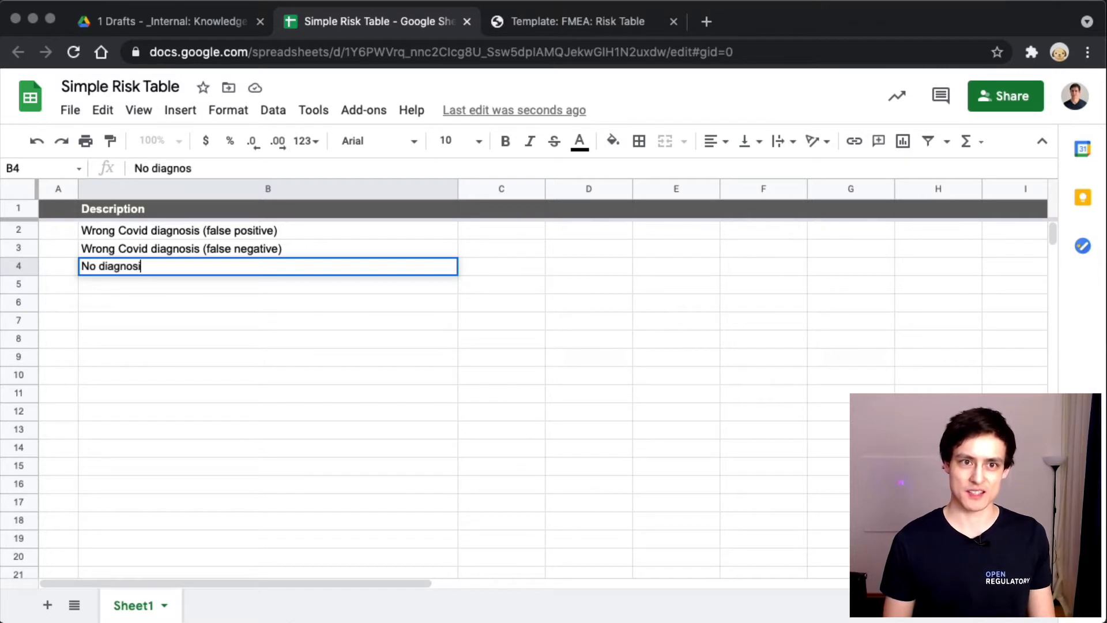
{"action": "type", "text": "s at all"}
{"action": "key", "text": "Enter"}
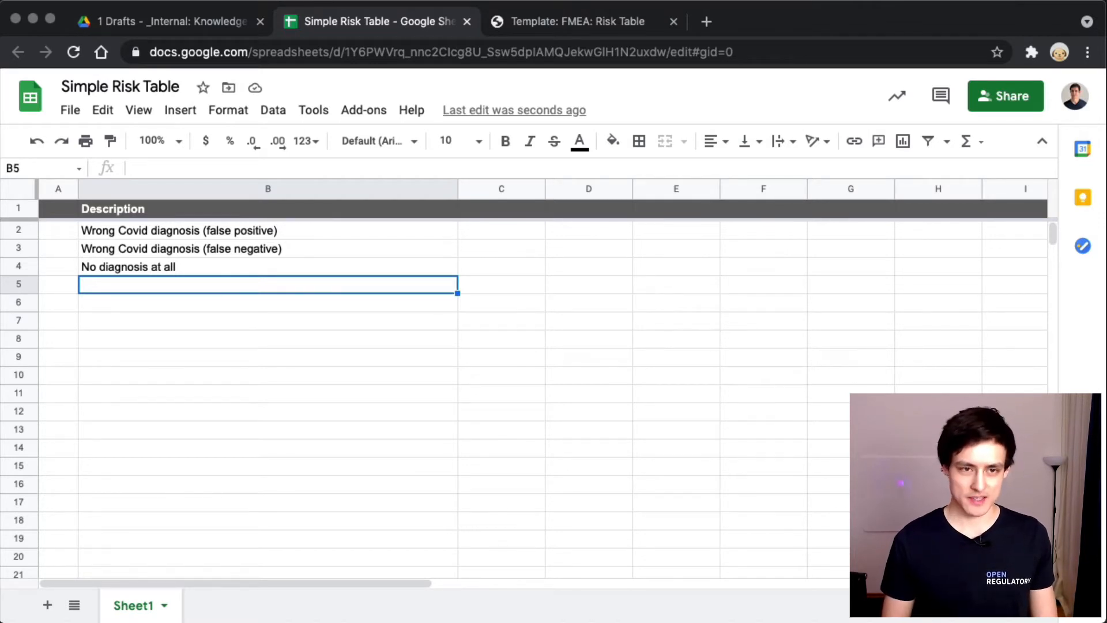
Step: Enter the 'User misunderstands output of UI' risk description in B5
{"action": "type", "text": "User misunderstands UI"}
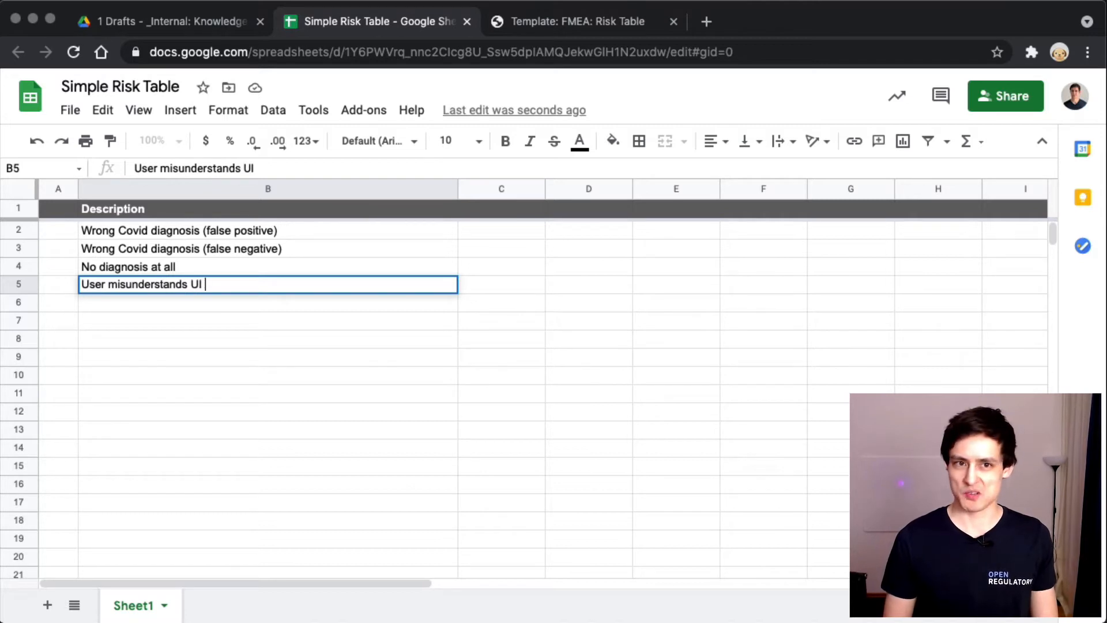
{"action": "type", "text": "output of"}
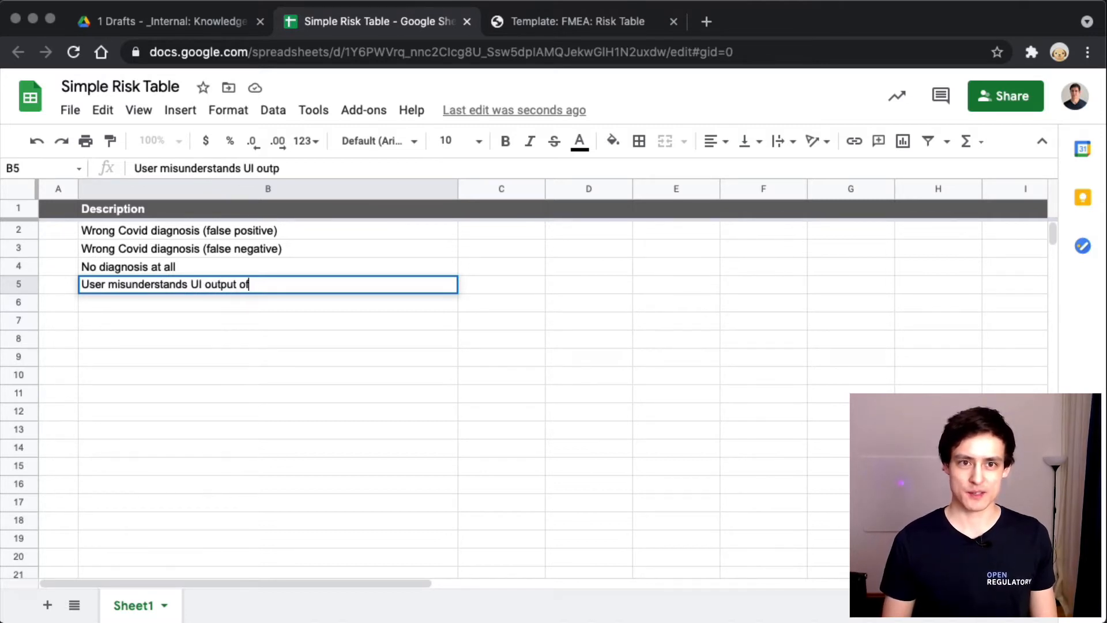
{"action": "key", "text": "Enter"}
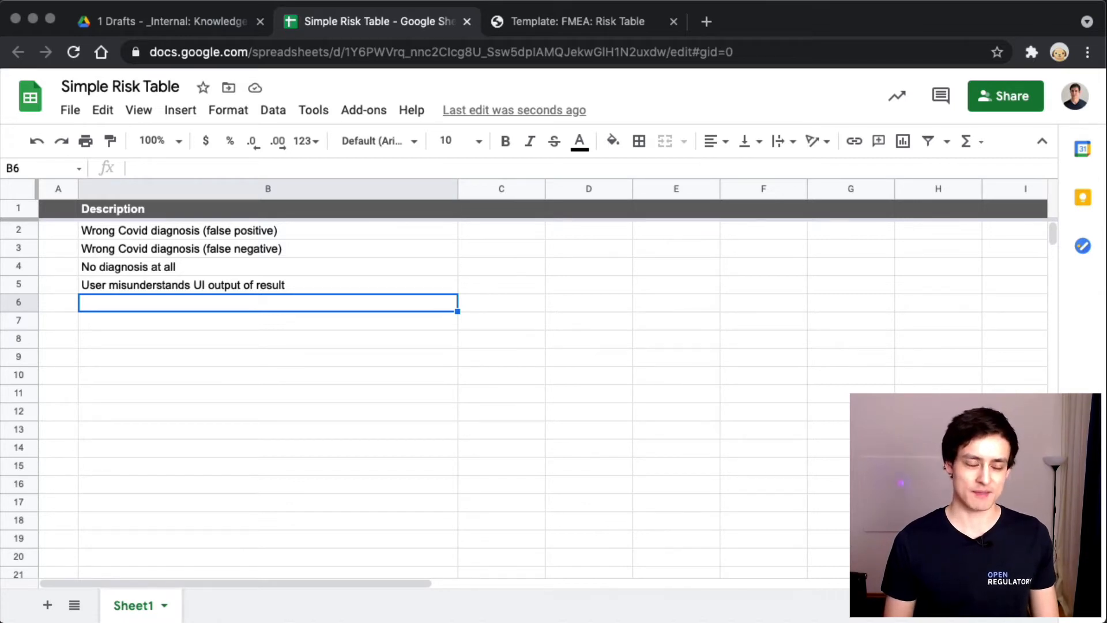
Step: Enter 'IT Security problem: Backend gets hacked and test result gets changed' in B6
{"action": "type", "text": "IT"}
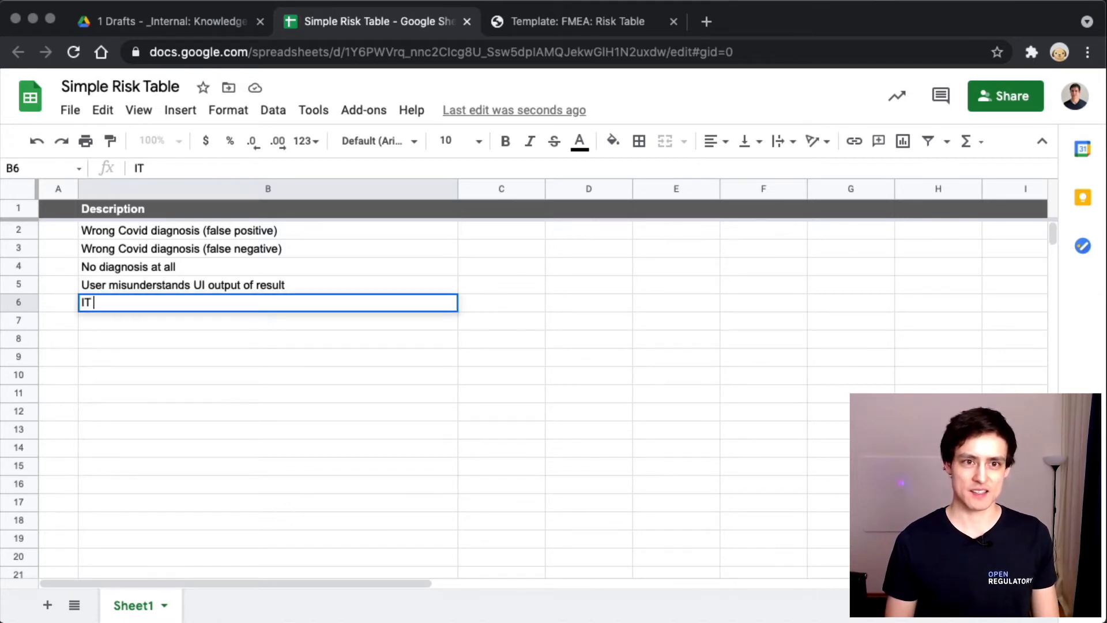
{"action": "type", "text": "Security"}
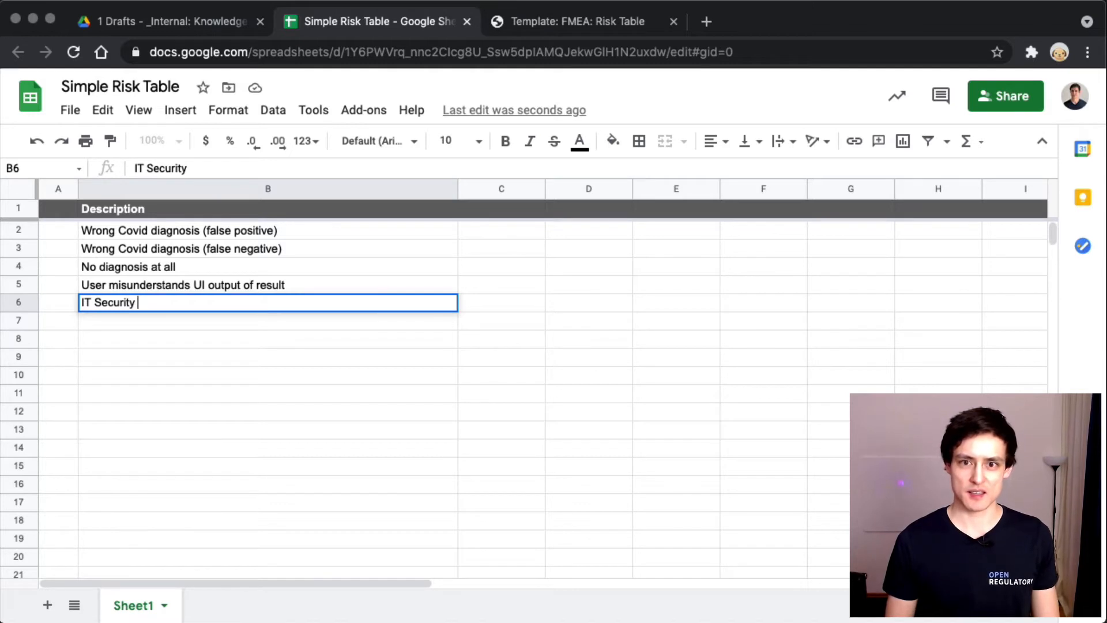
{"action": "type", "text": "problem:"}
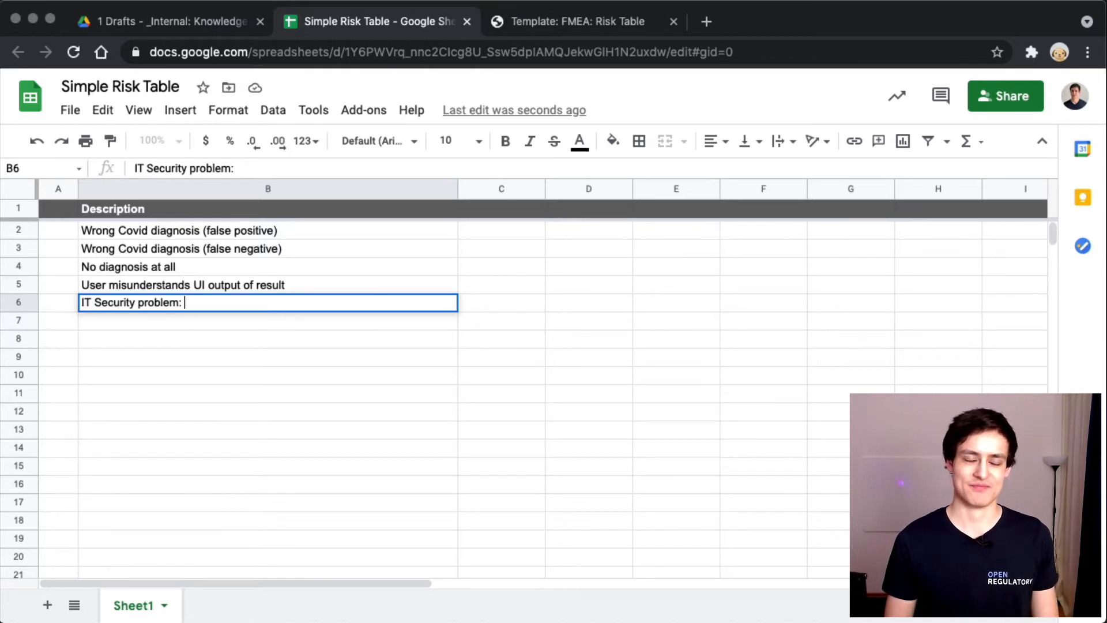
{"action": "type", "text": "B"}
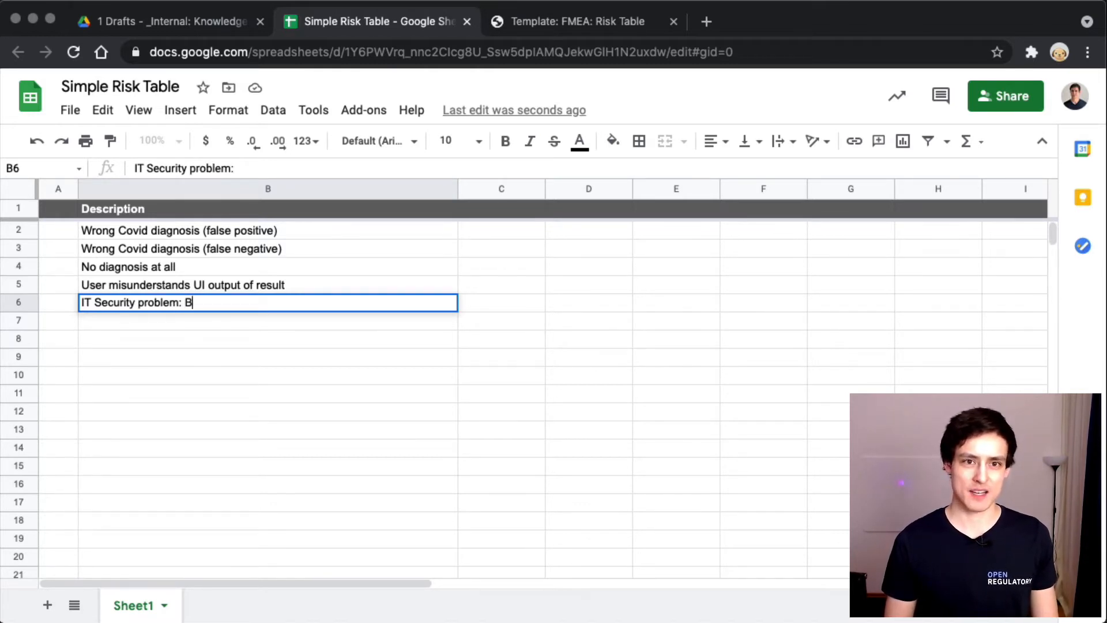
{"action": "type", "text": "ackend"}
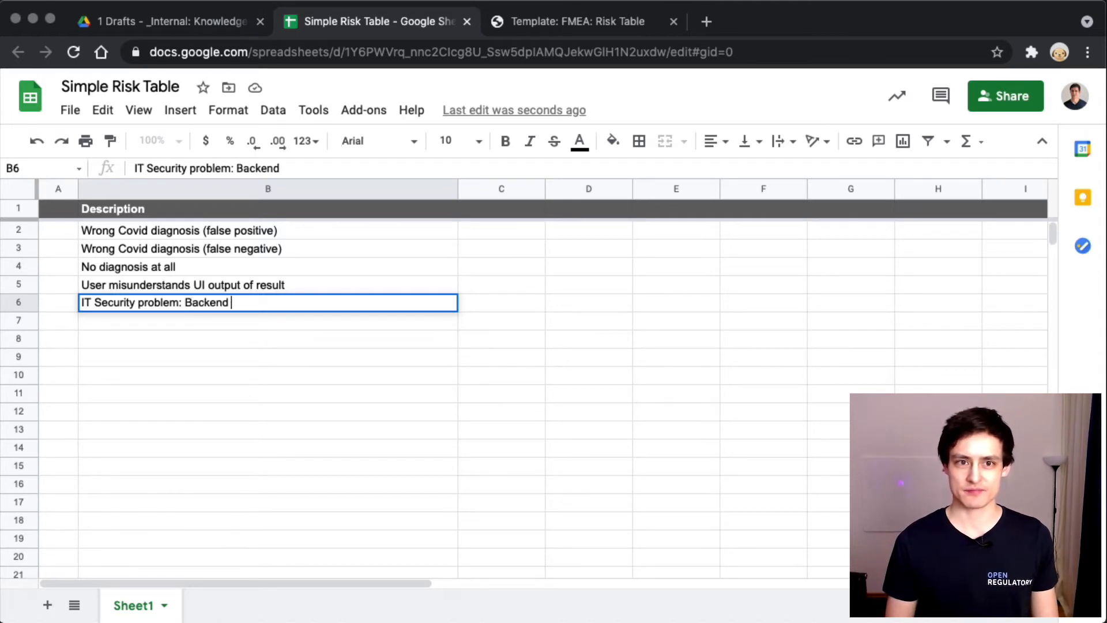
{"action": "type", "text": "gets hacked and"}
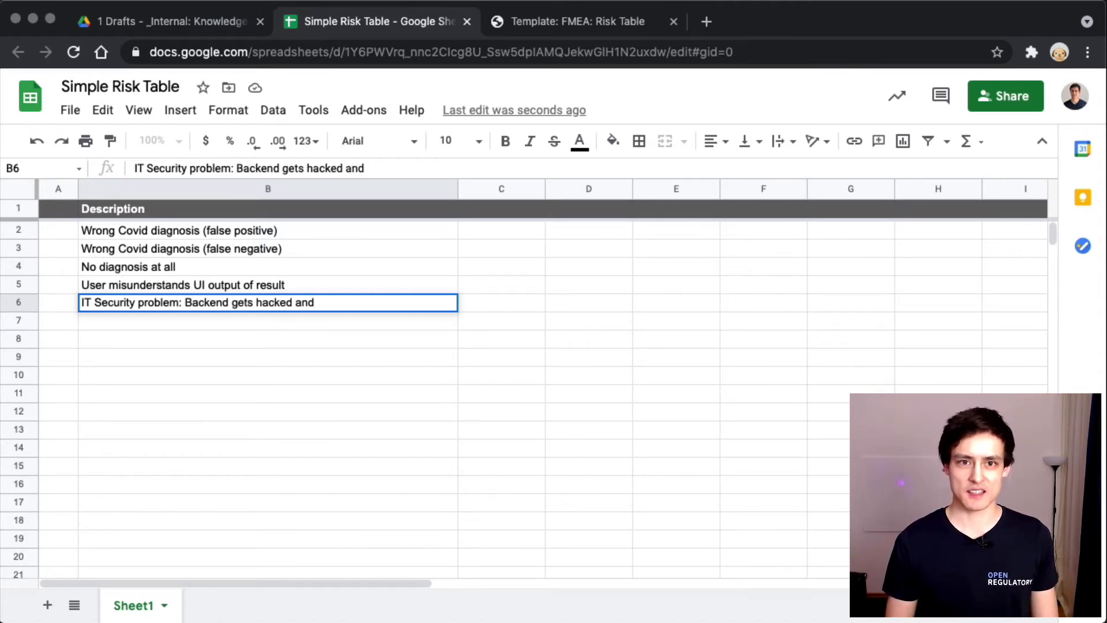
{"action": "type", "text": "test output for a u"}
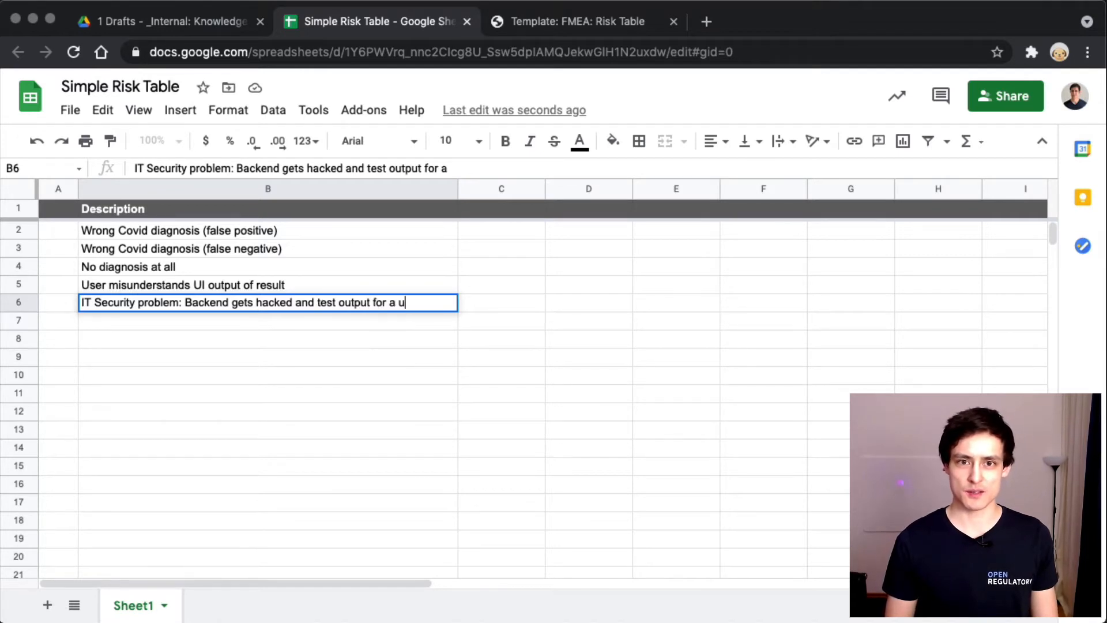
{"action": "type", "text": "ser gets change"}
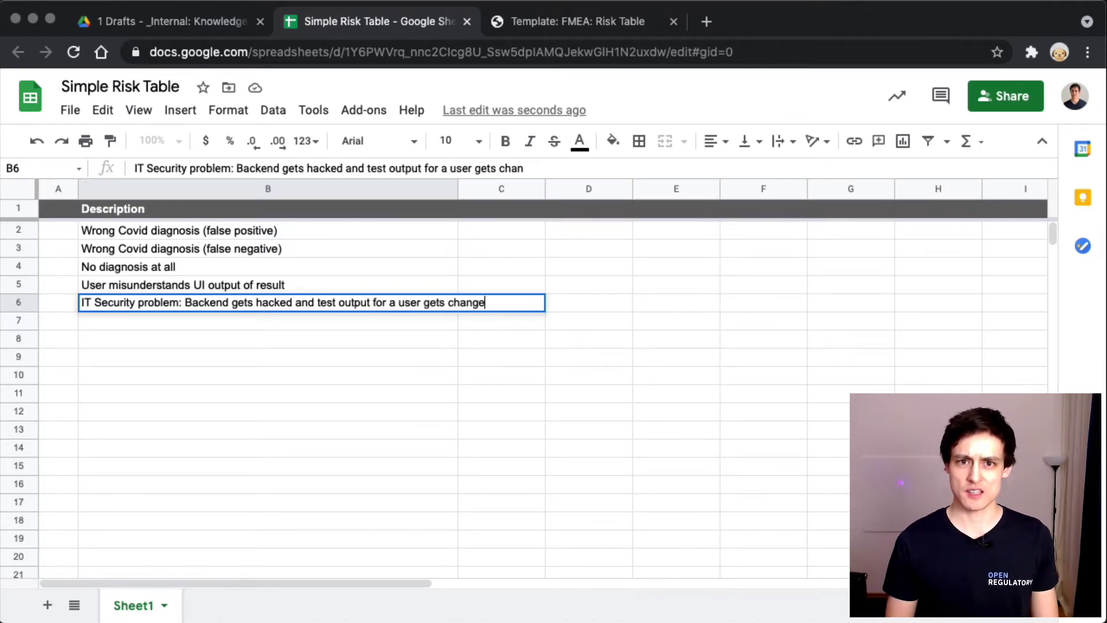
{"action": "key", "text": "Enter"}
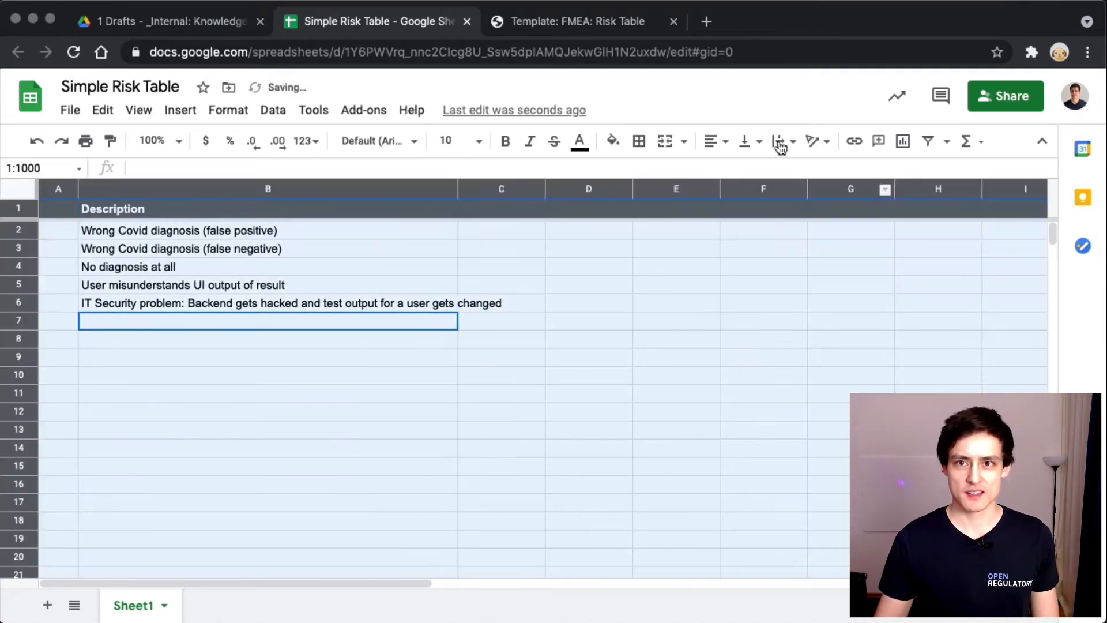
Step: Turn on text wrapping so long descriptions wrap inside their cells
{"action": "left_click", "coordinate": [778, 141]}
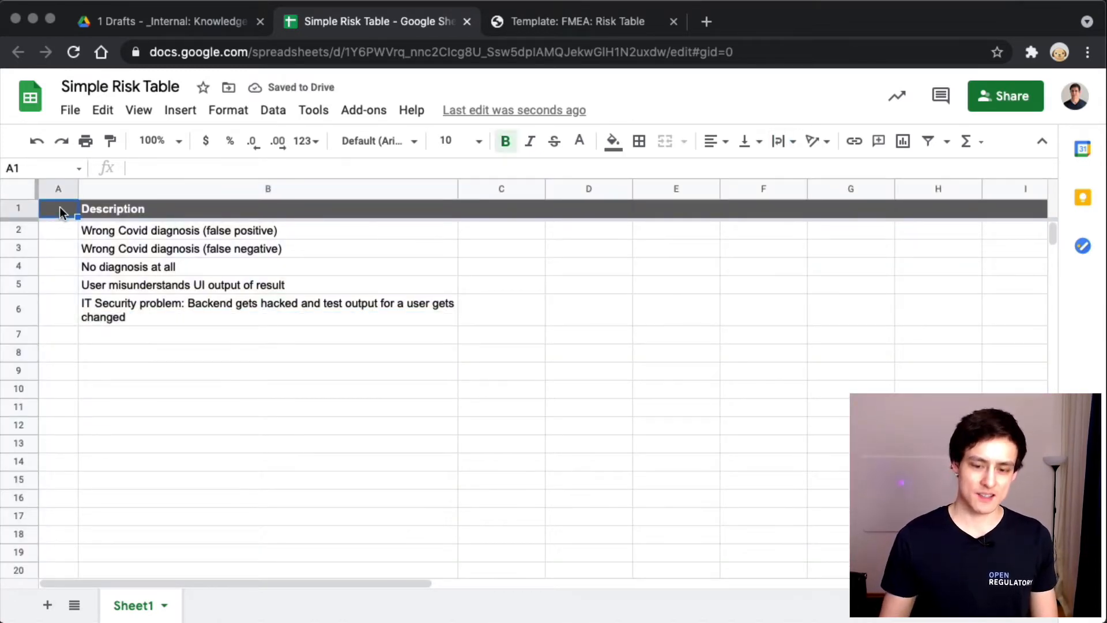
{"action": "type", "text": "3"}
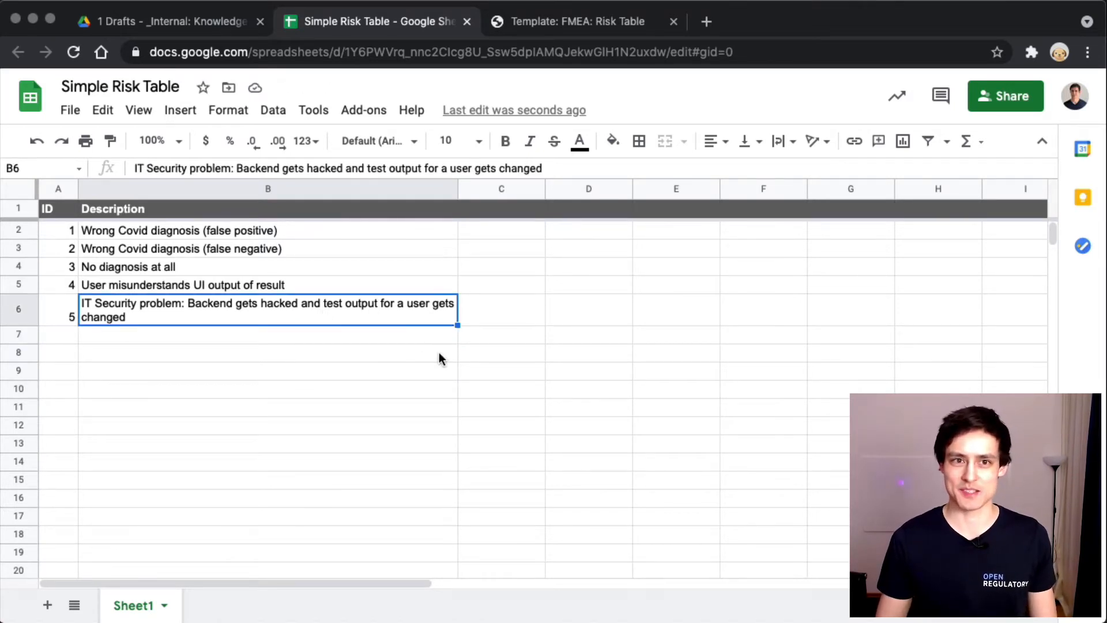
Step: Select the header cell C1 for the next column after numbering the risks
{"action": "left_click", "coordinate": [268, 371]}
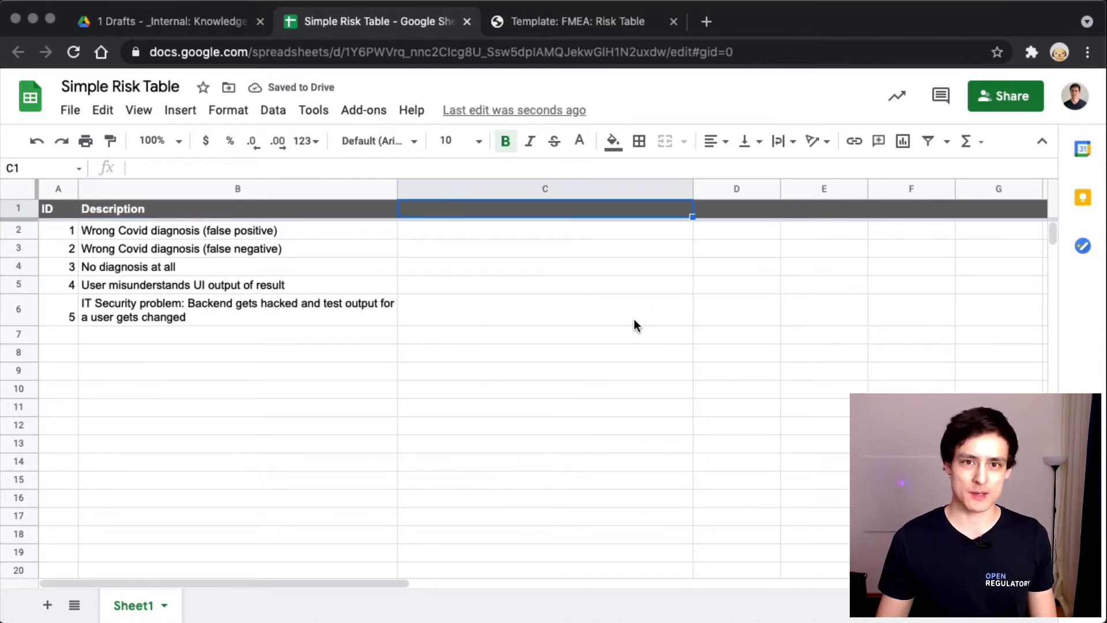
Step: Enter 'Medical Impact' as the C1 header and move to C2
{"action": "type", "text": "Medical"}
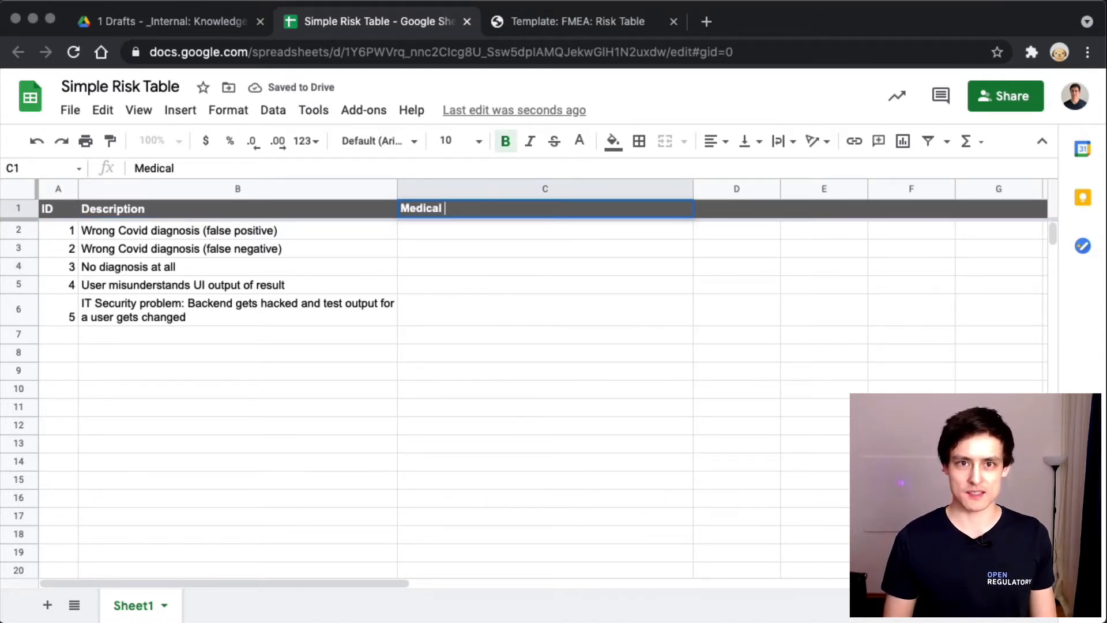
{"action": "type", "text": "Impact"}
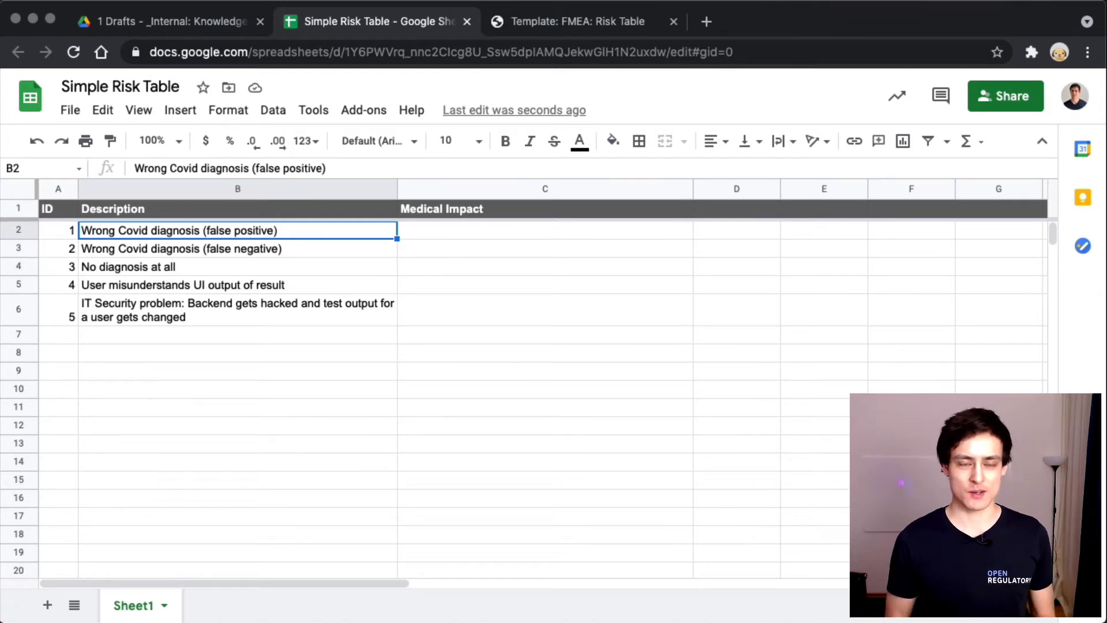
{"action": "left_click", "coordinate": [545, 231]}
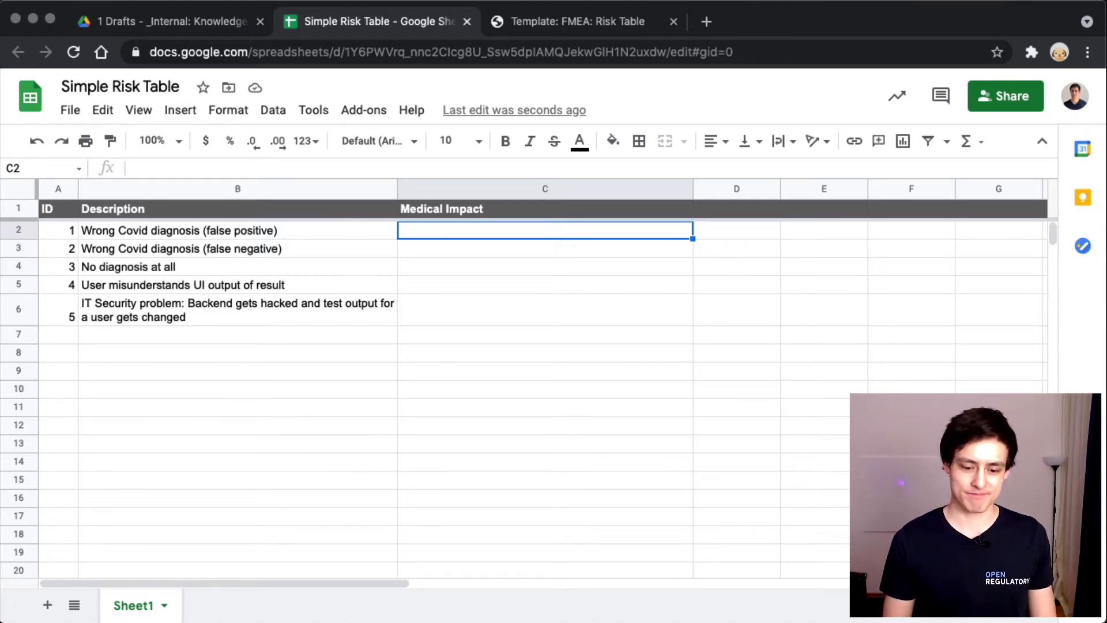
Step: Enter risk 1's impact: 'None (patient goes to the hospital and real check confirms that he's healthy)'
{"action": "type", "text": "None ("}
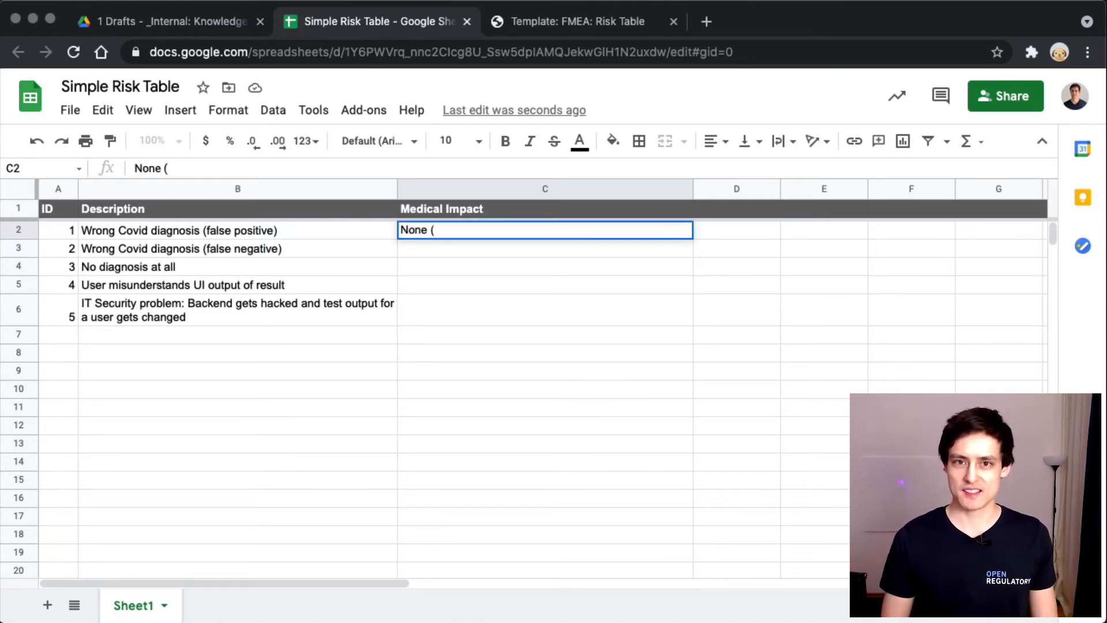
{"action": "type", "text": "patient goes t"}
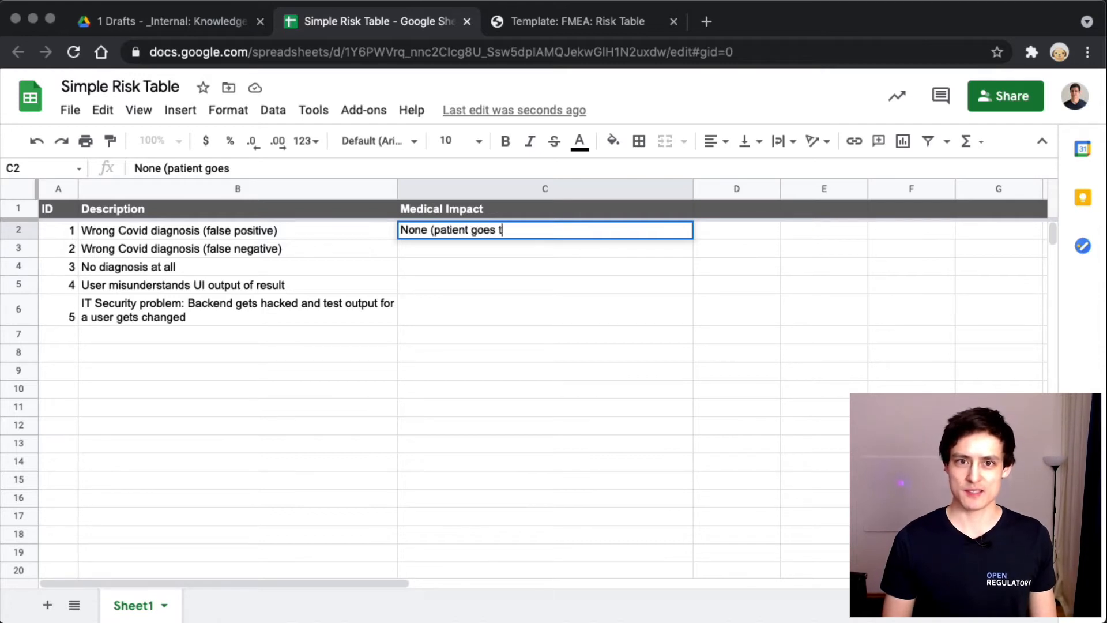
{"action": "type", "text": "o the hospital"}
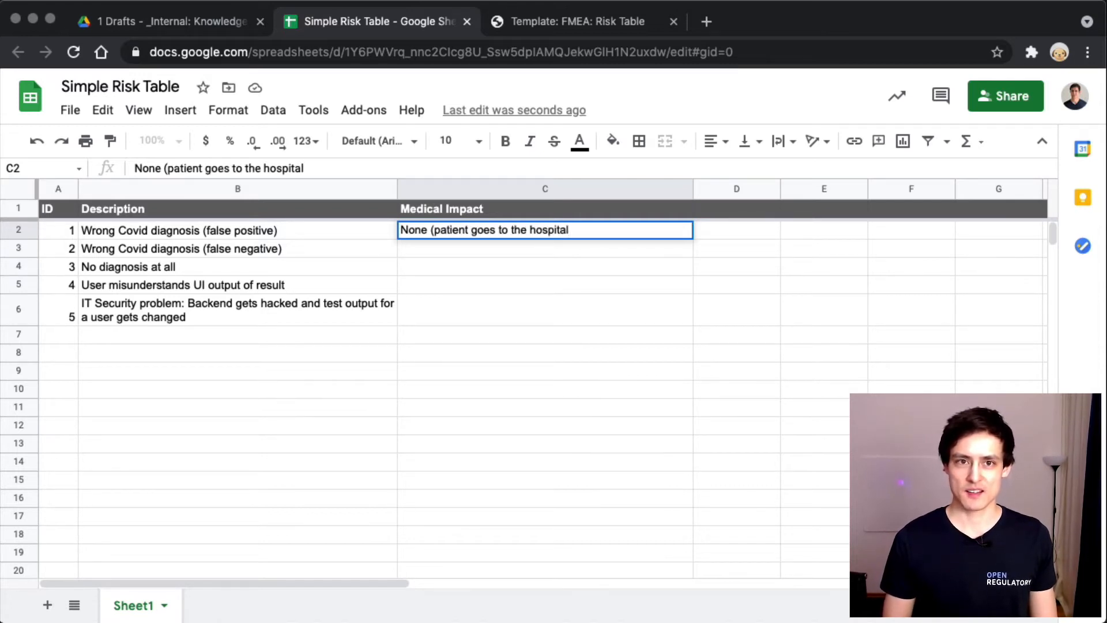
{"action": "type", "text": "and c"}
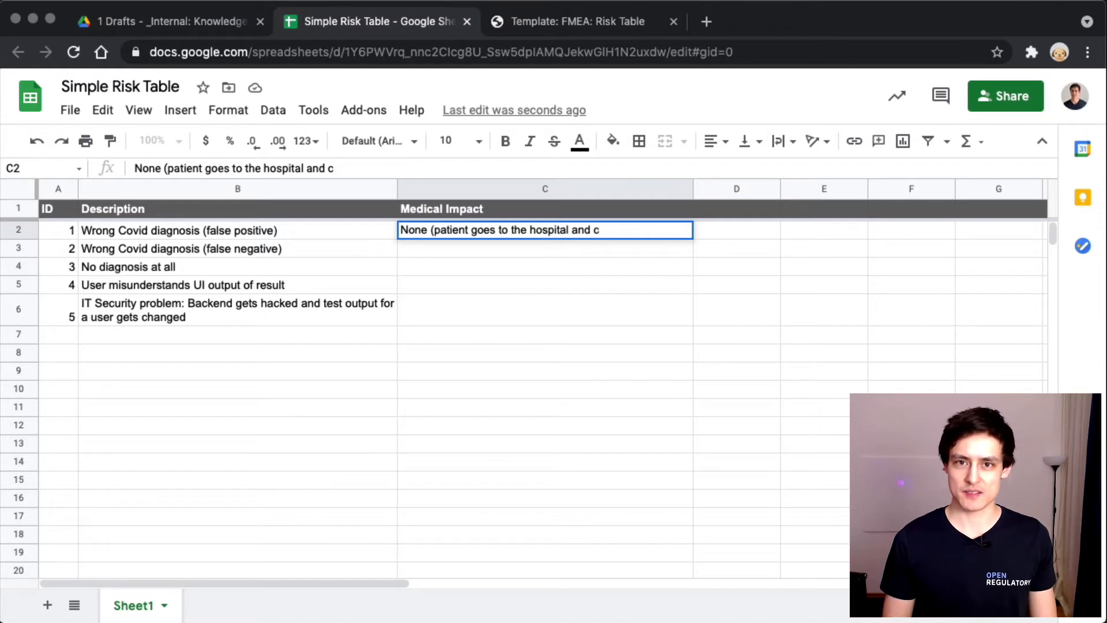
{"action": "type", "text": "real check"}
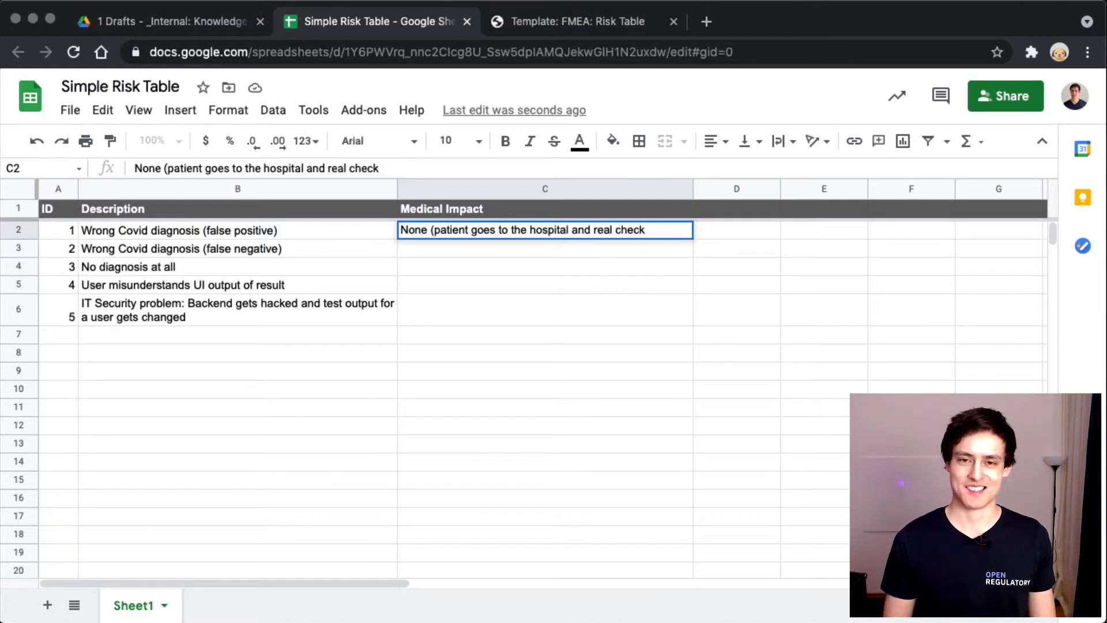
{"action": "type", "text": "con"}
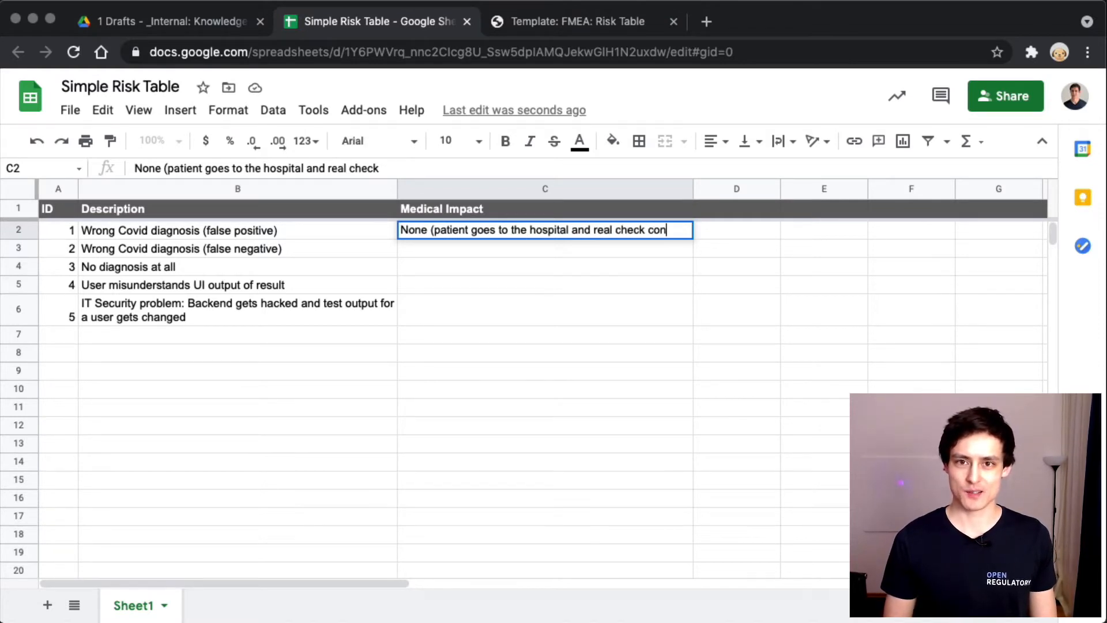
{"action": "type", "text": "firms that he's heal"}
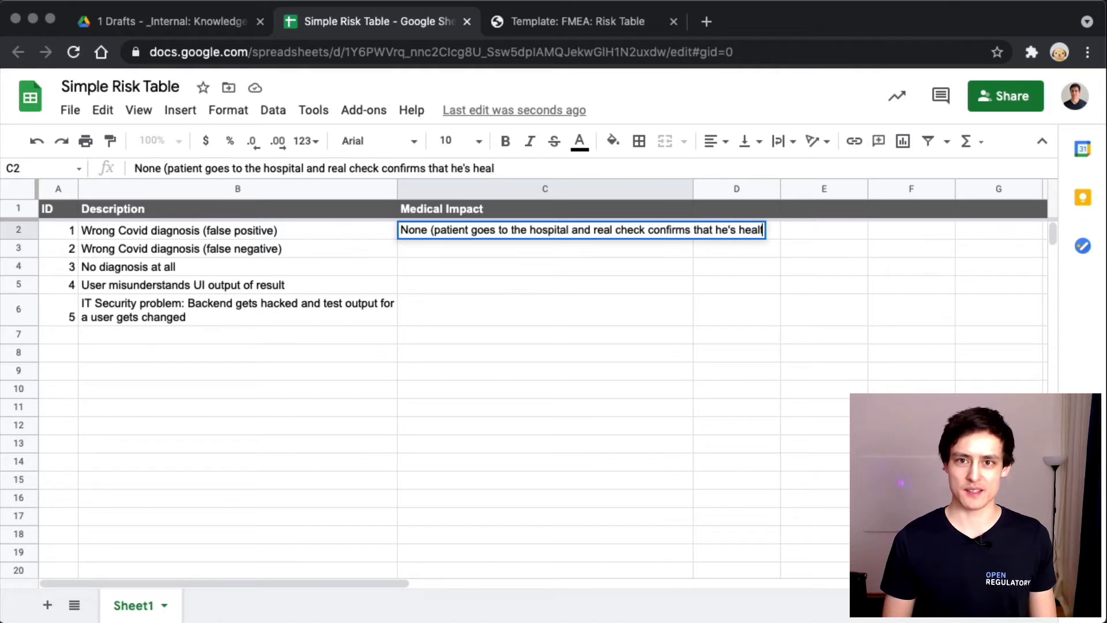
{"action": "key", "text": "Enter"}
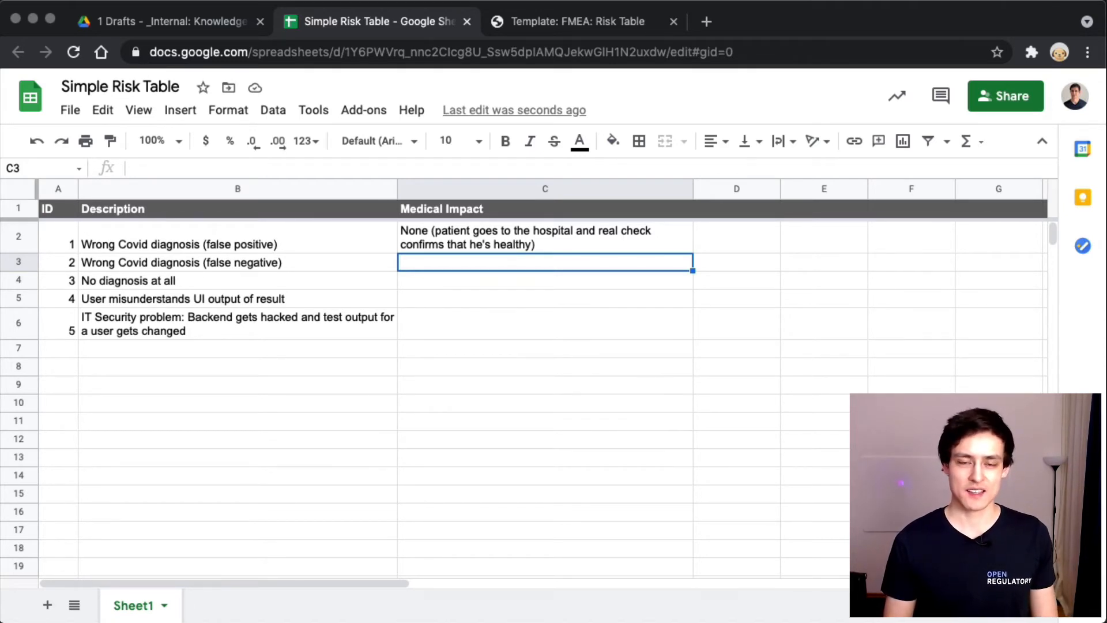
Step: Enter risk 2's impact: 'Disease progression (patient stays at home but should have gone to the hospital earlier)'
{"action": "type", "text": "Disease progression ("}
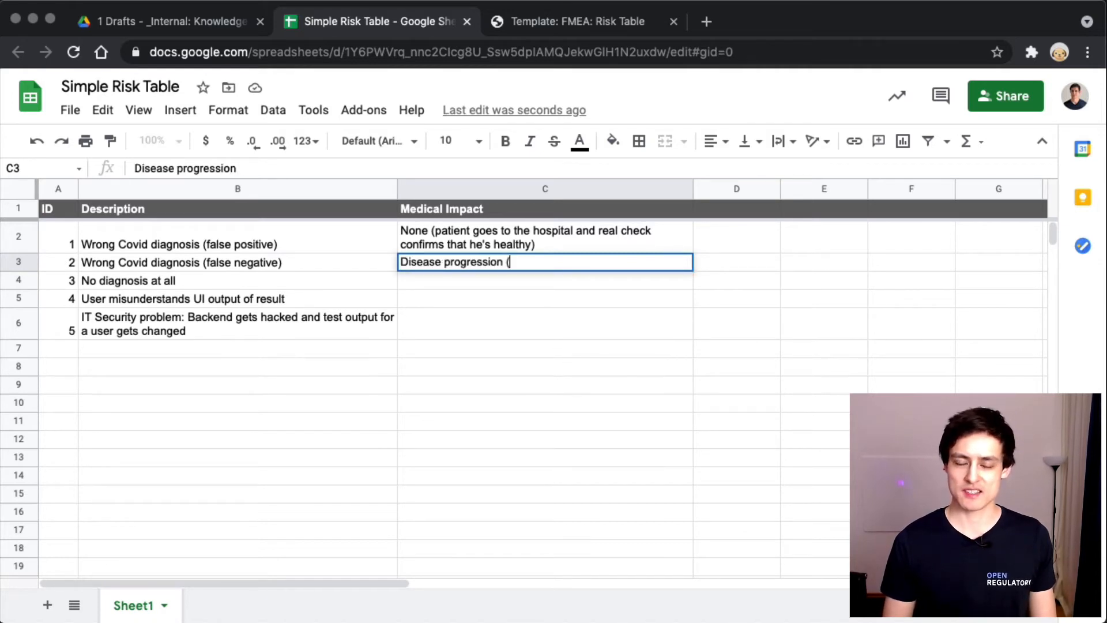
{"action": "type", "text": "pati"}
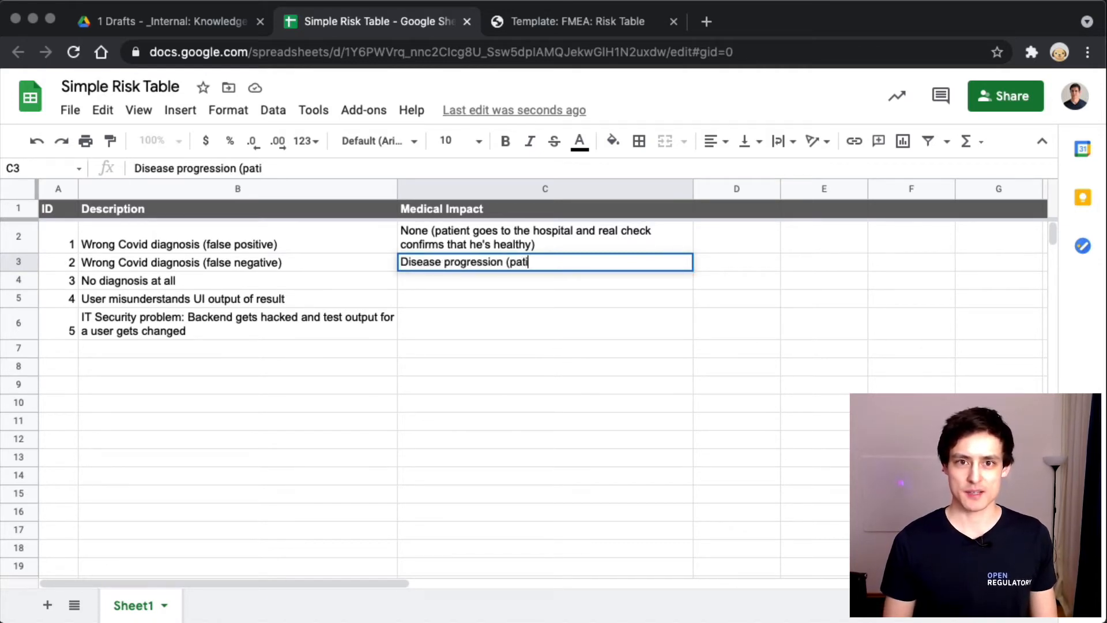
{"action": "type", "text": "ent stays at home but should have gone to the hospital earlier)"}
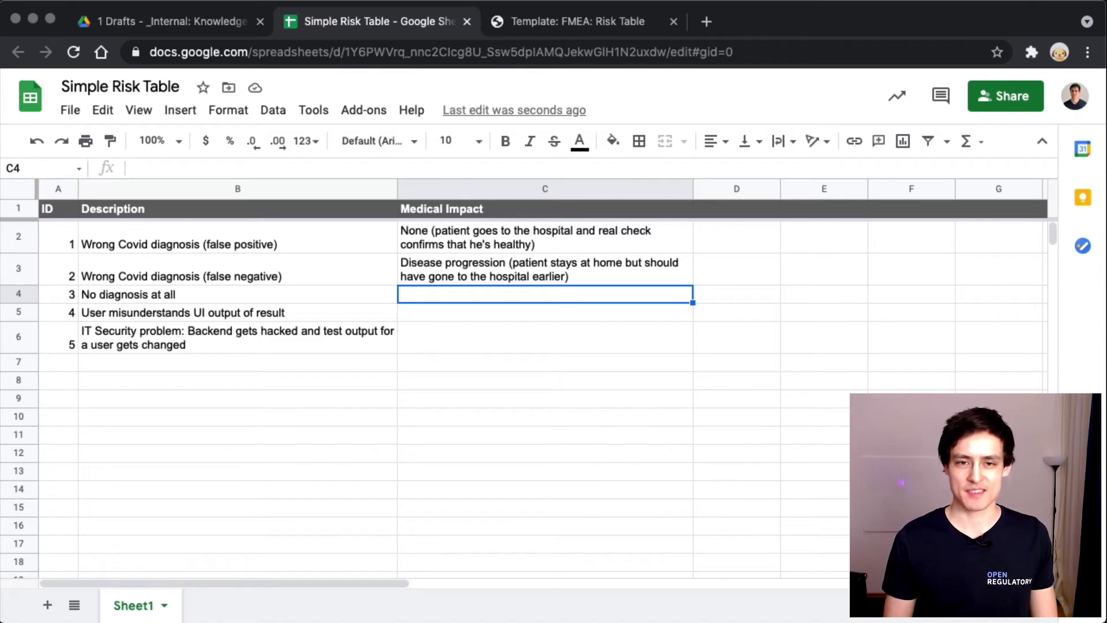
Step: Enter risk 3's impact: 'None (patient falls back to state of the art treatment, e.g. GP)'
{"action": "type", "text": "None (patient goes to the hospital and real check confirms that he's healthy)"}
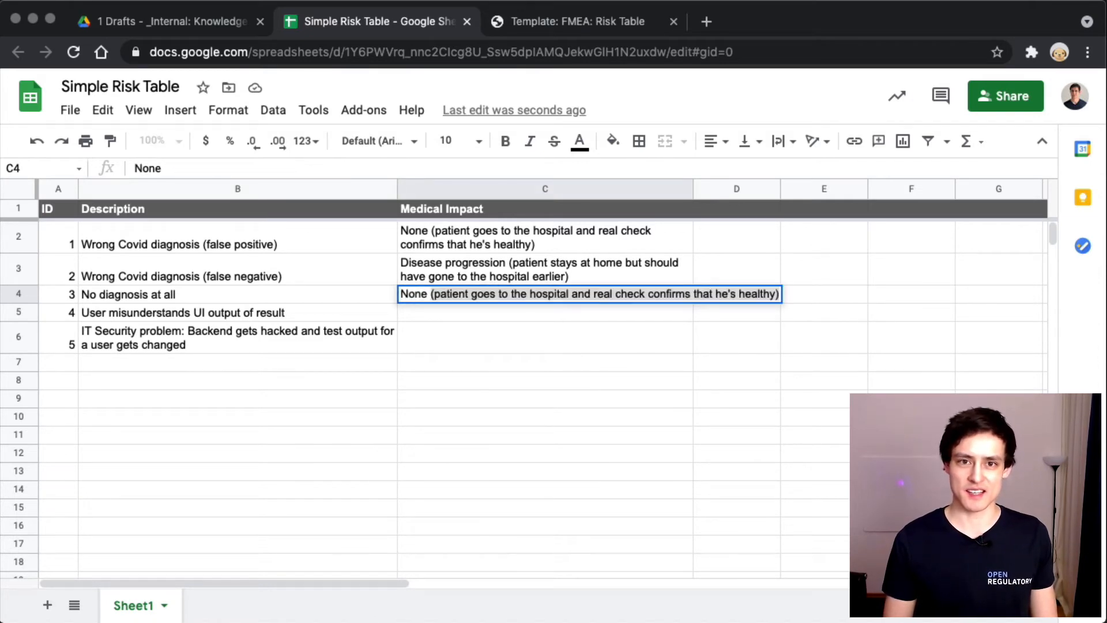
{"action": "type", "text": "None (user"}
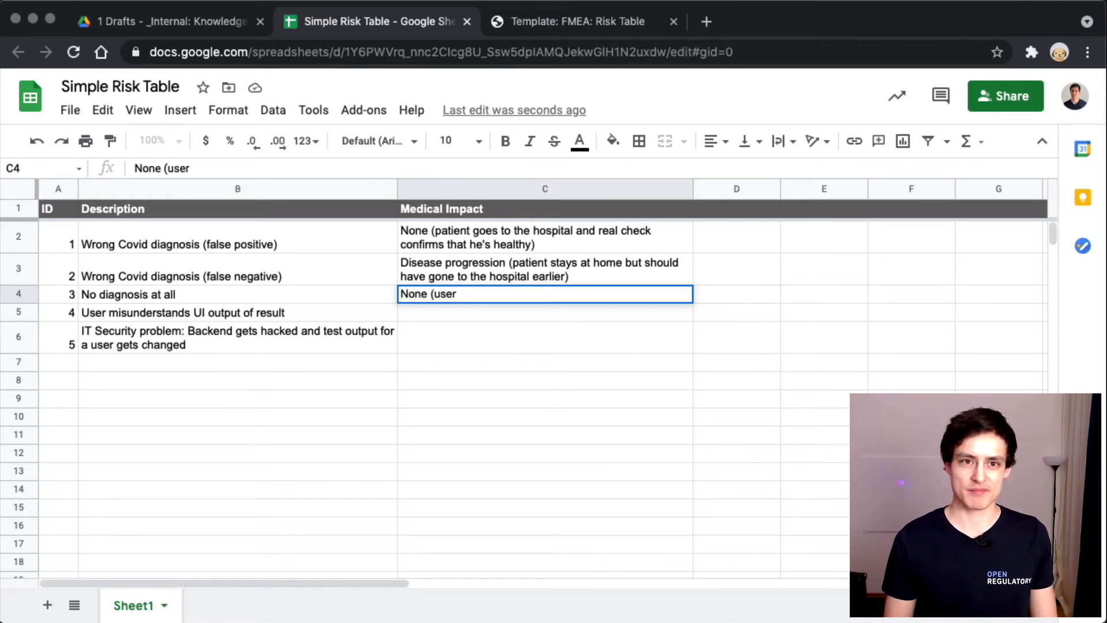
{"action": "key", "text": "Backspace"}
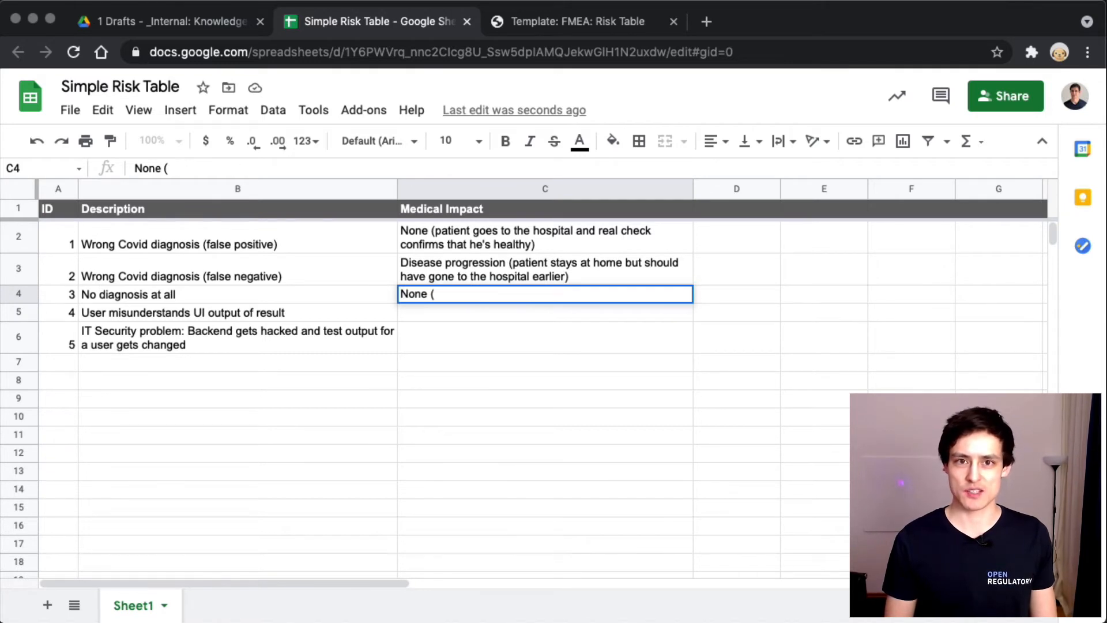
{"action": "type", "text": "patient falls back to"}
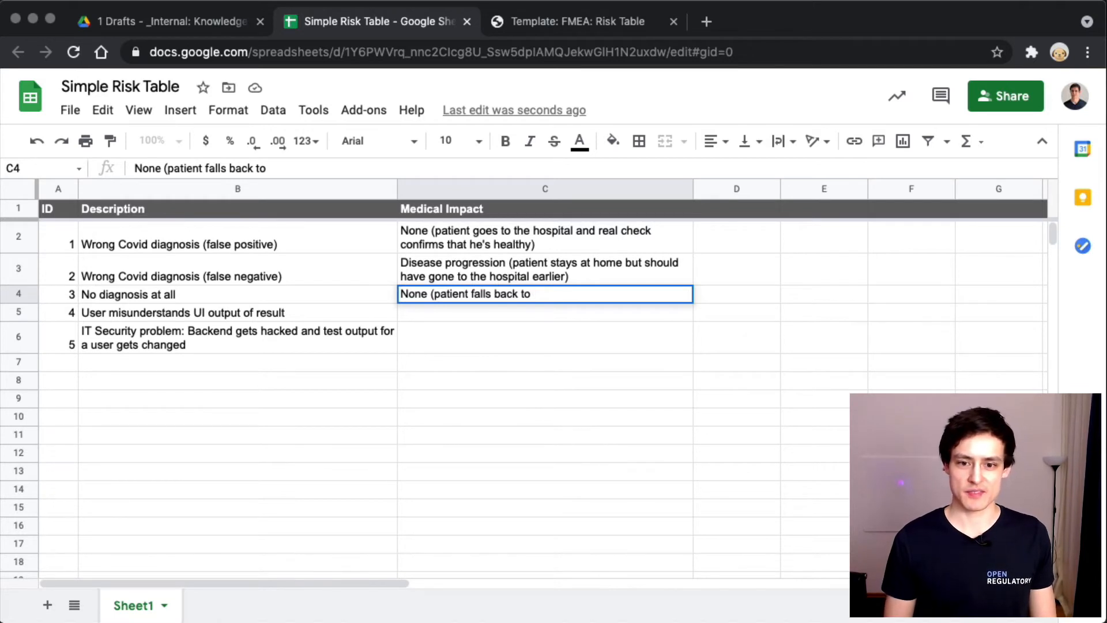
{"action": "type", "text": "state of the art treatment, e.g."}
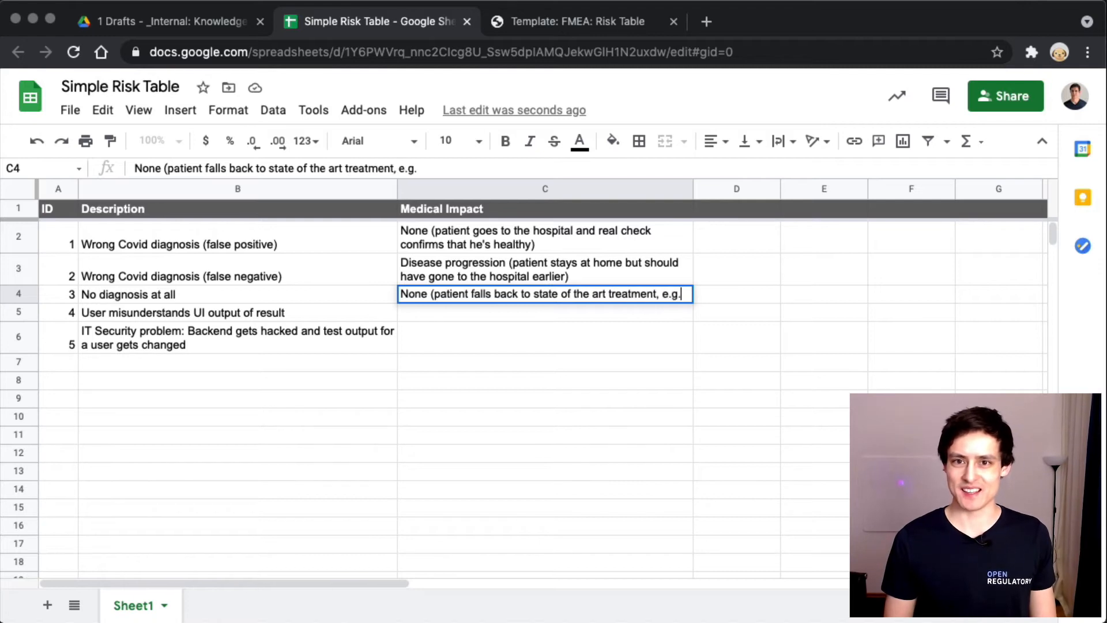
{"action": "key", "text": "Enter"}
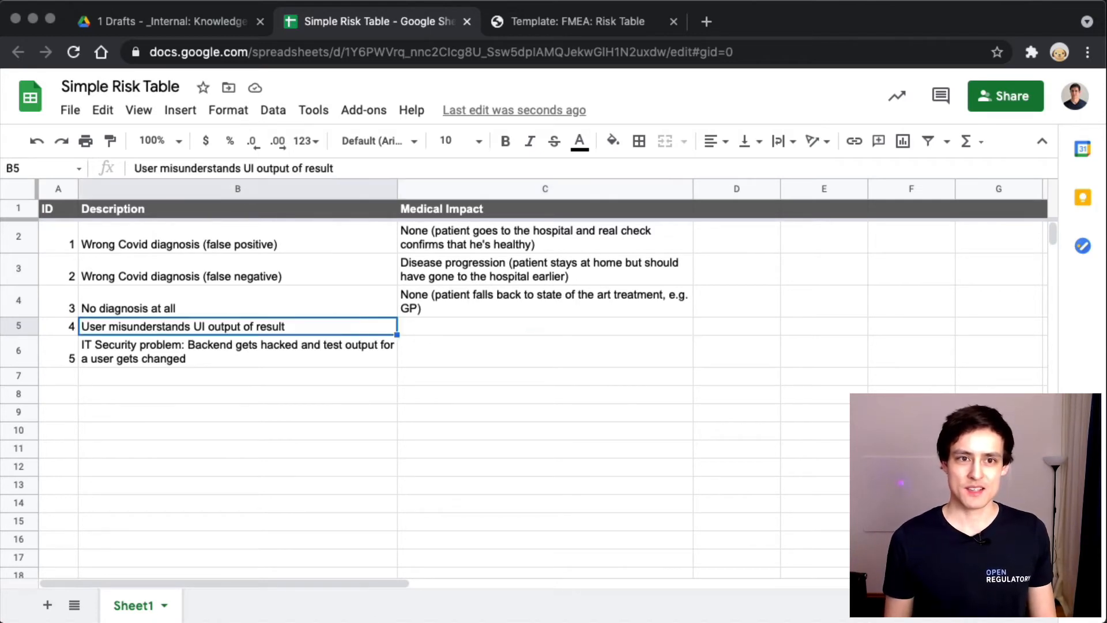
{"action": "left_click", "coordinate": [545, 326]}
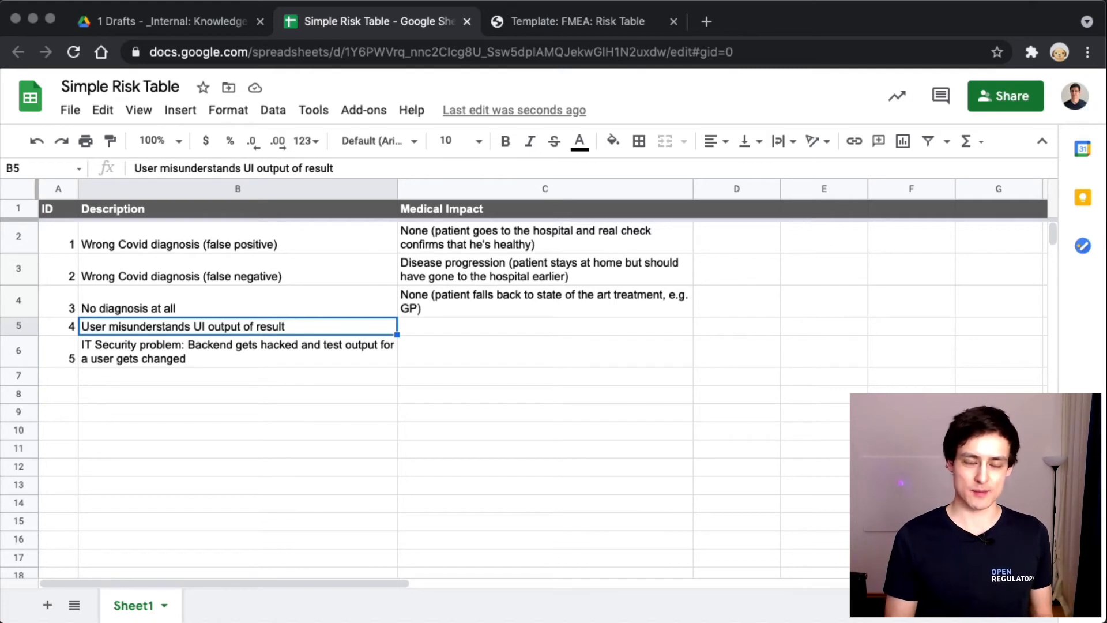
{"action": "left_click", "coordinate": [237, 277]}
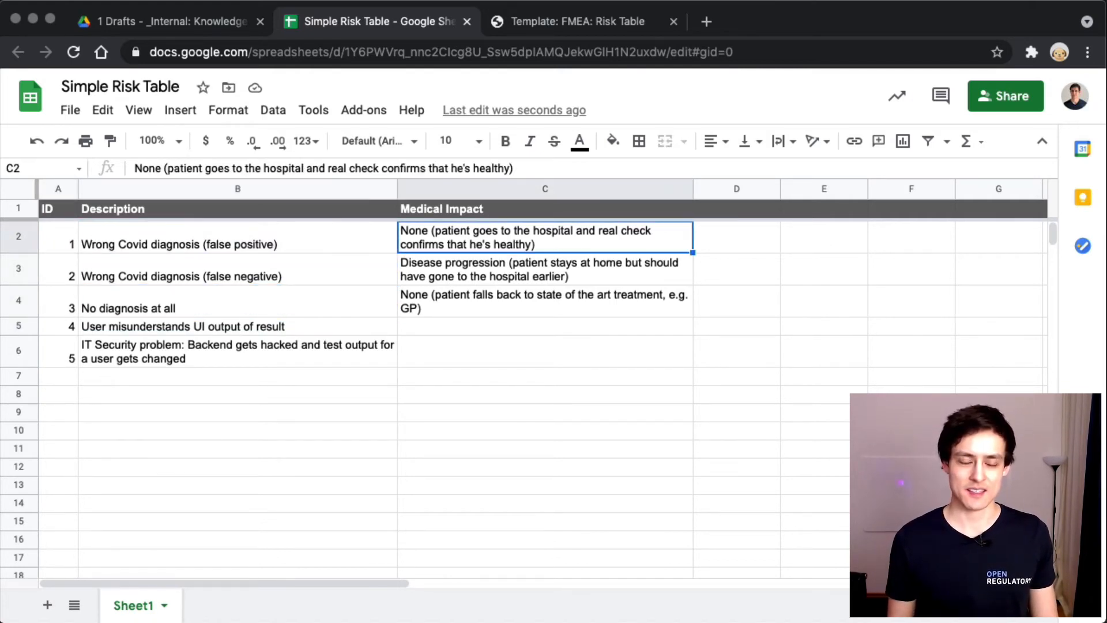
{"action": "left_click", "coordinate": [173, 245]}
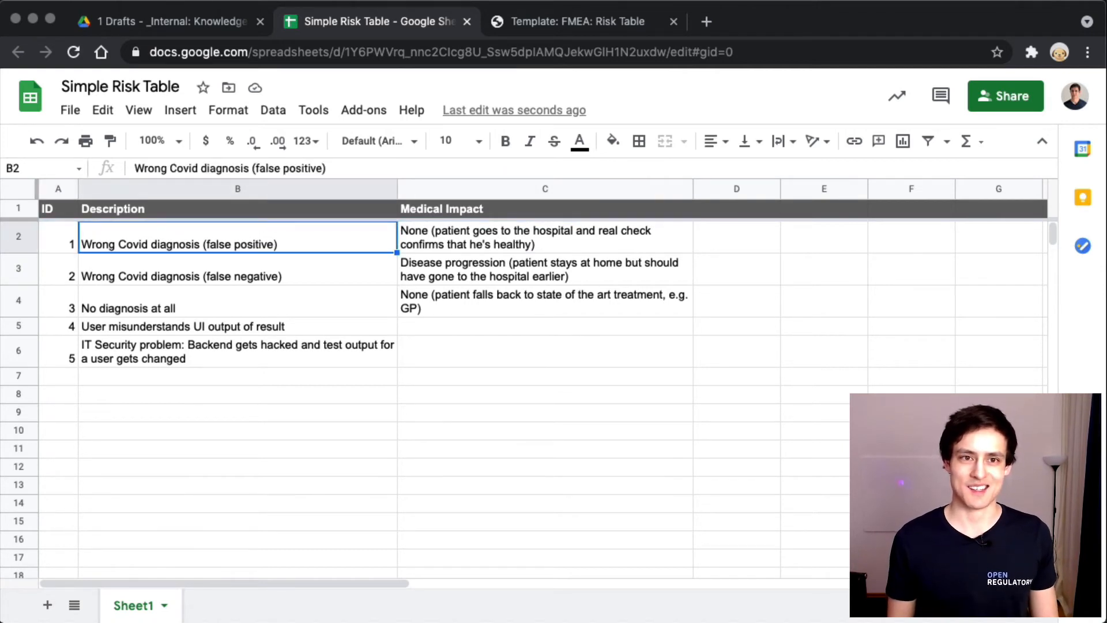
{"action": "left_click", "coordinate": [245, 306]}
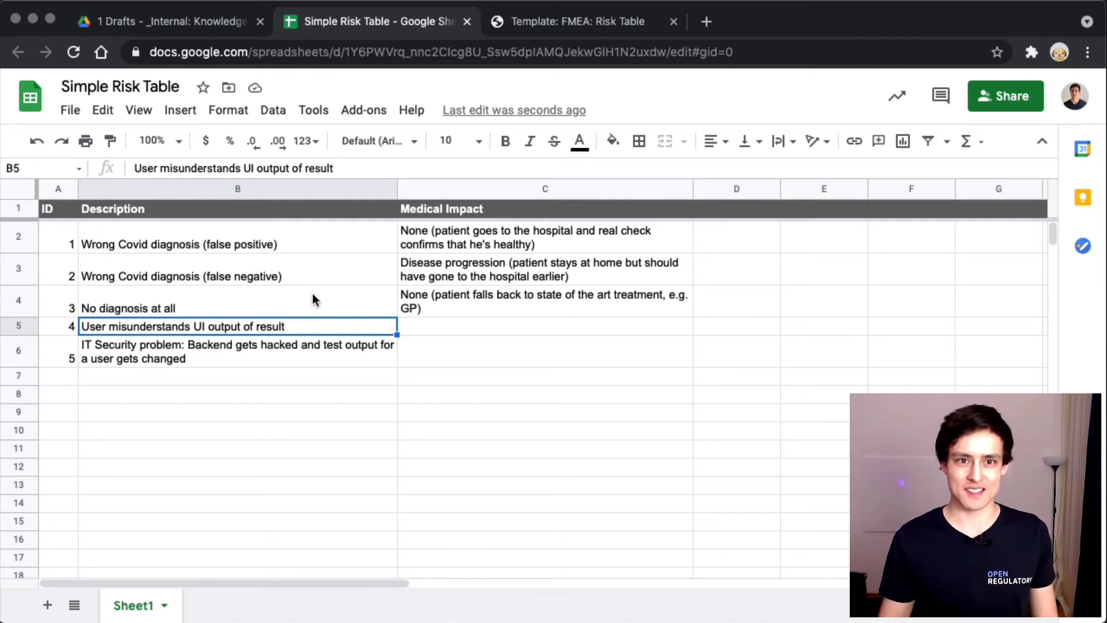
{"action": "left_click", "coordinate": [237, 351]}
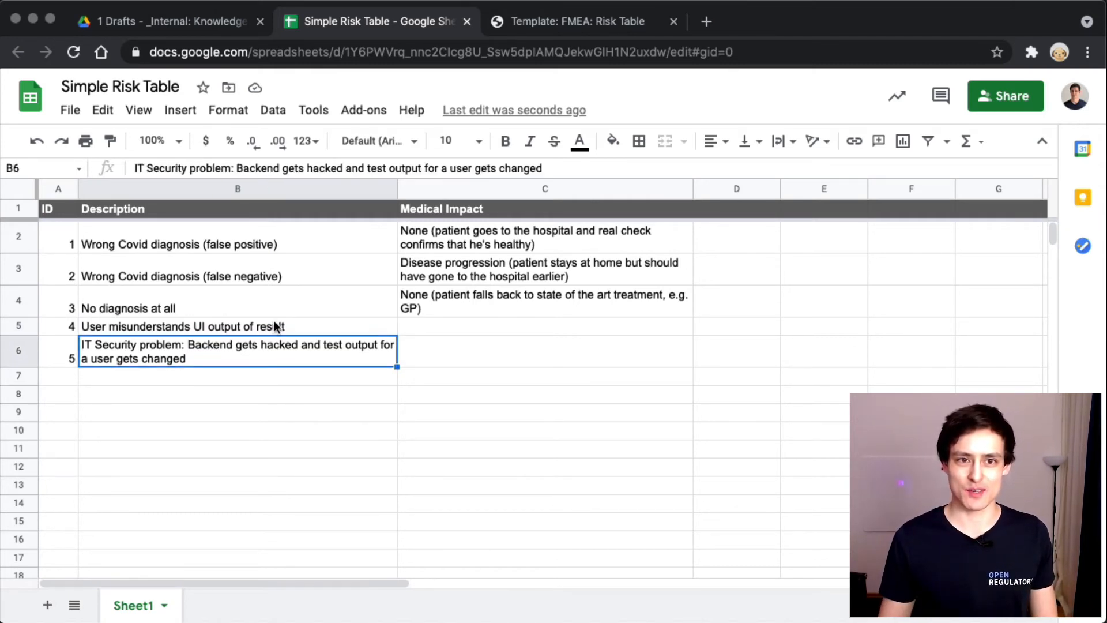
{"action": "left_click", "coordinate": [238, 277]}
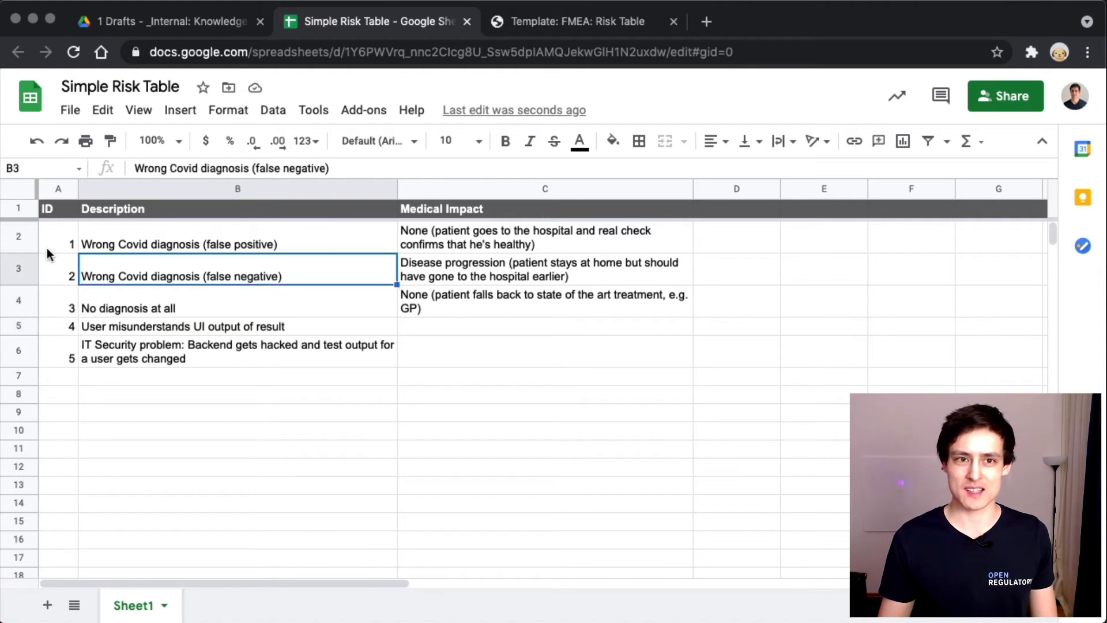
{"action": "left_click", "coordinate": [184, 309]}
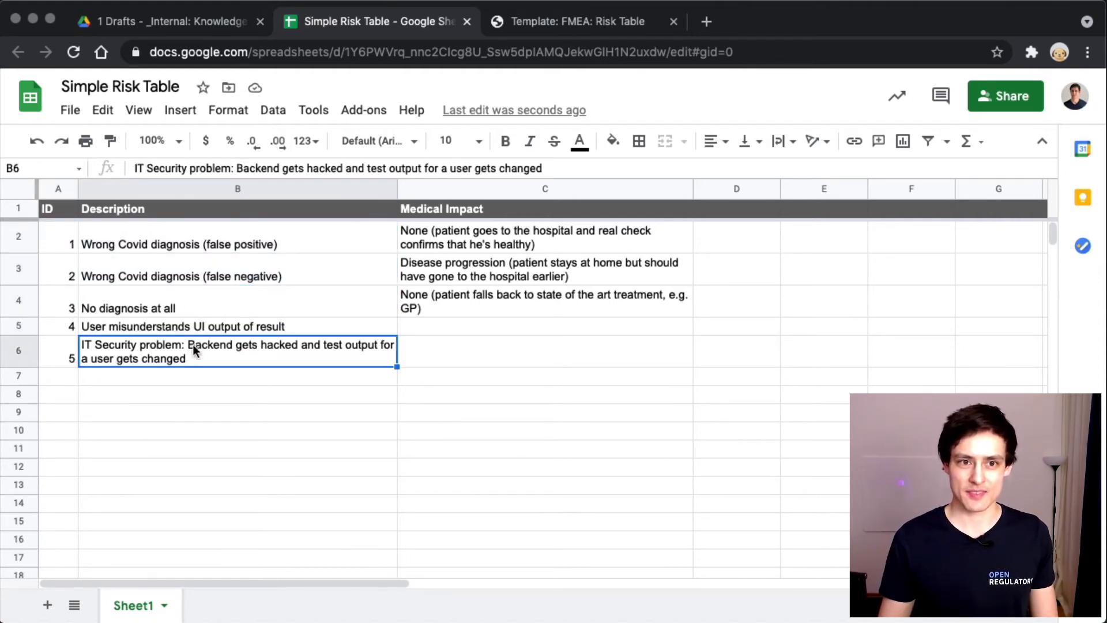
{"action": "mouse_move", "coordinate": [128, 354]}
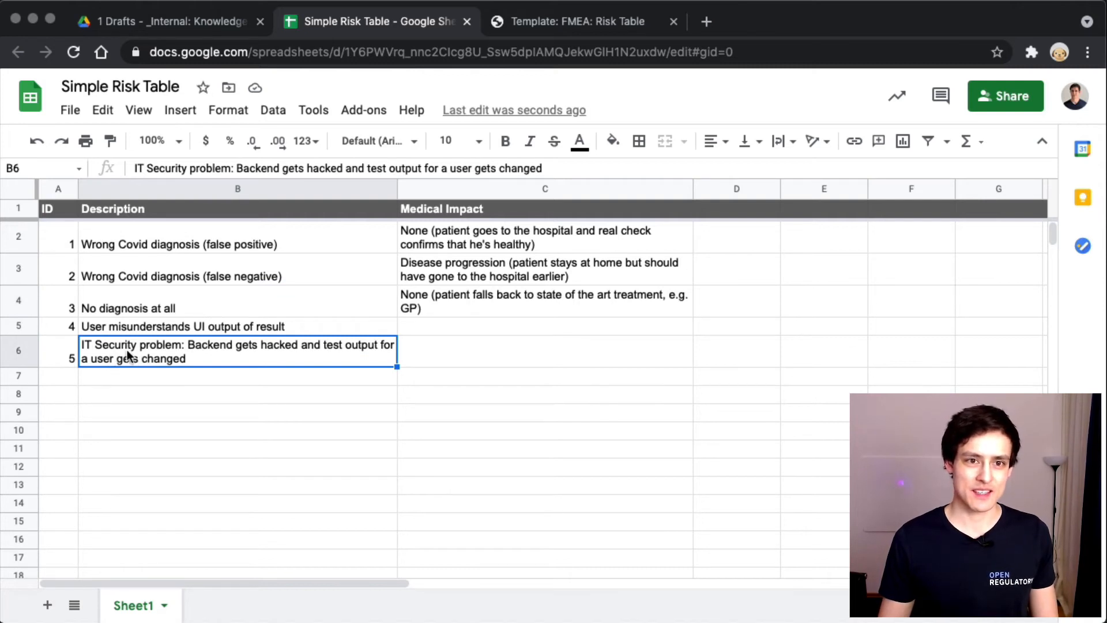
{"action": "mouse_move", "coordinate": [249, 360]}
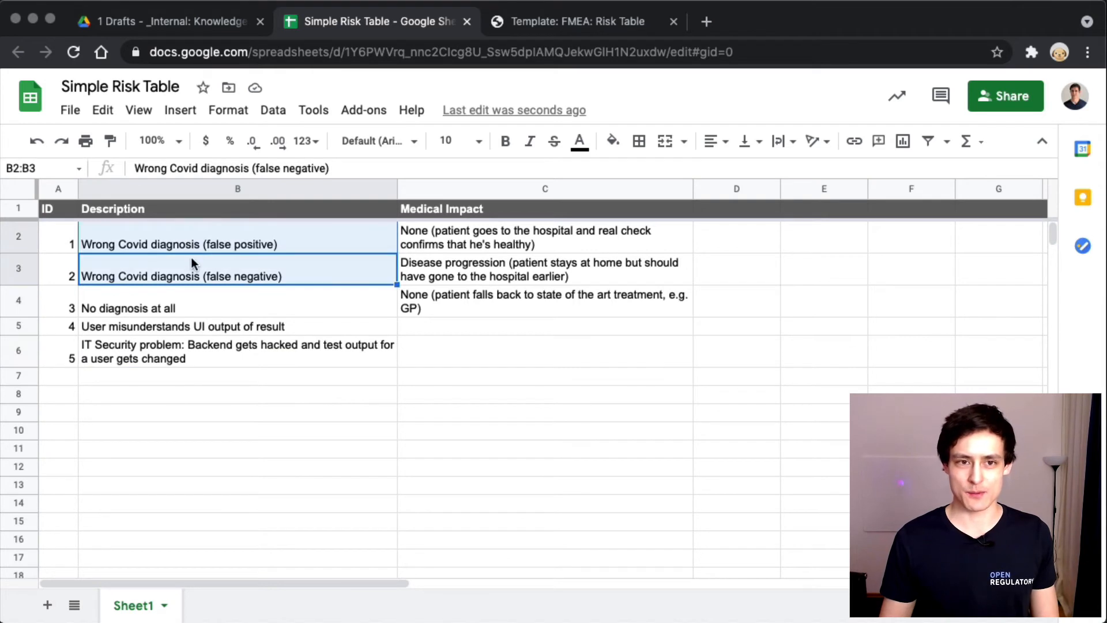
{"action": "left_click", "coordinate": [163, 359]}
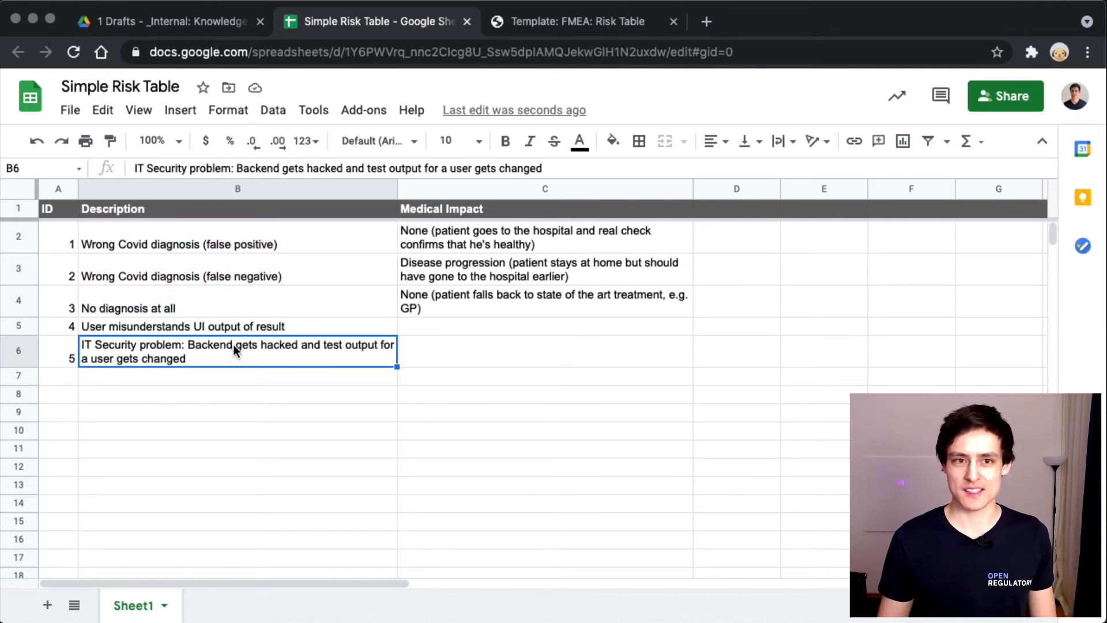
{"action": "left_click", "coordinate": [144, 310]}
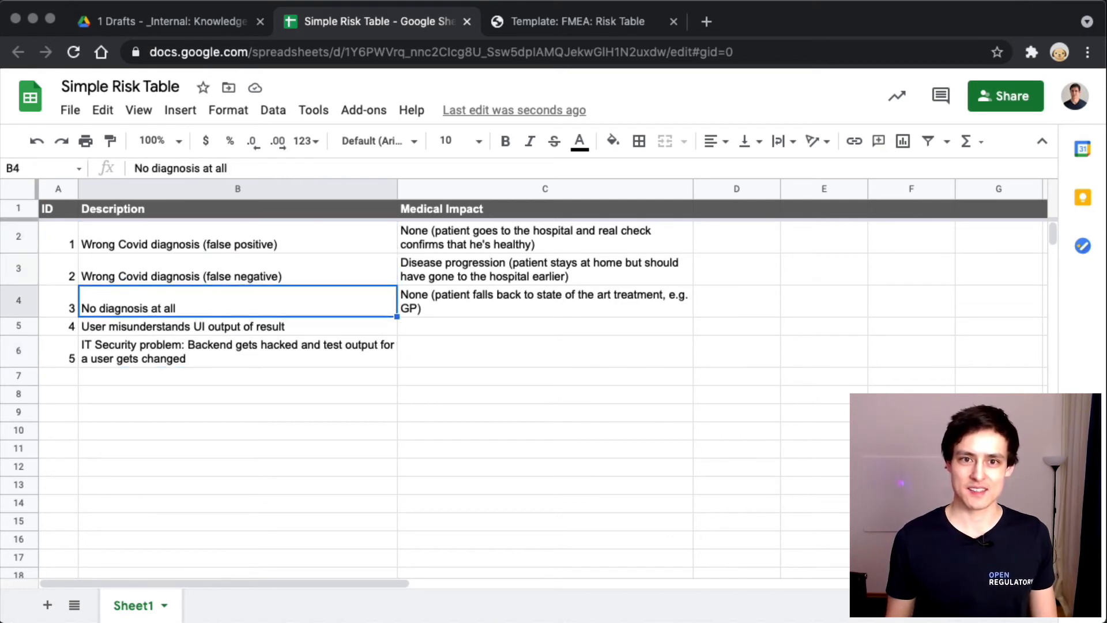
{"action": "left_click", "coordinate": [545, 238]}
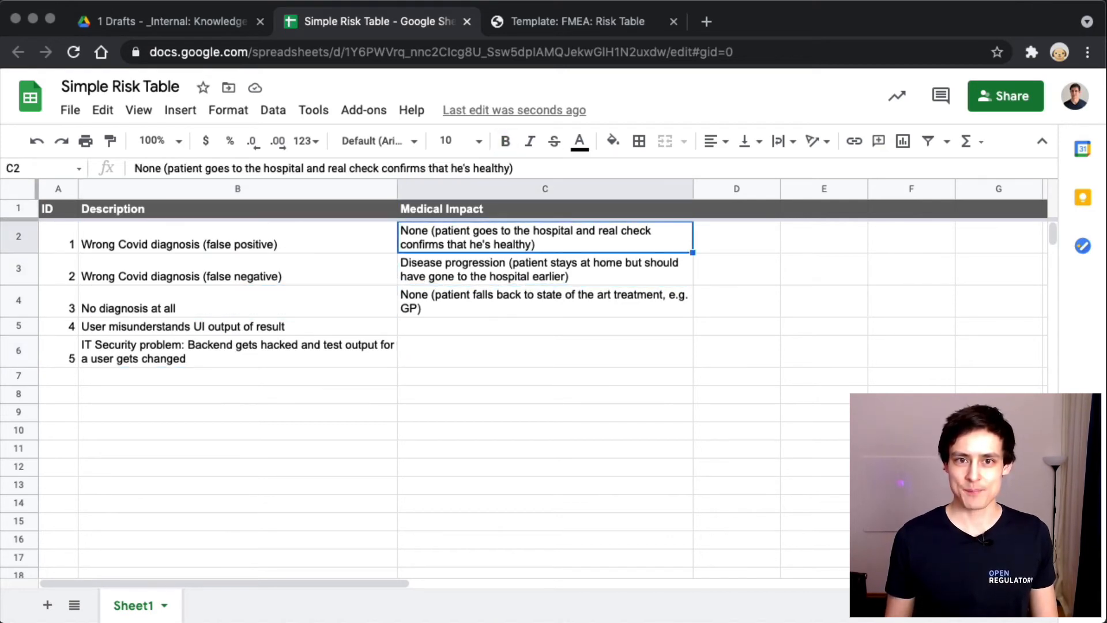
{"action": "left_click_drag", "start_coordinate": [544, 237], "coordinate": [543, 300]}
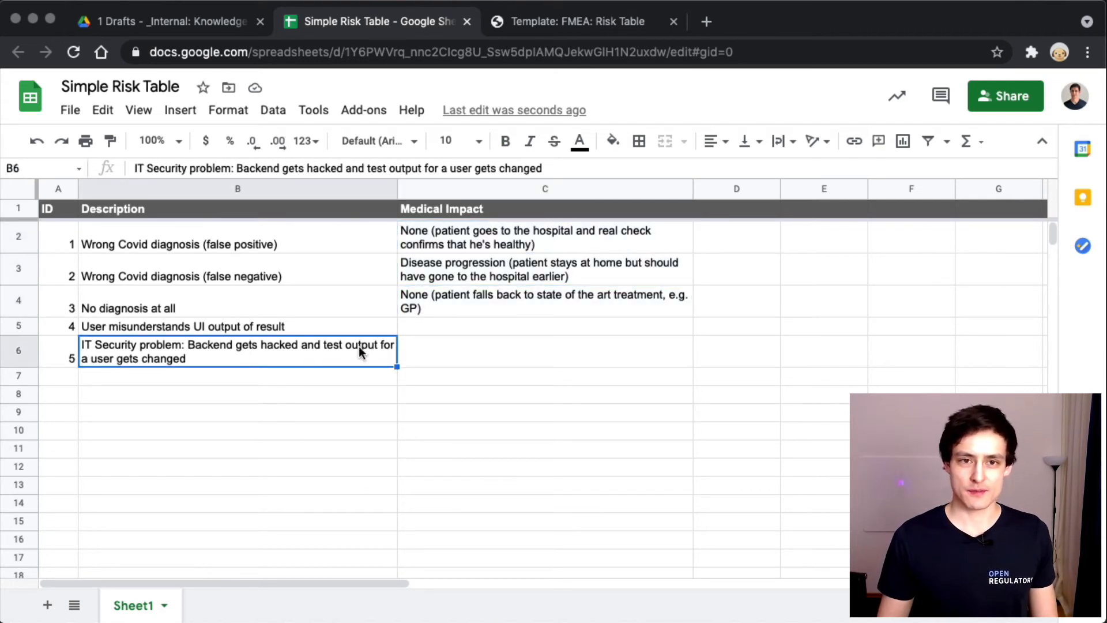
{"action": "mouse_move", "coordinate": [489, 241]}
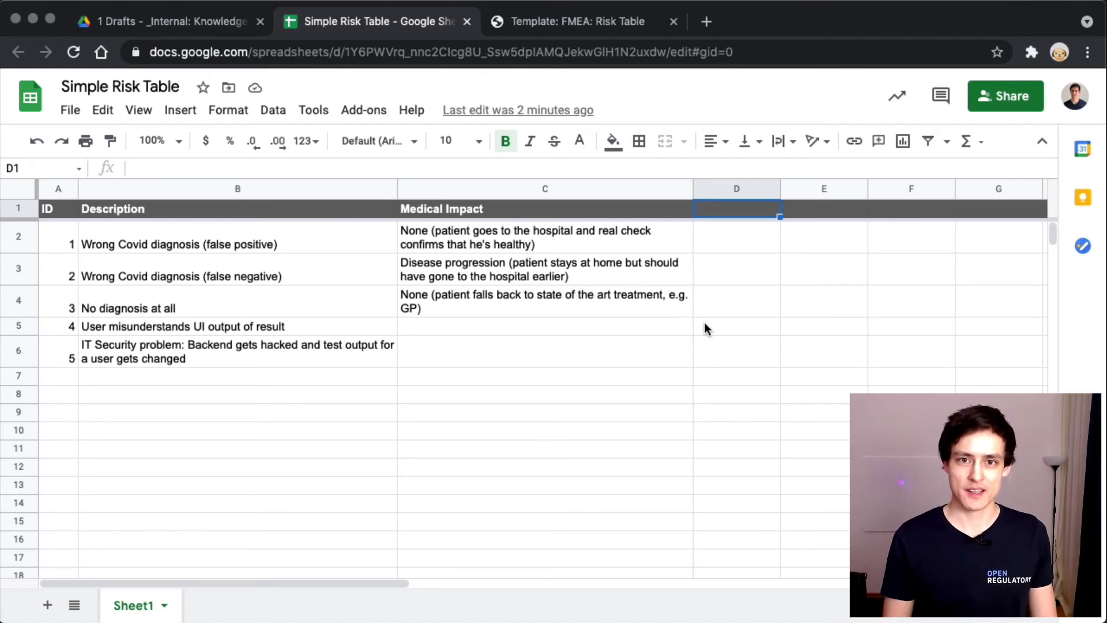
{"action": "left_click", "coordinate": [543, 301]}
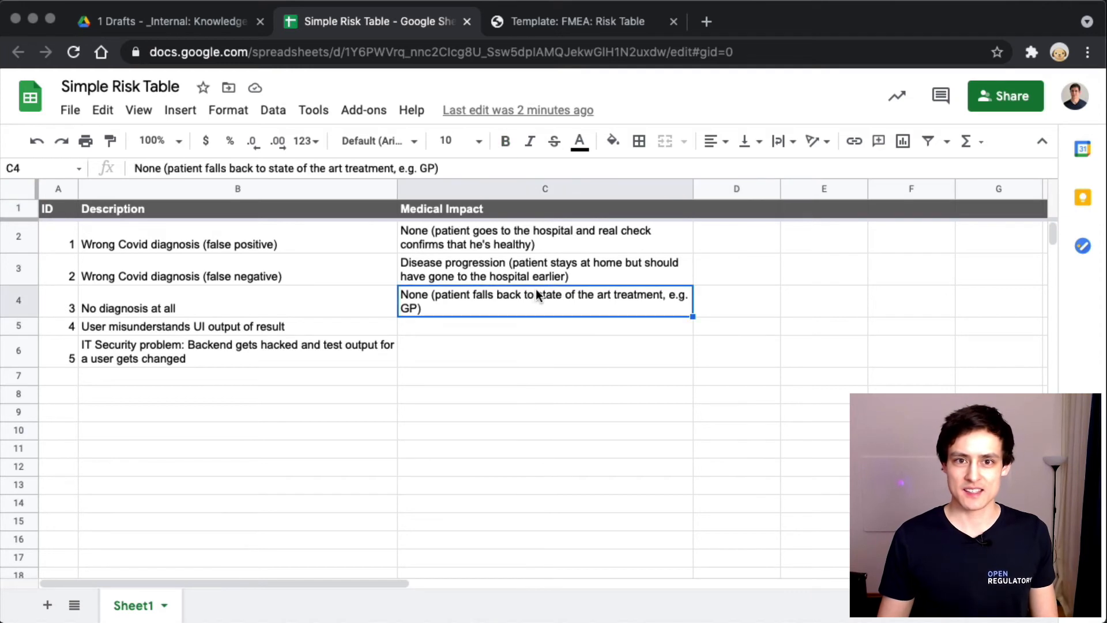
{"action": "left_click", "coordinate": [544, 238]}
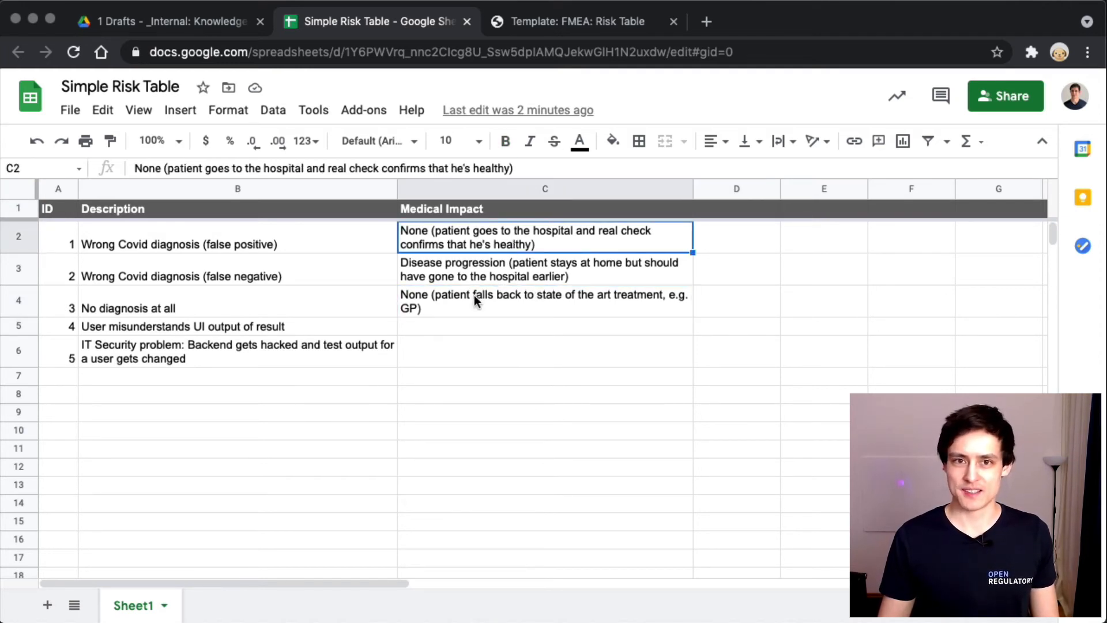
{"action": "left_click", "coordinate": [544, 270]}
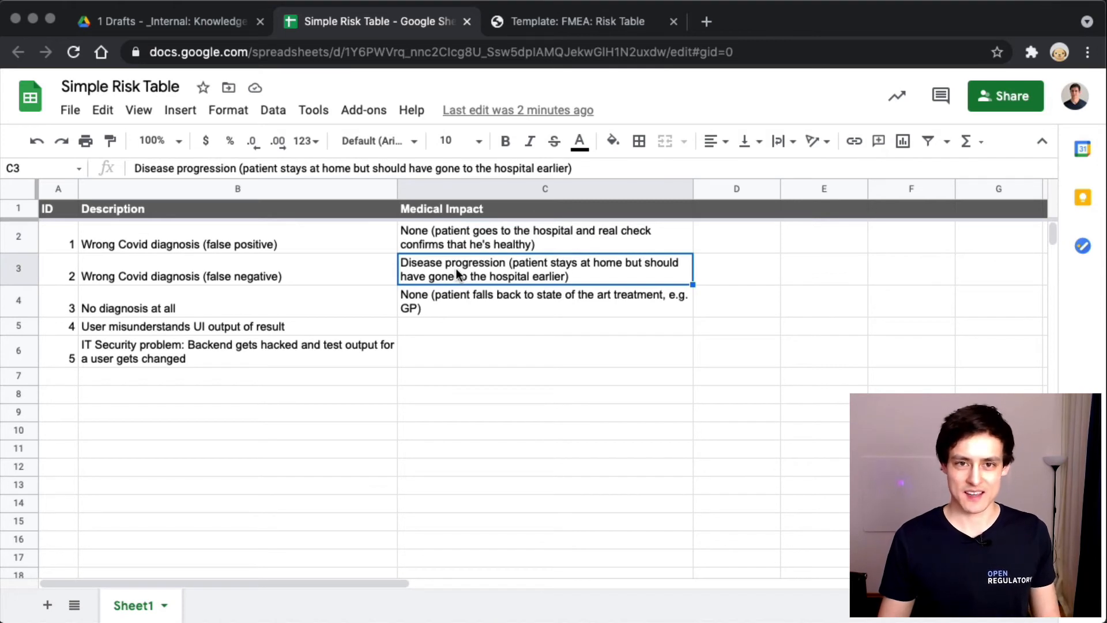
{"action": "mouse_move", "coordinate": [477, 278]}
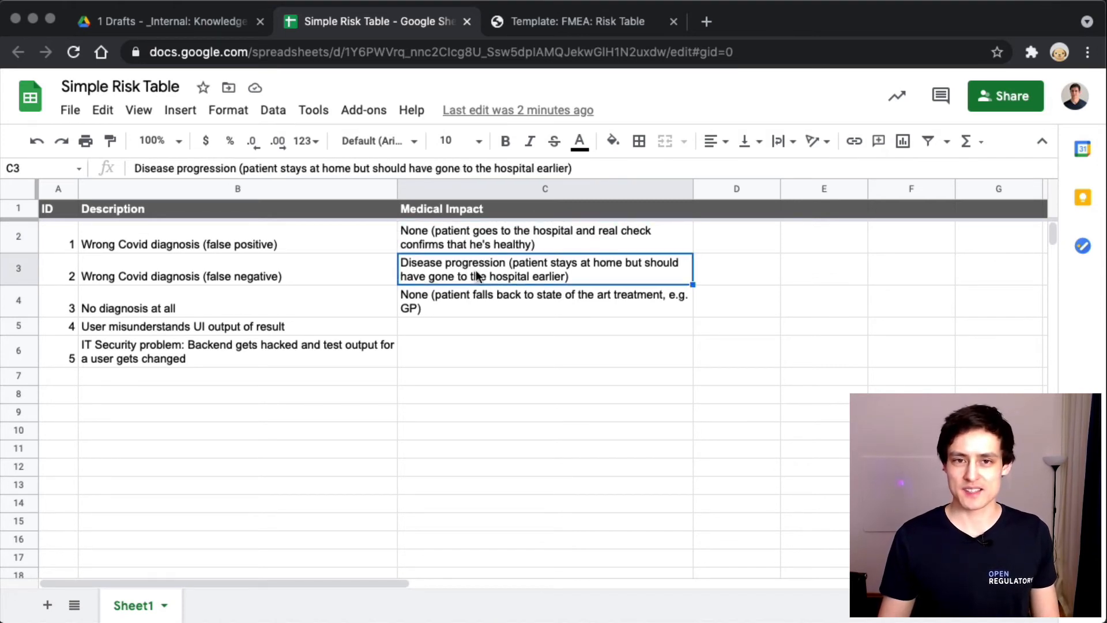
{"action": "mouse_move", "coordinate": [645, 263]}
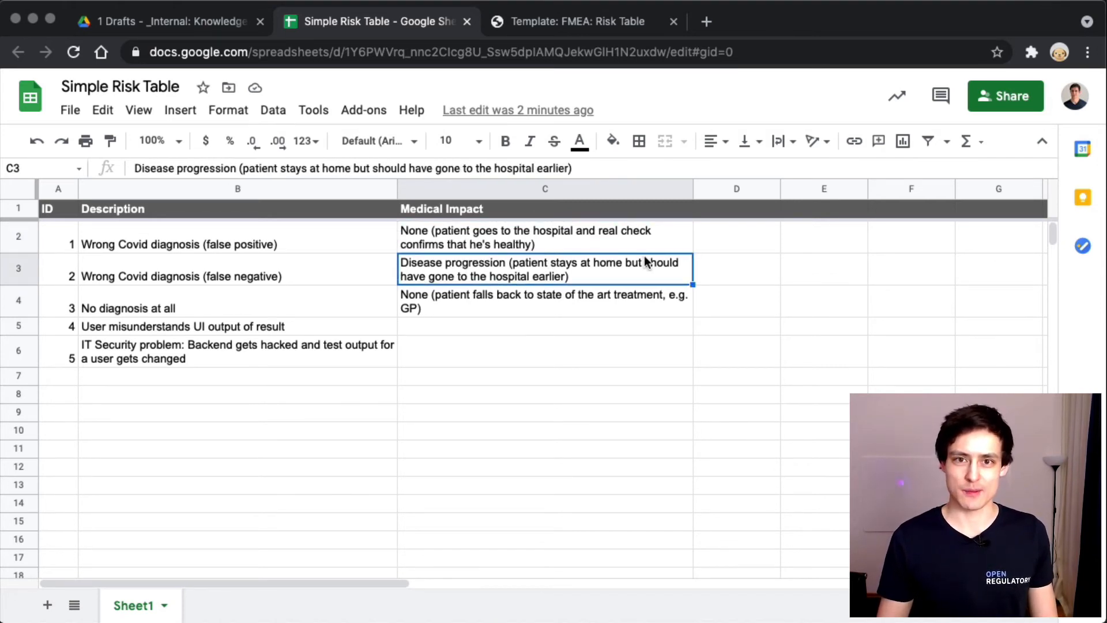
{"action": "mouse_move", "coordinate": [515, 267]}
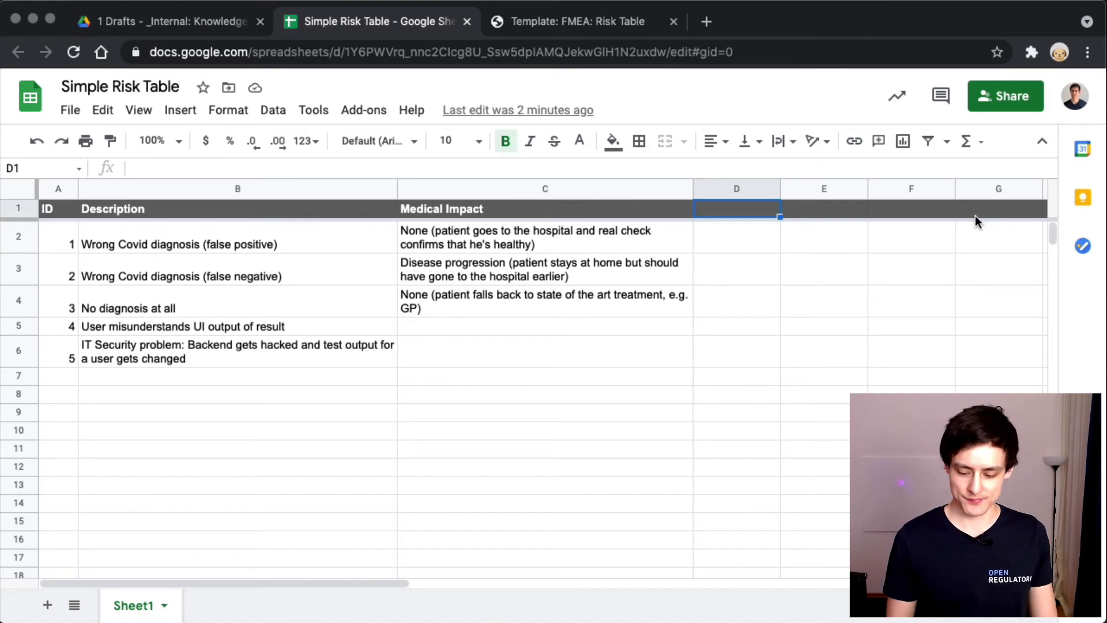
Step: Enter the Severity heading in D1 and ratings Okay, Bad, Okay for the first three risks
{"action": "type", "text": "Severity"}
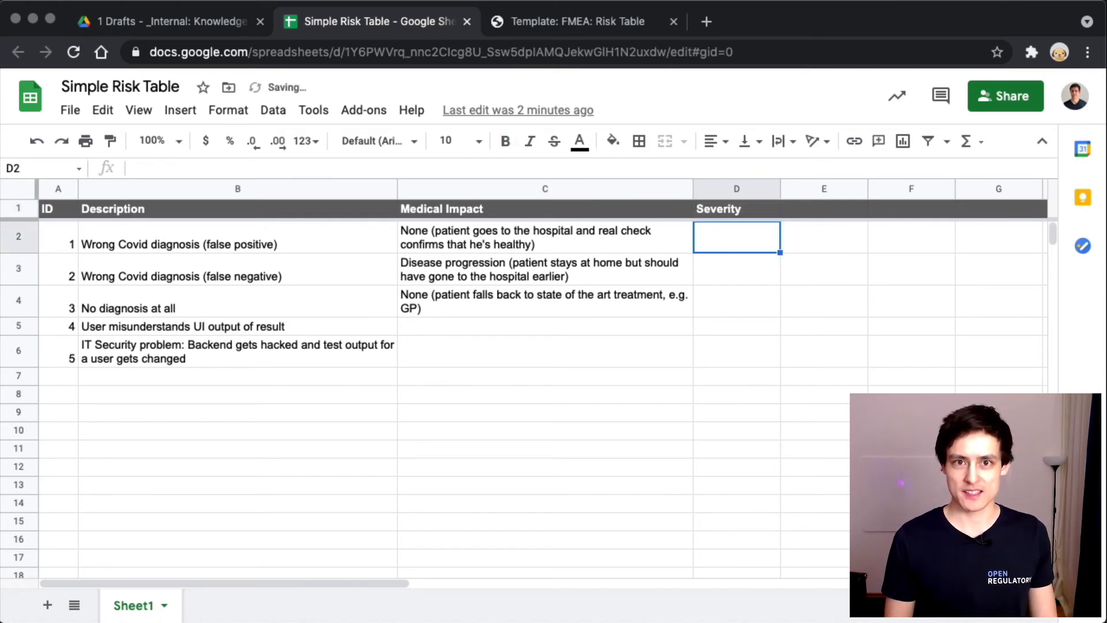
{"action": "mouse_move", "coordinate": [632, 274]}
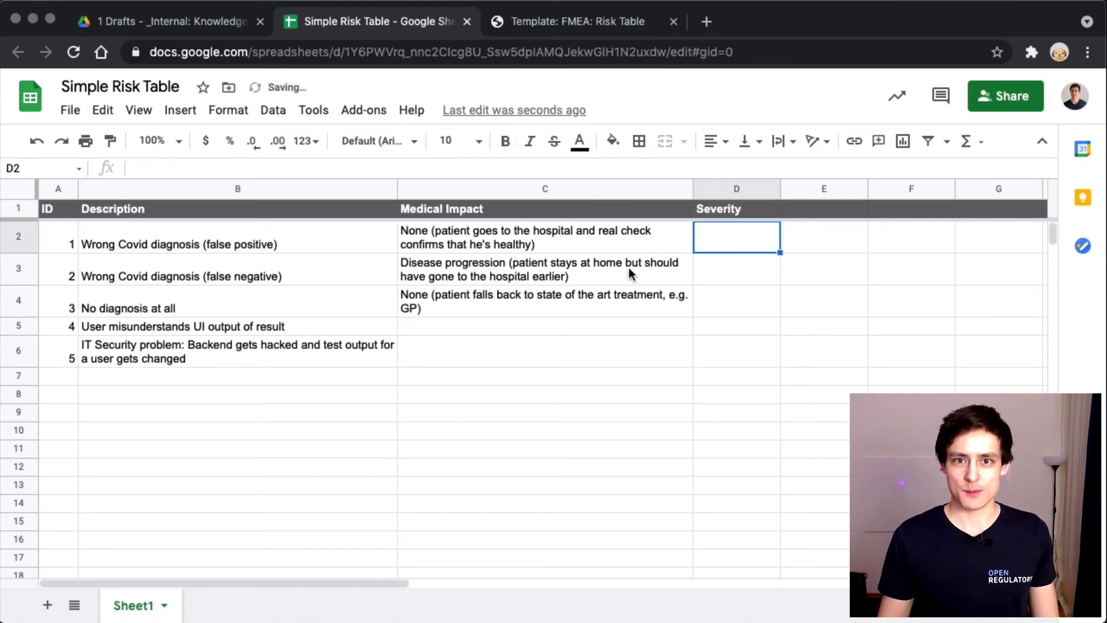
{"action": "type", "text": "Bad"}
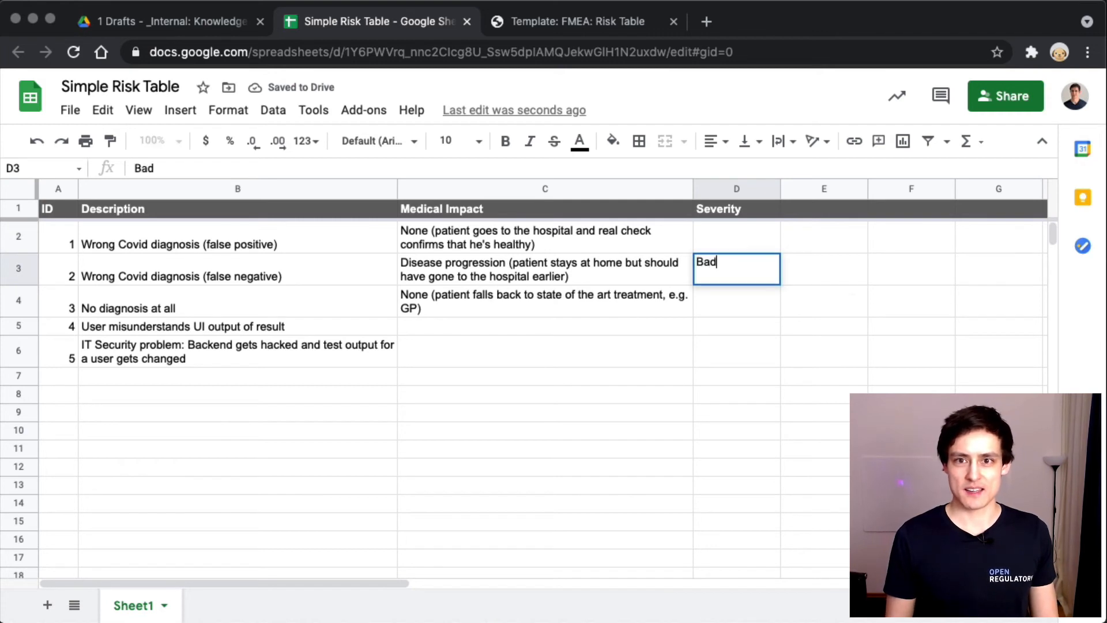
{"action": "key", "text": "Enter"}
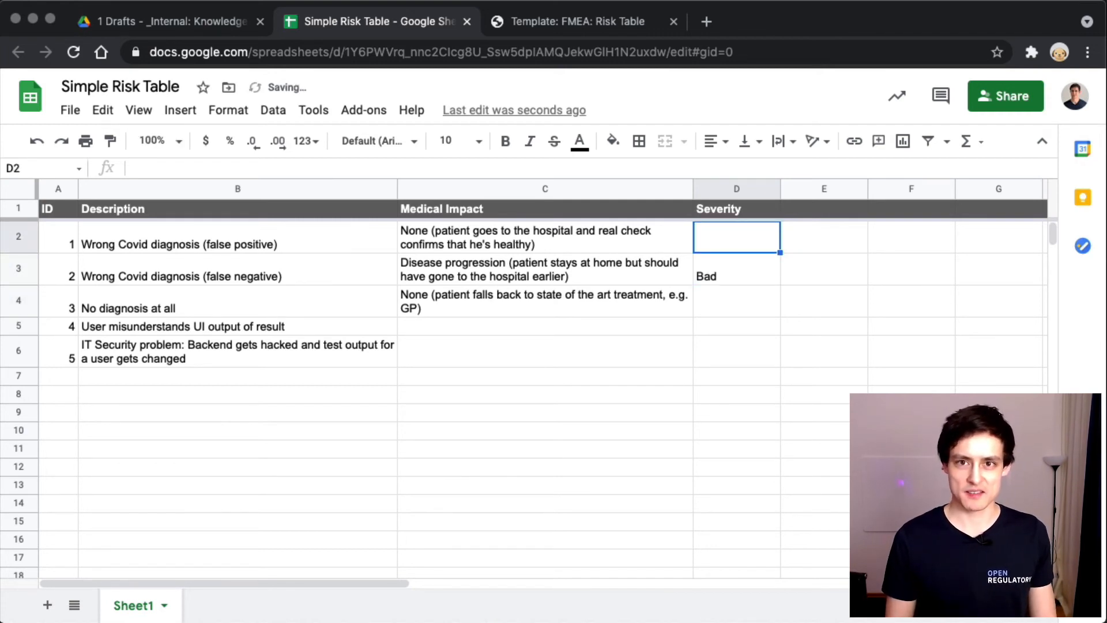
{"action": "type", "text": "Okay"}
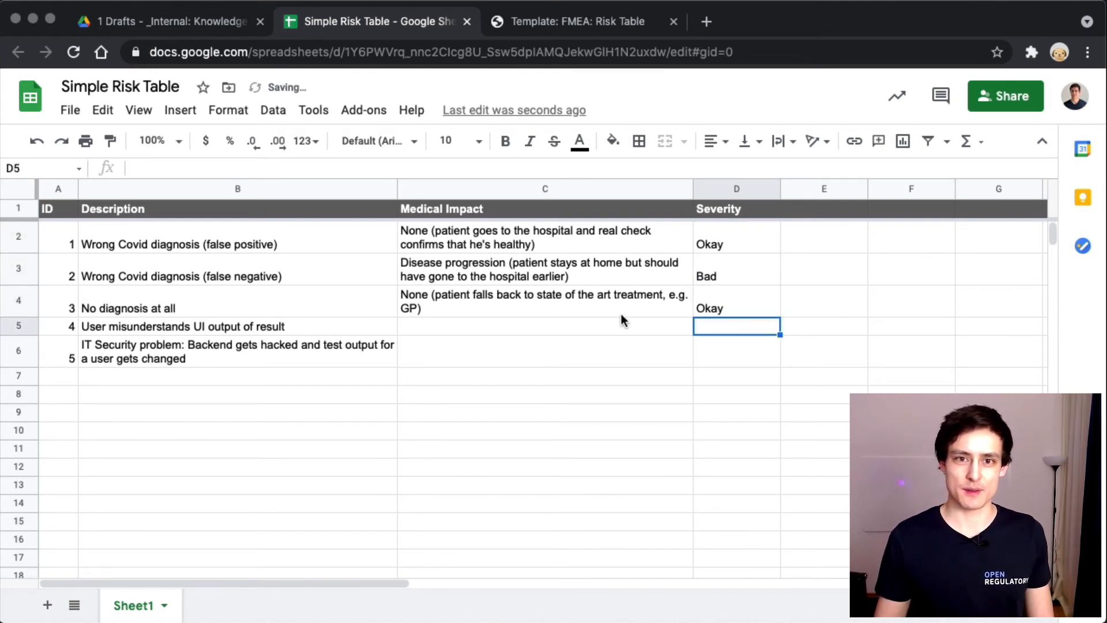
{"action": "left_click", "coordinate": [545, 301]}
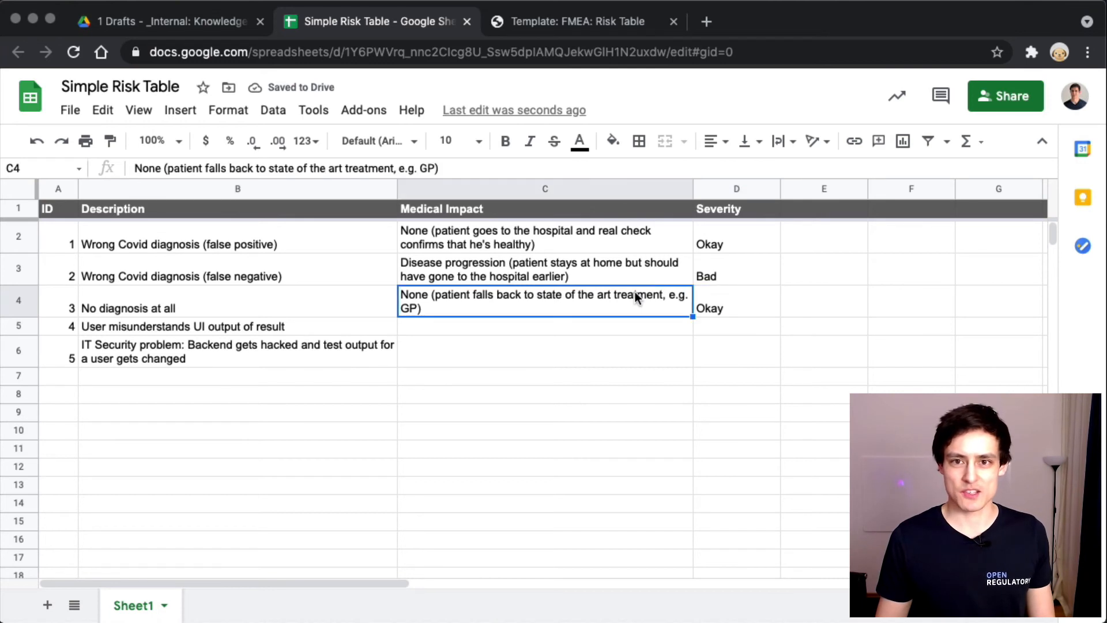
Step: Enter the Probability heading in E1 and narrow the Severity column to fit its ratings
{"action": "left_click", "coordinate": [825, 209]}
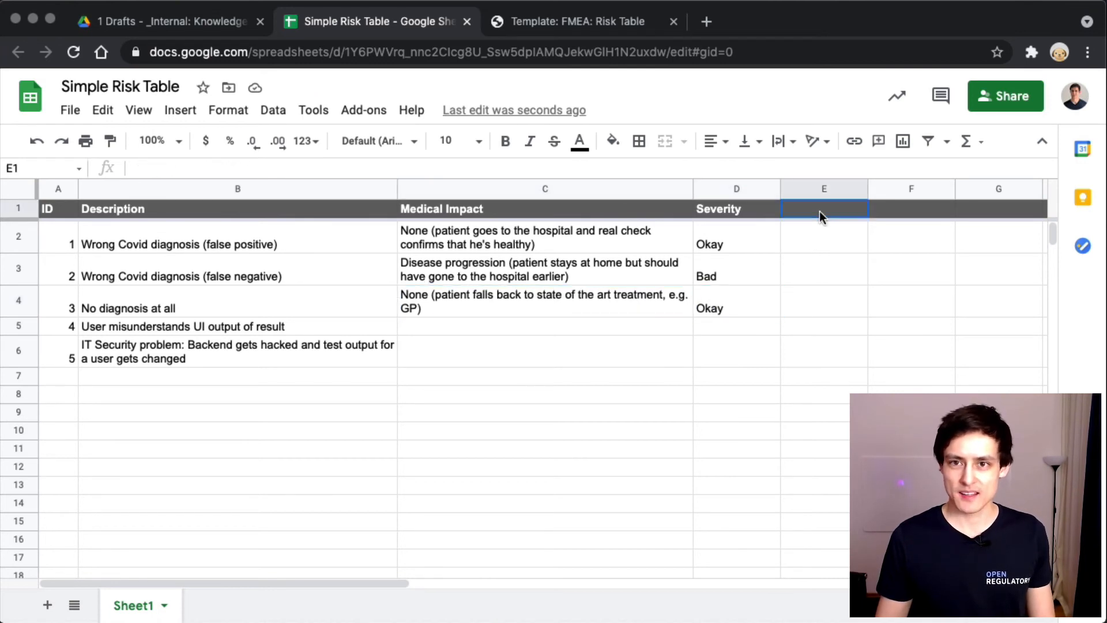
{"action": "type", "text": "Proba"}
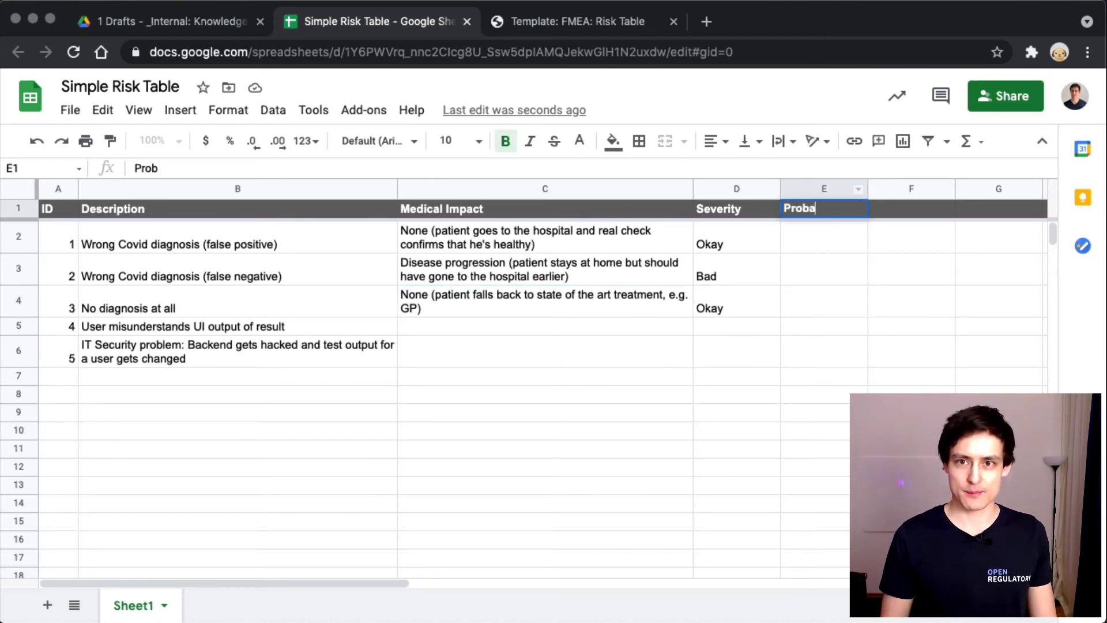
{"action": "key", "text": "Enter"}
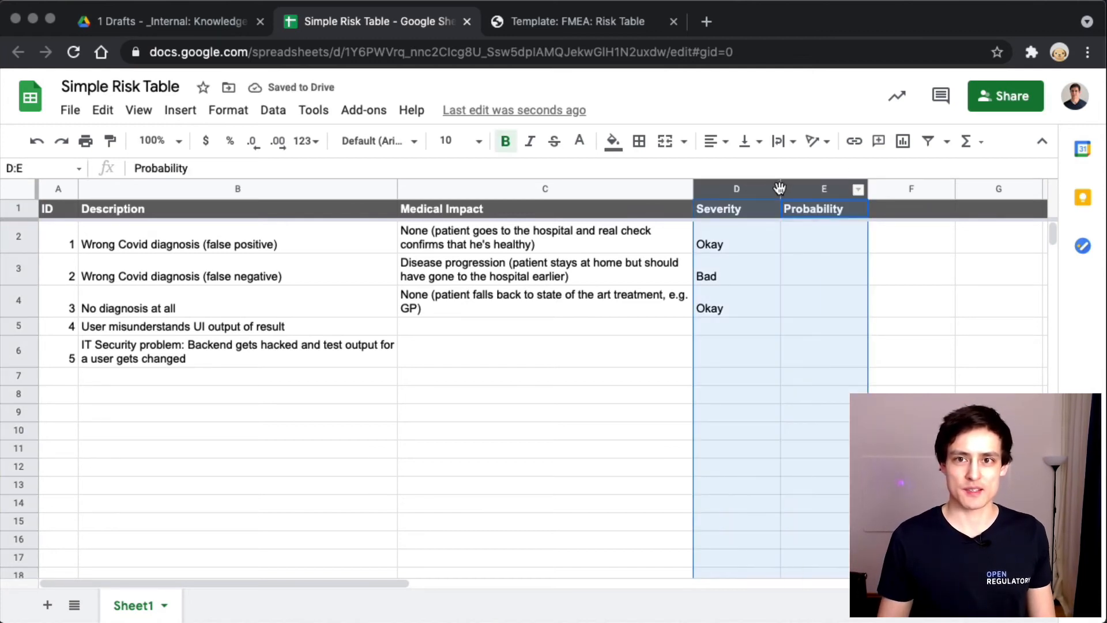
{"action": "left_click", "coordinate": [545, 238]}
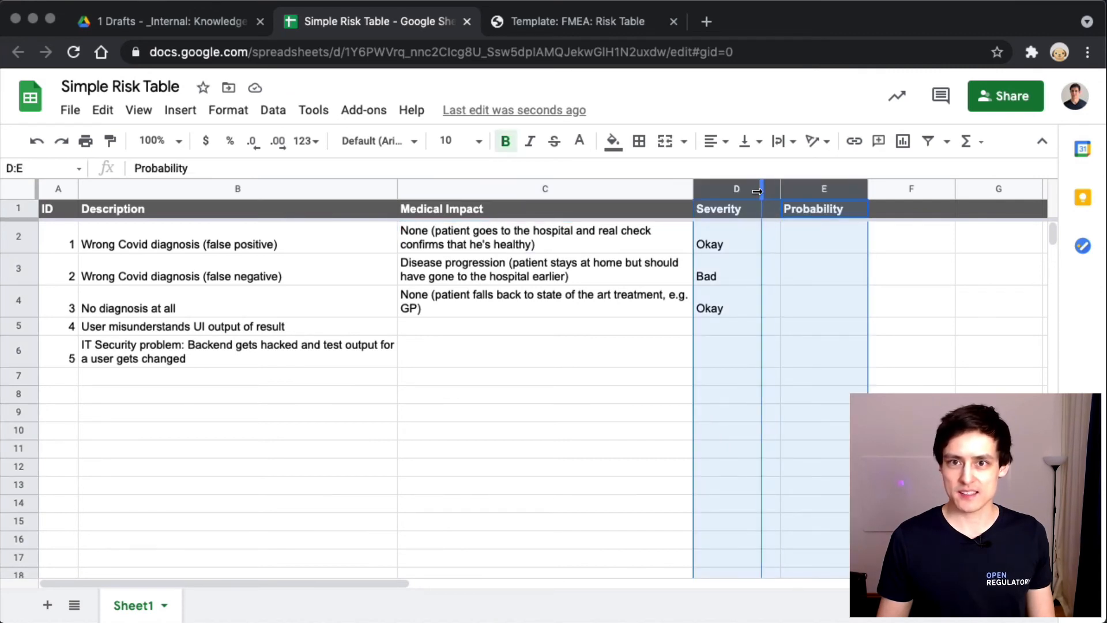
{"action": "left_click", "coordinate": [793, 327]}
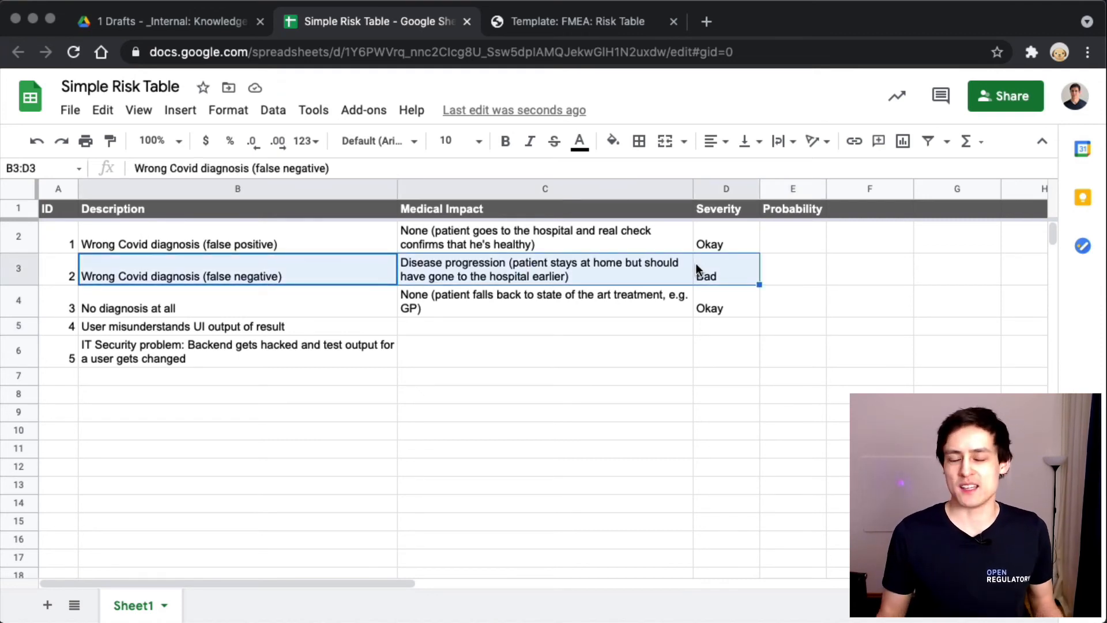
Step: Review the false negative risk's description, impact and empty probability cell before rating it
{"action": "left_click", "coordinate": [725, 272]}
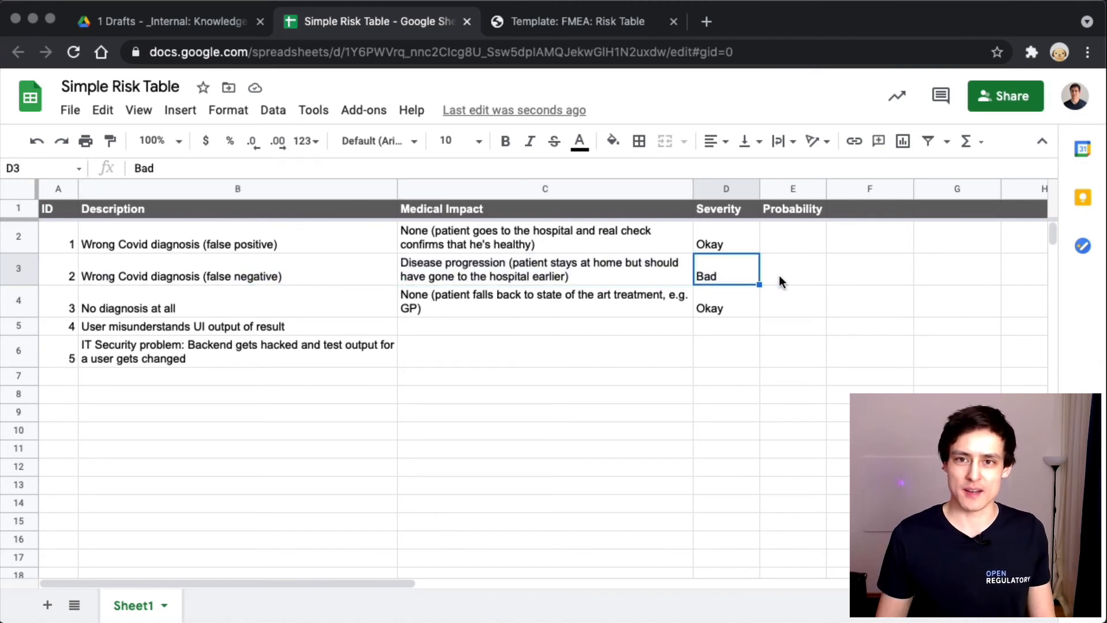
{"action": "left_click", "coordinate": [794, 269]}
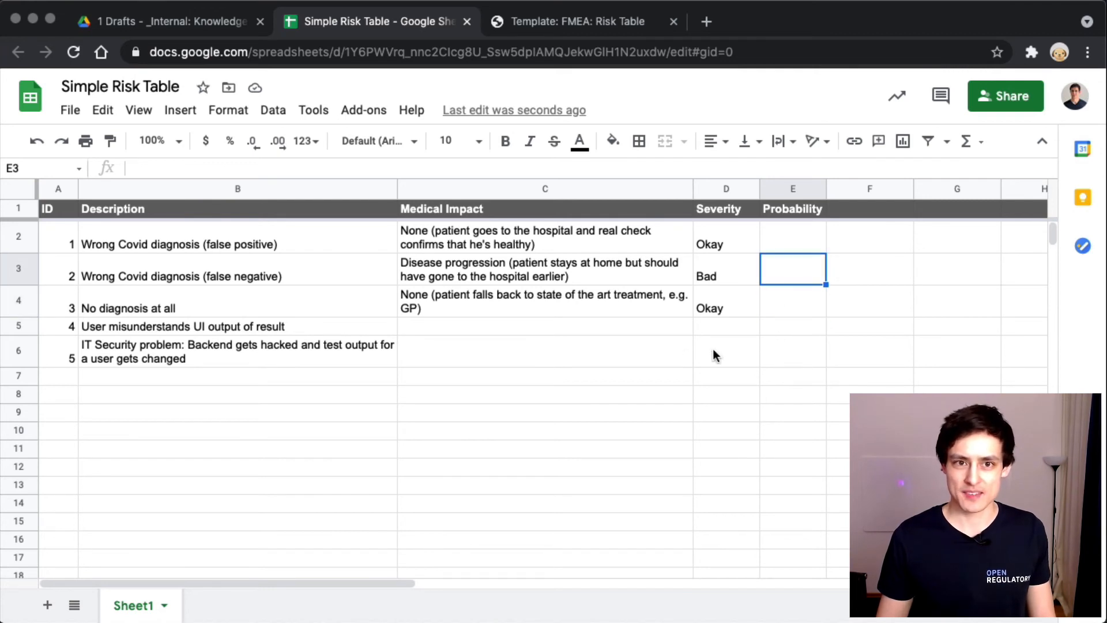
{"action": "mouse_move", "coordinate": [759, 307]}
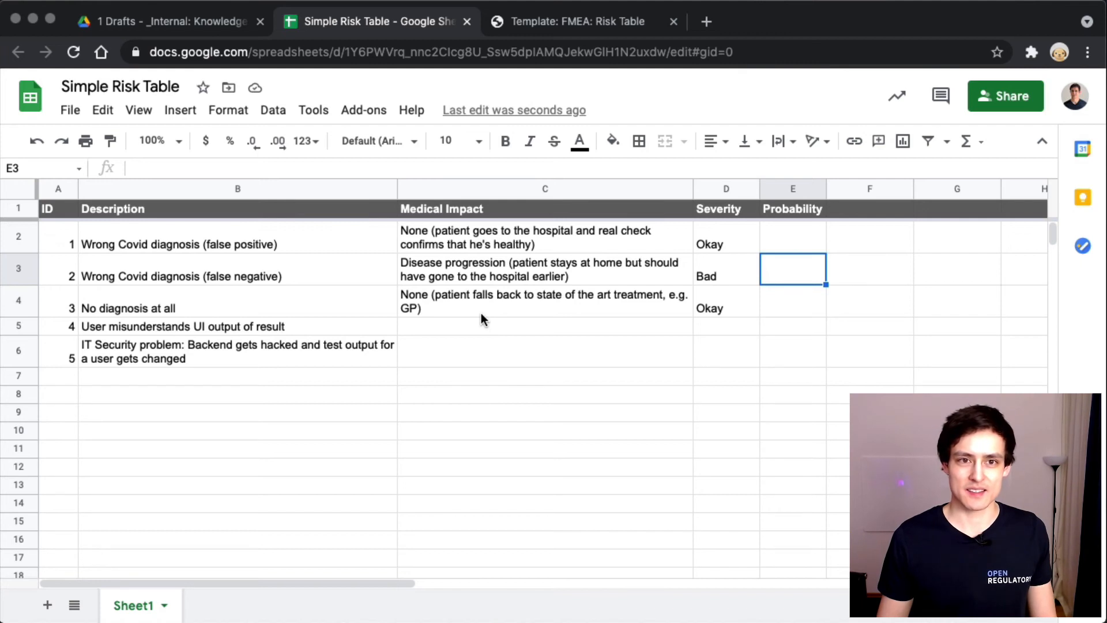
{"action": "mouse_move", "coordinate": [746, 304]}
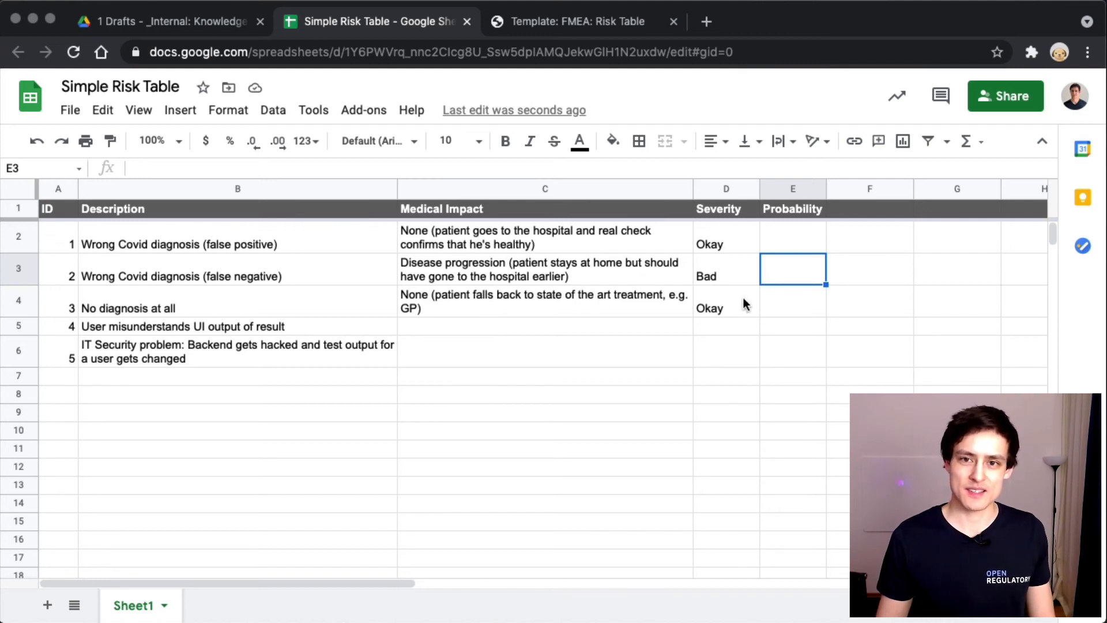
{"action": "left_click", "coordinate": [793, 302]}
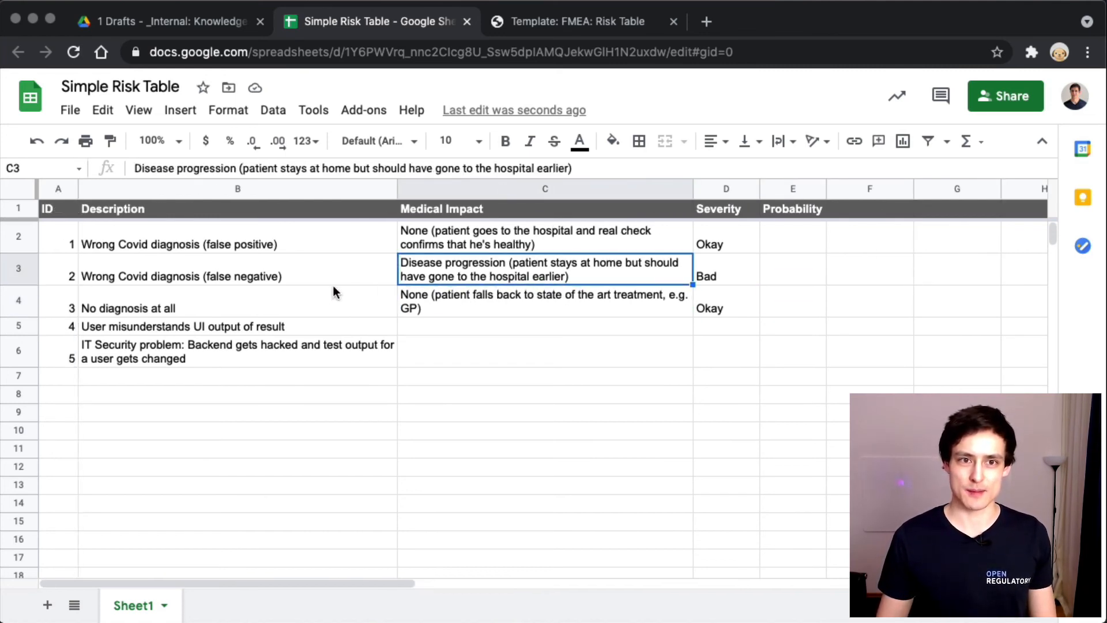
{"action": "left_click", "coordinate": [238, 276]}
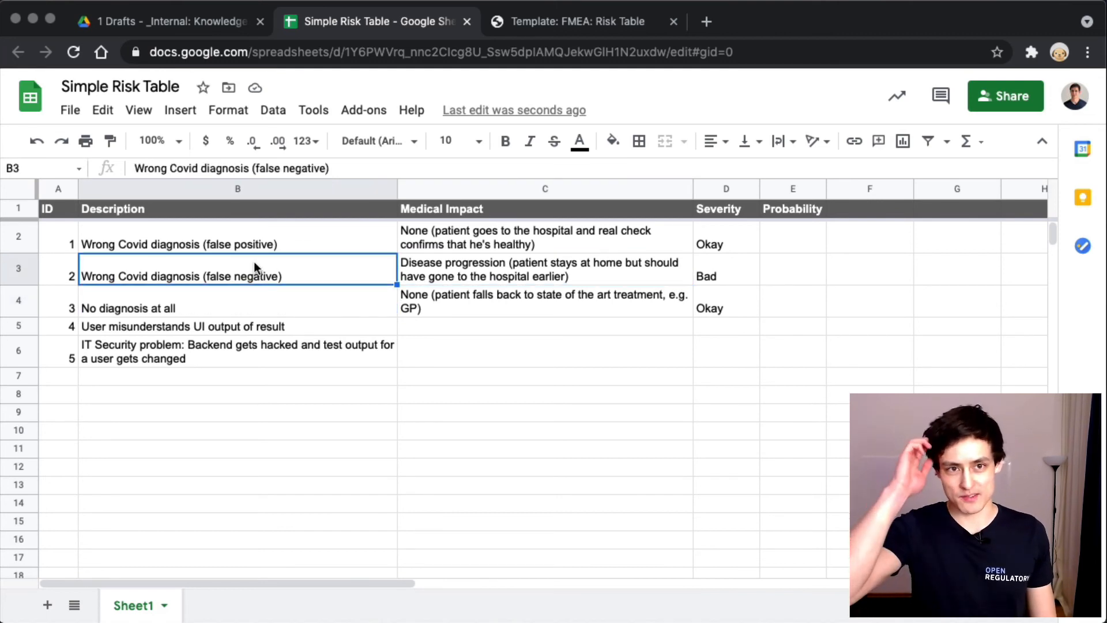
{"action": "left_click", "coordinate": [544, 270]}
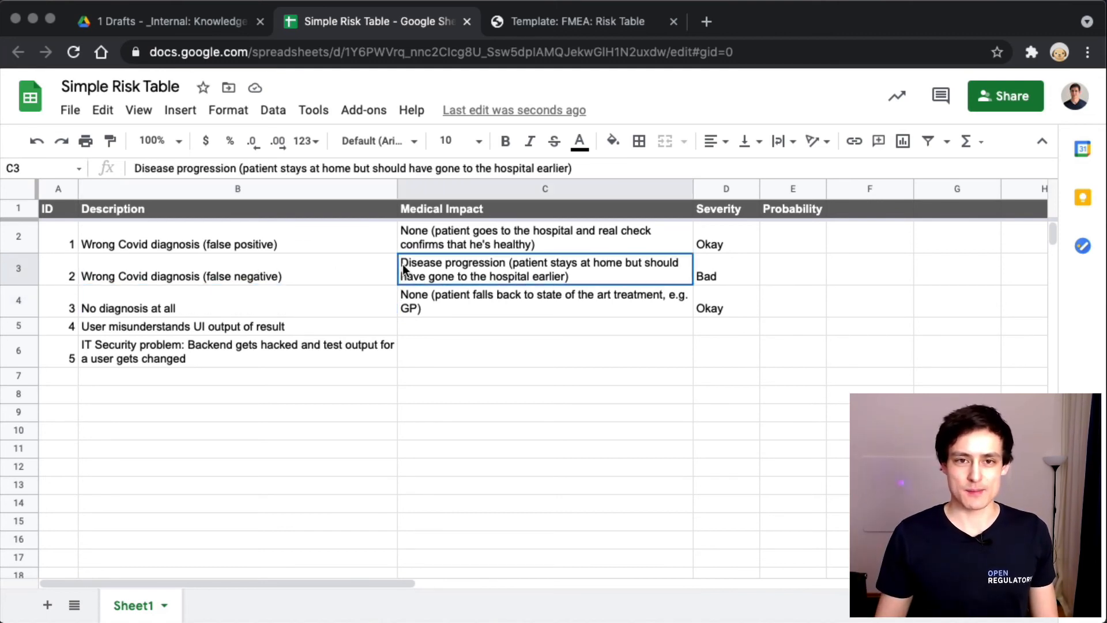
{"action": "left_click", "coordinate": [237, 276]}
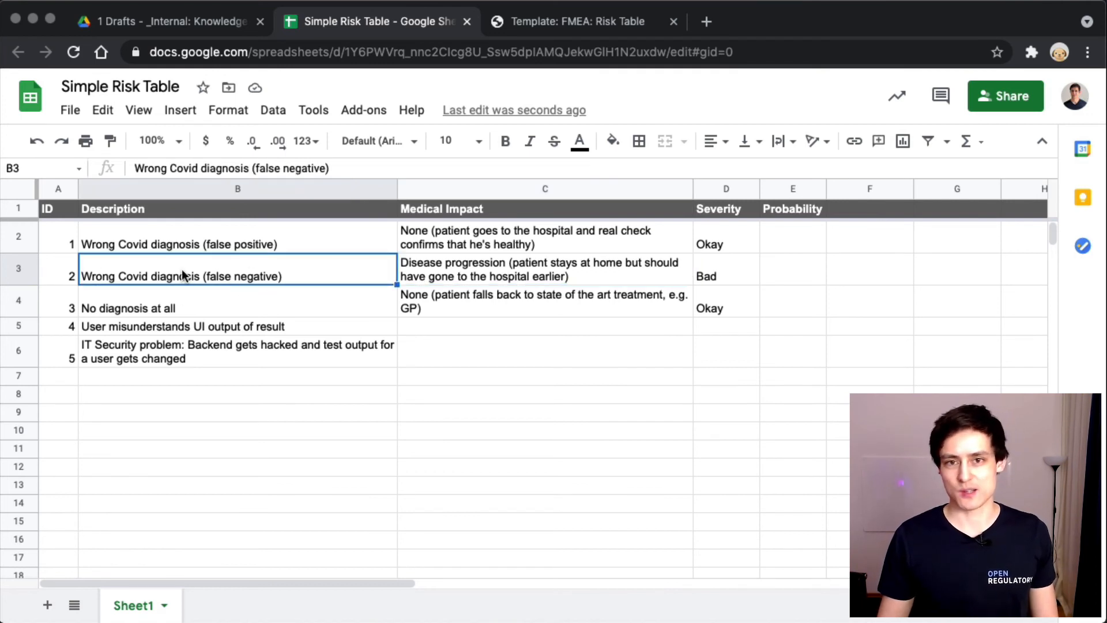
{"action": "left_click", "coordinate": [545, 269]}
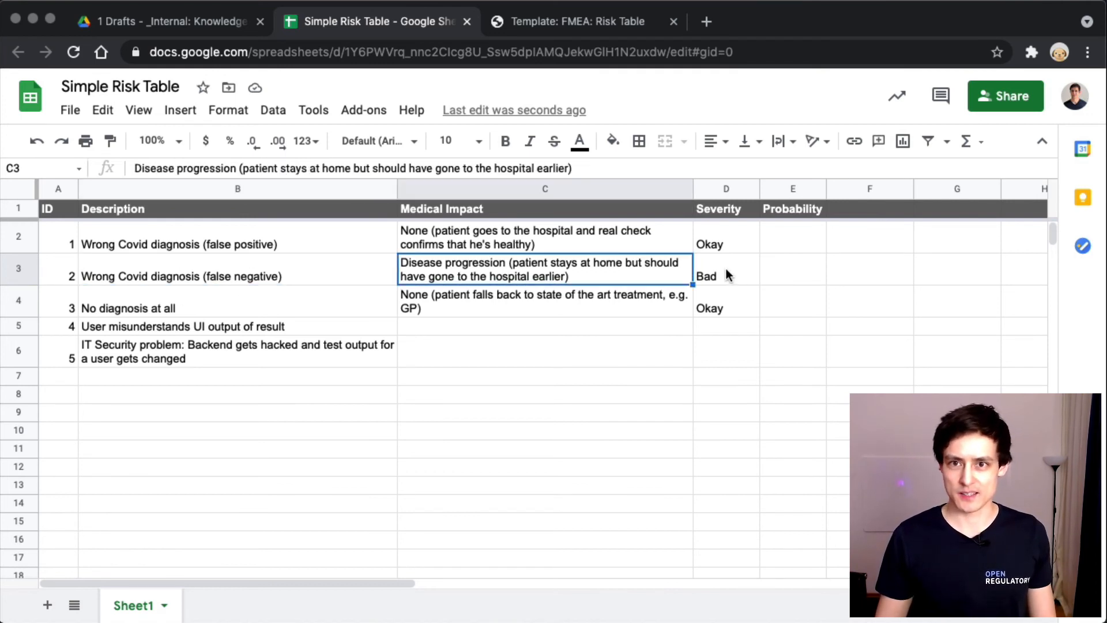
{"action": "left_click", "coordinate": [794, 269]}
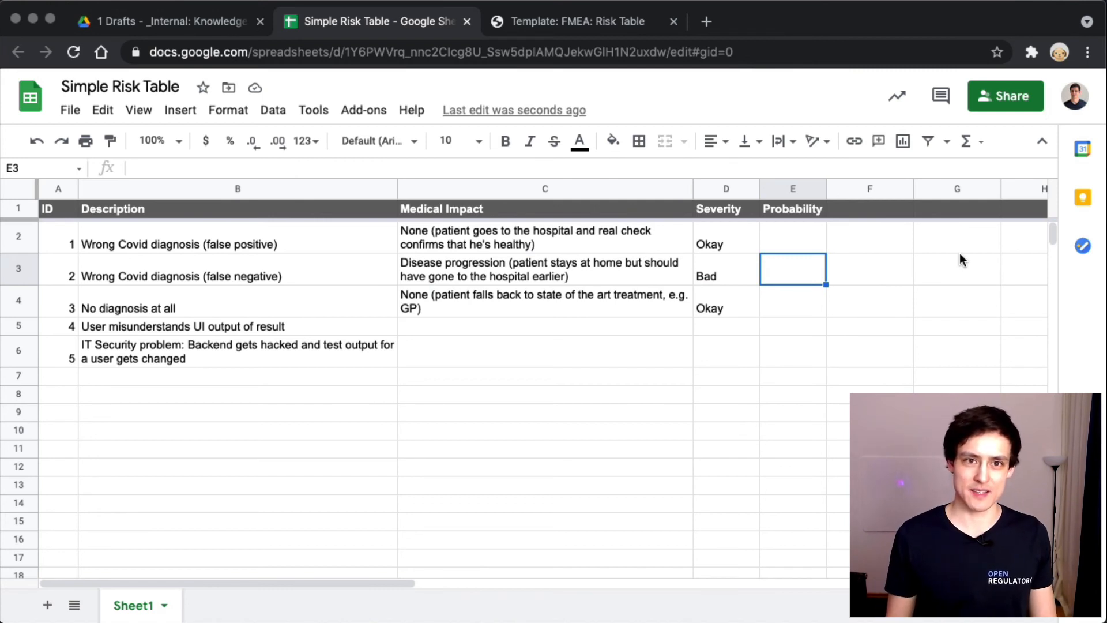
Step: Fill Probability for the first three risks as Low, Low and High
{"action": "left_click", "coordinate": [794, 238]}
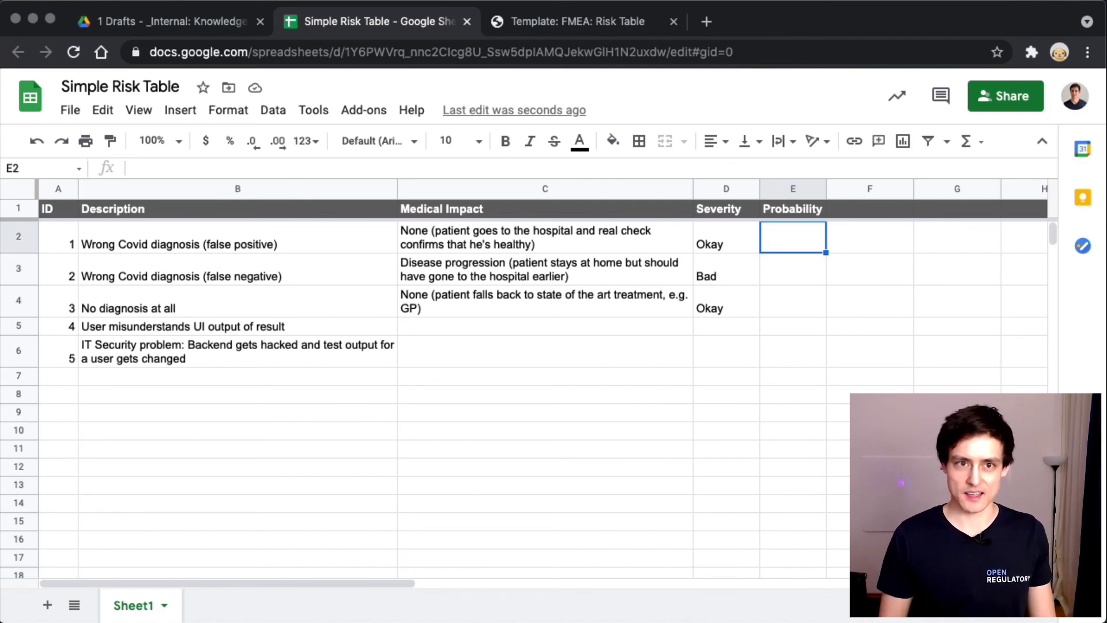
{"action": "type", "text": "L"}
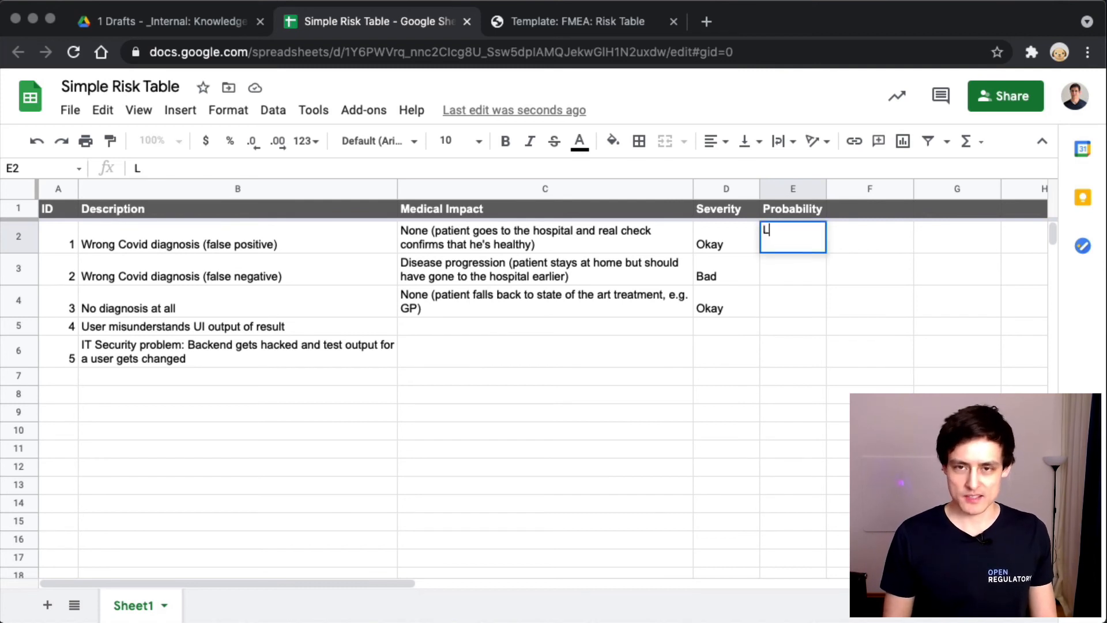
{"action": "type", "text": "High"}
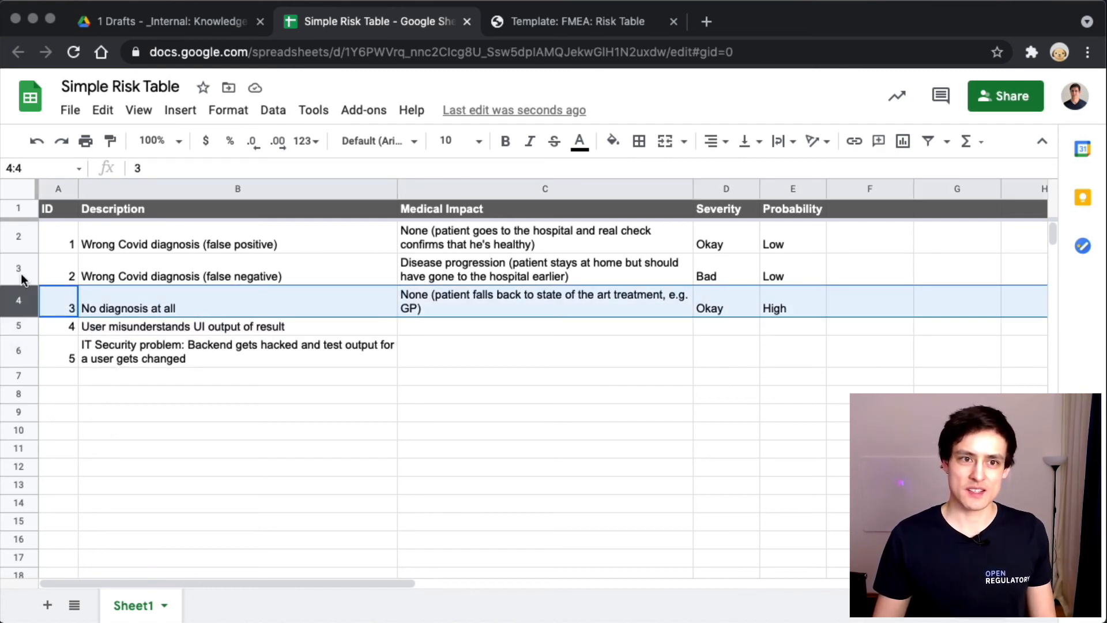
{"action": "left_click", "coordinate": [545, 302]}
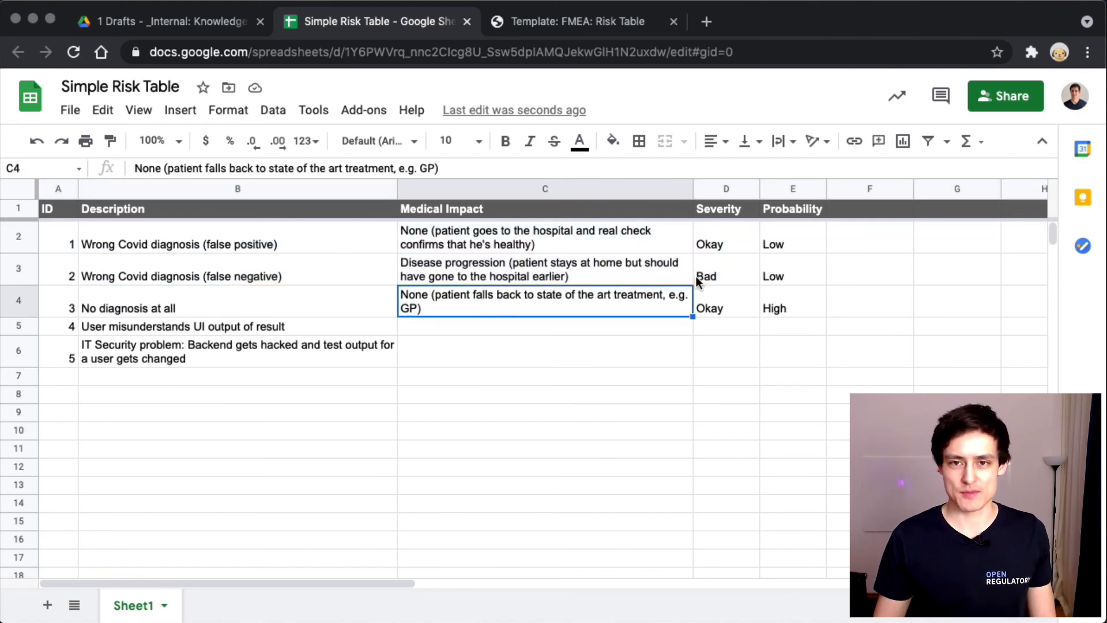
{"action": "left_click", "coordinate": [870, 301]}
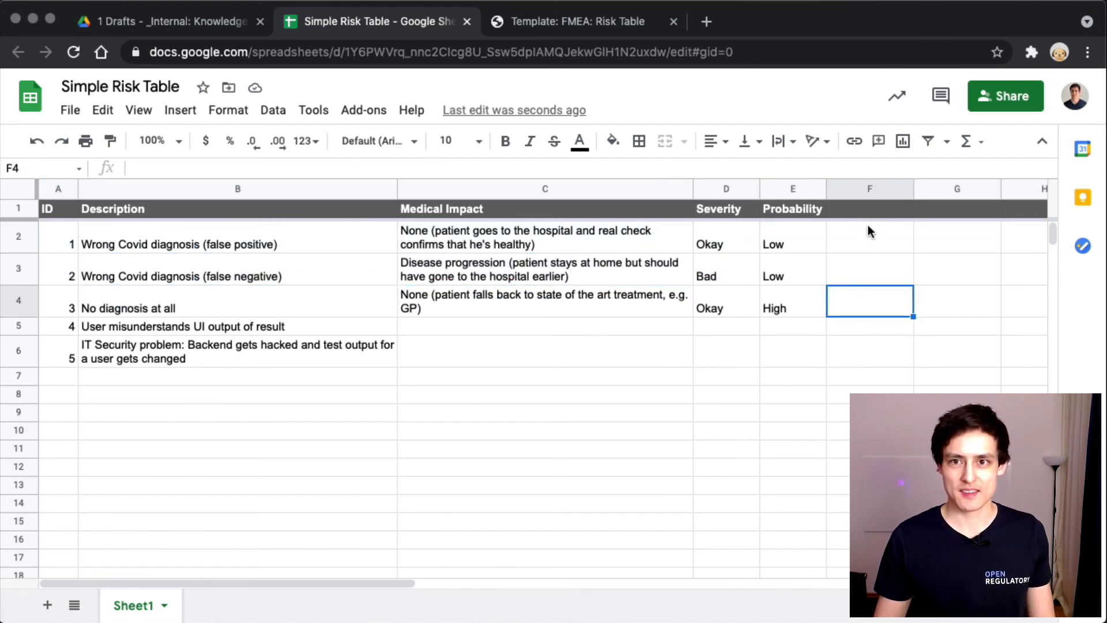
Step: Enter the Acceptable? heading in F1
{"action": "type", "text": "Ac"}
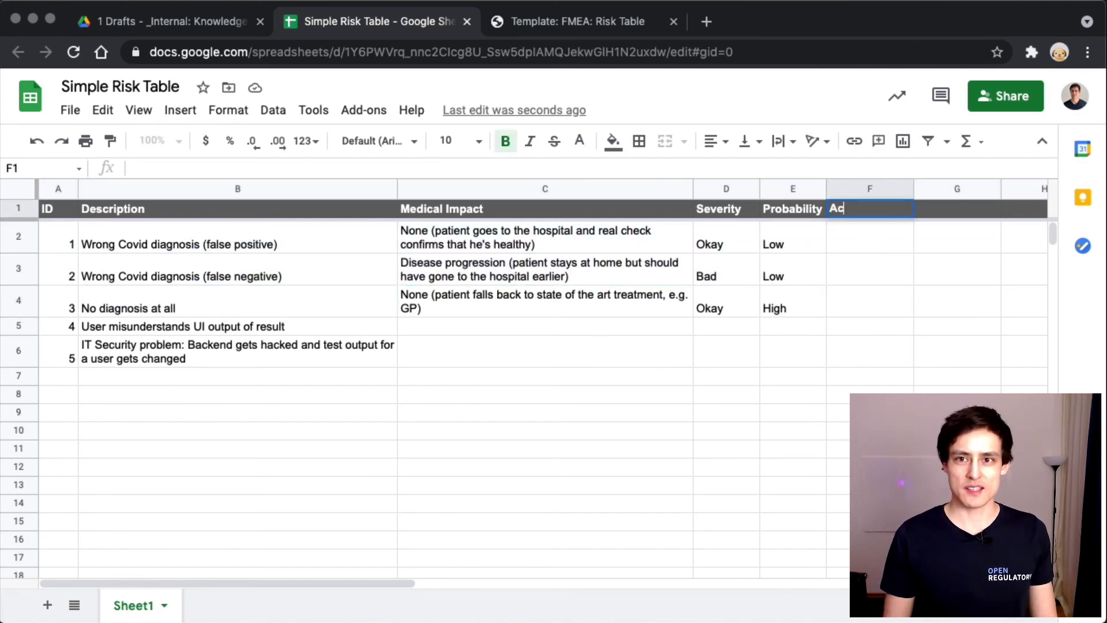
{"action": "key", "text": "Enter"}
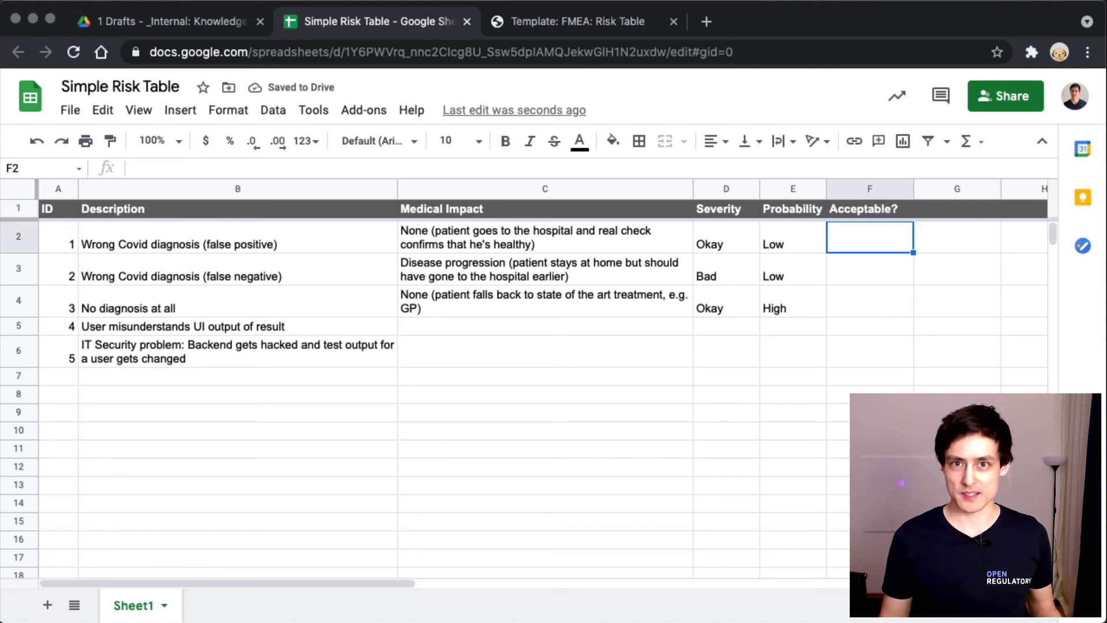
{"action": "mouse_move", "coordinate": [504, 249]}
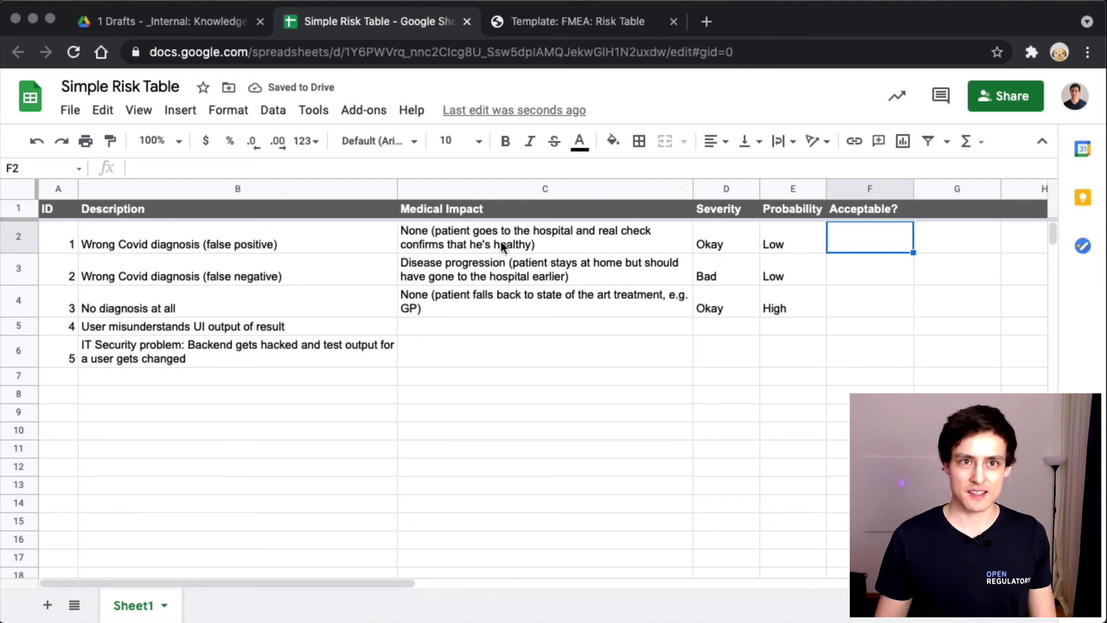
Step: Open the FMEA Risk Acceptance Matrix template on OpenRegulatory and scroll to its acceptability matrix
{"action": "left_click", "coordinate": [583, 21]}
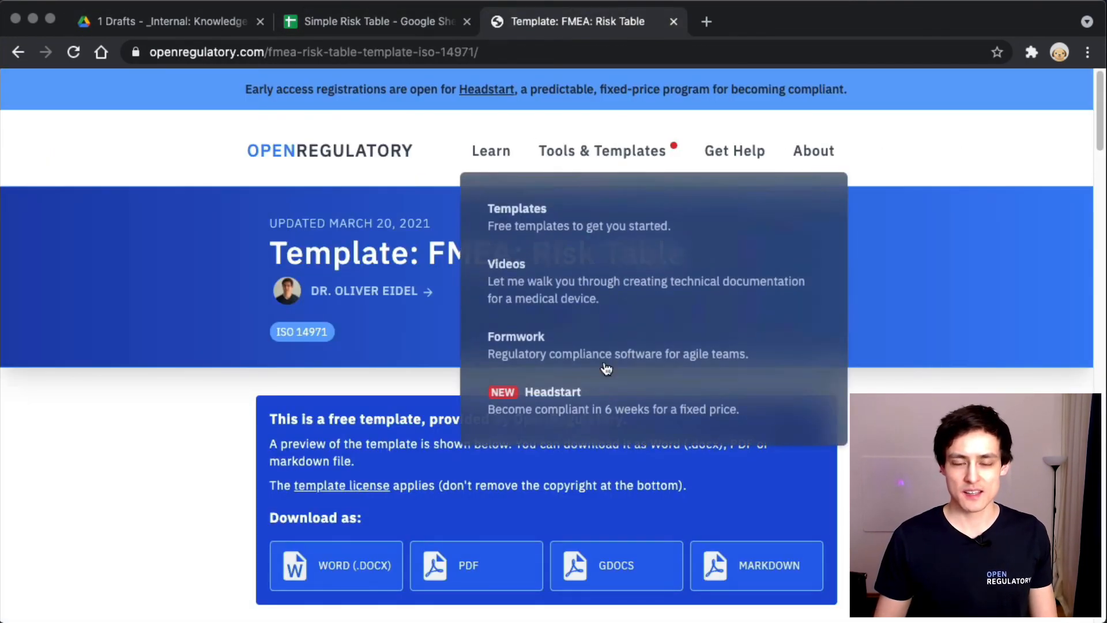
{"action": "left_click", "coordinate": [517, 209]}
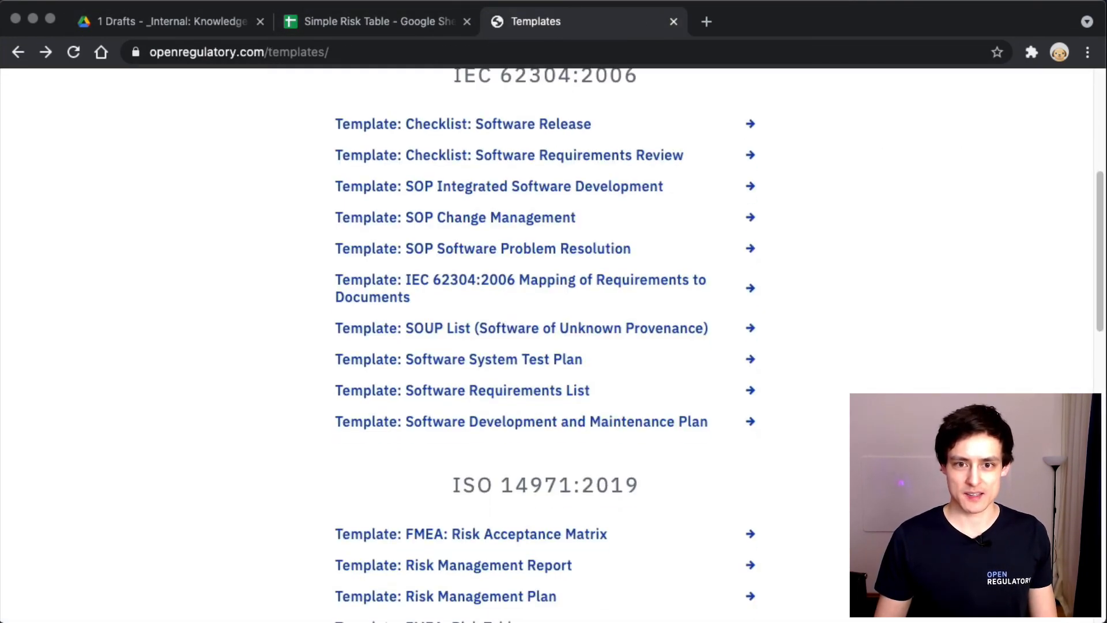
{"action": "left_click", "coordinate": [471, 536]}
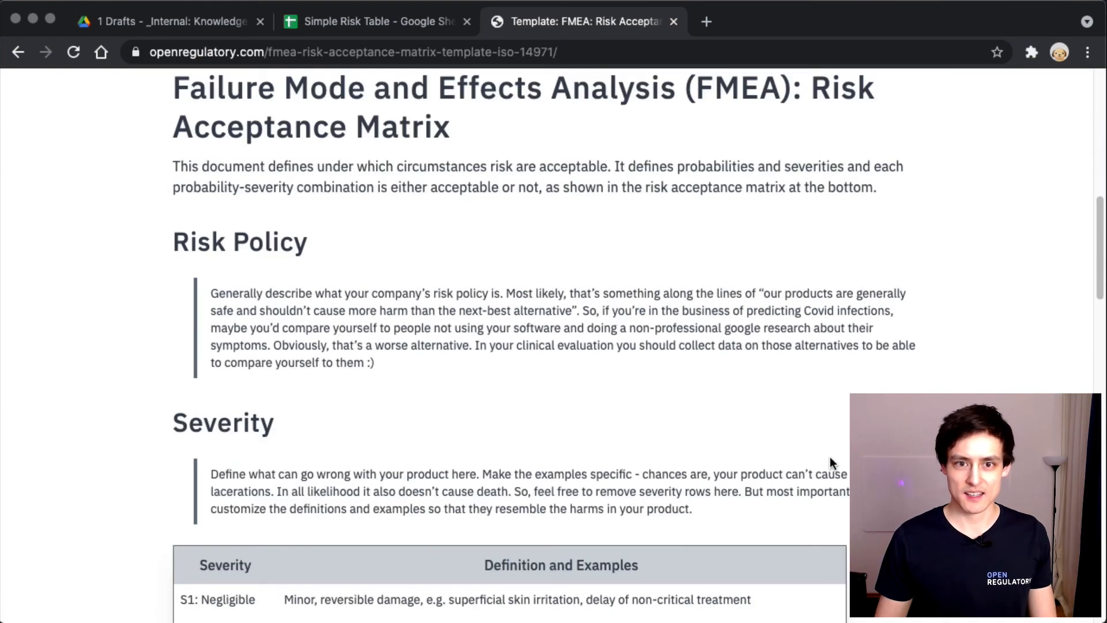
{"action": "scroll", "scroll_direction": "down", "scroll_amount": 3}
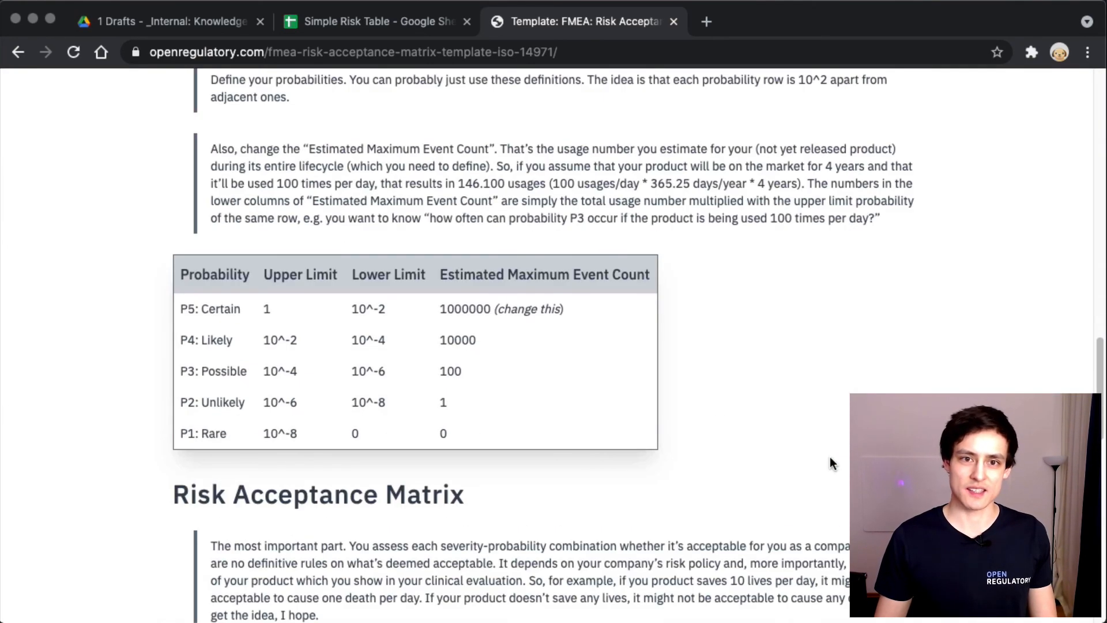
{"action": "scroll", "scroll_direction": "up", "scroll_amount": 3}
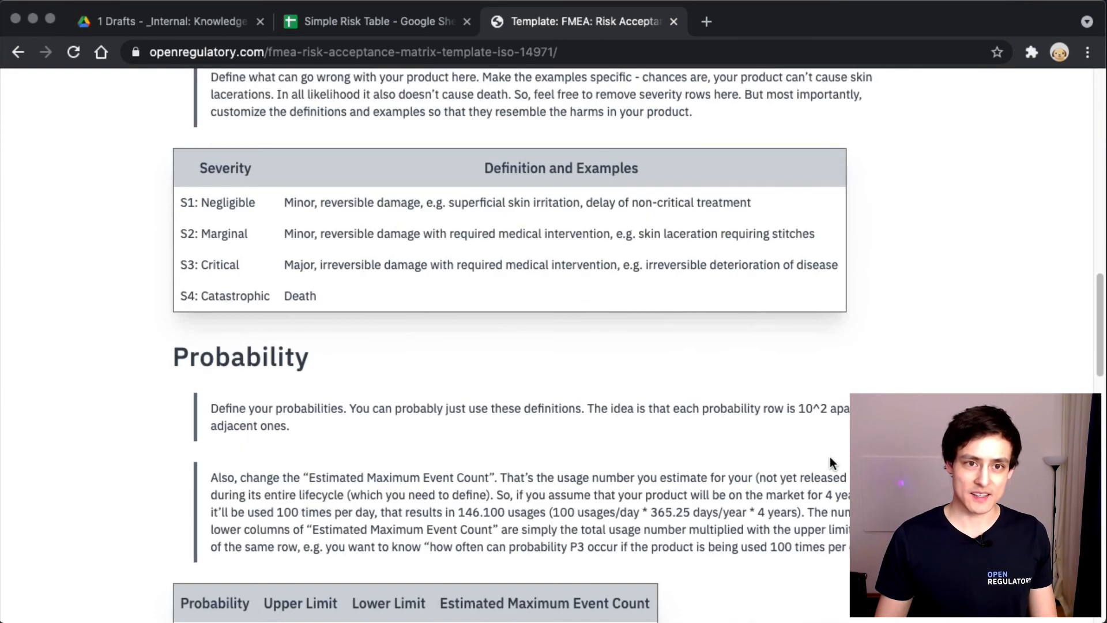
{"action": "scroll", "scroll_direction": "down", "scroll_amount": 3}
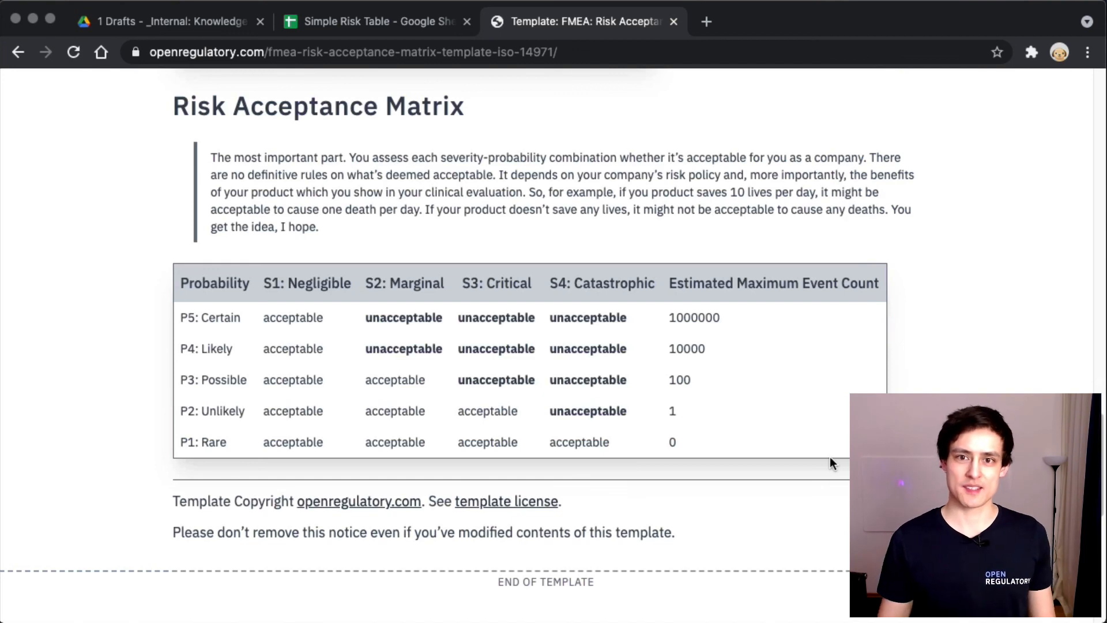
Step: Rename column B's Description heading to Failure Mode and point out the first two failure modes
{"action": "left_click", "coordinate": [374, 21]}
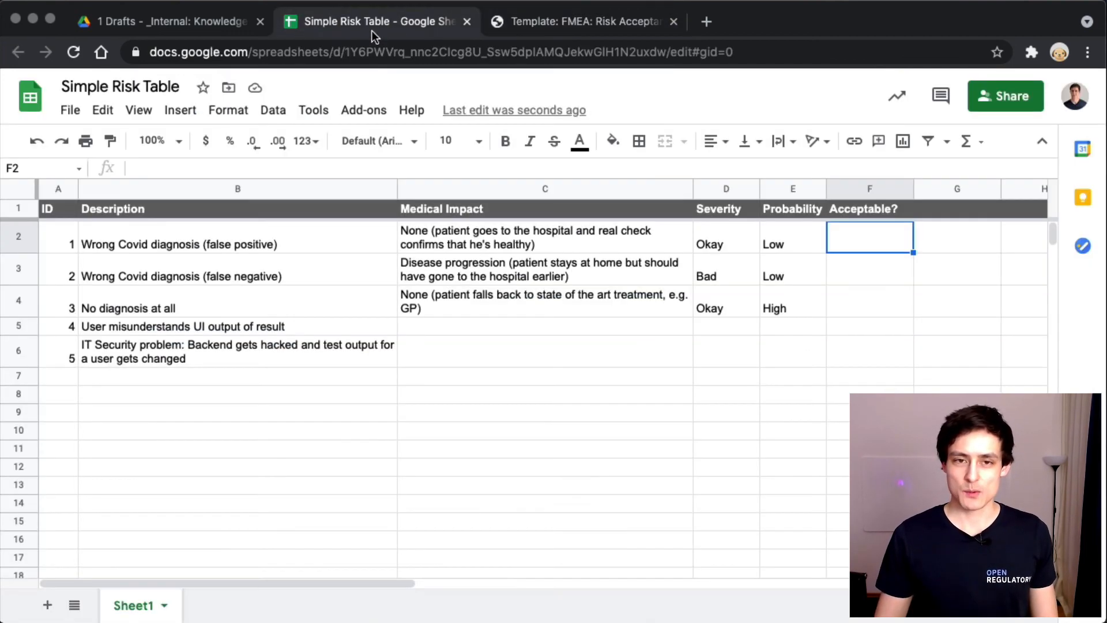
{"action": "left_click", "coordinate": [545, 350]}
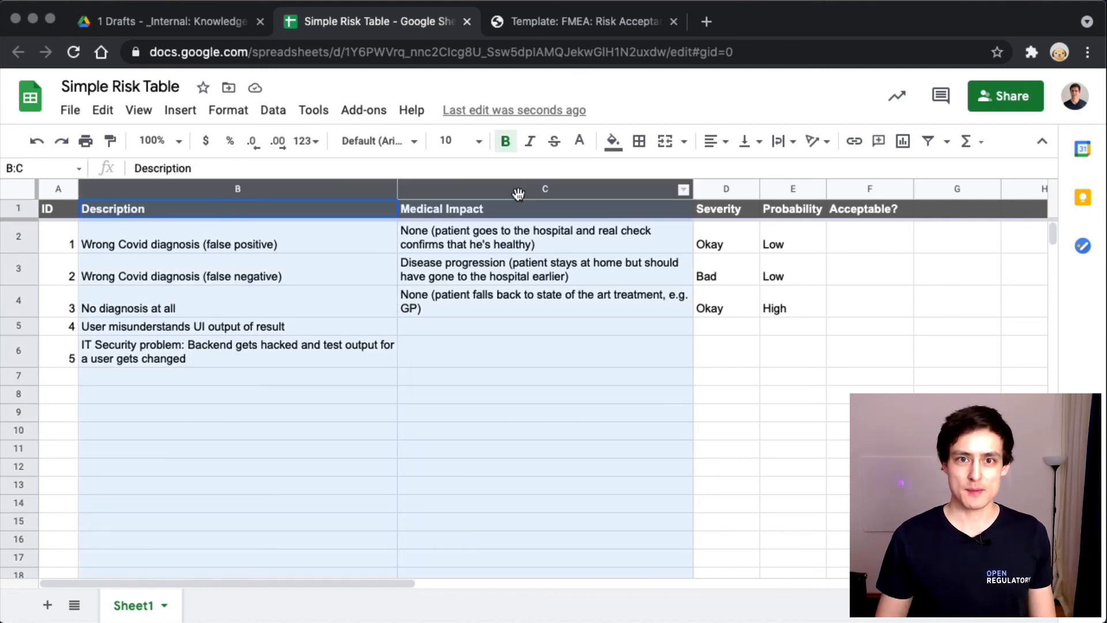
{"action": "type", "text": "Failure Mode"}
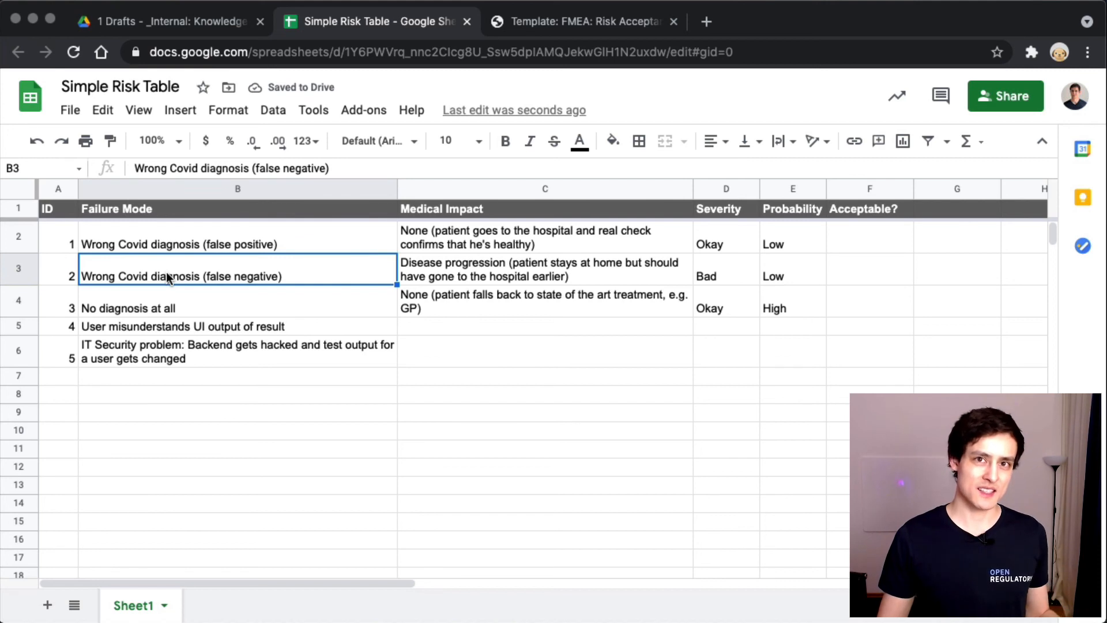
{"action": "left_click", "coordinate": [238, 244]}
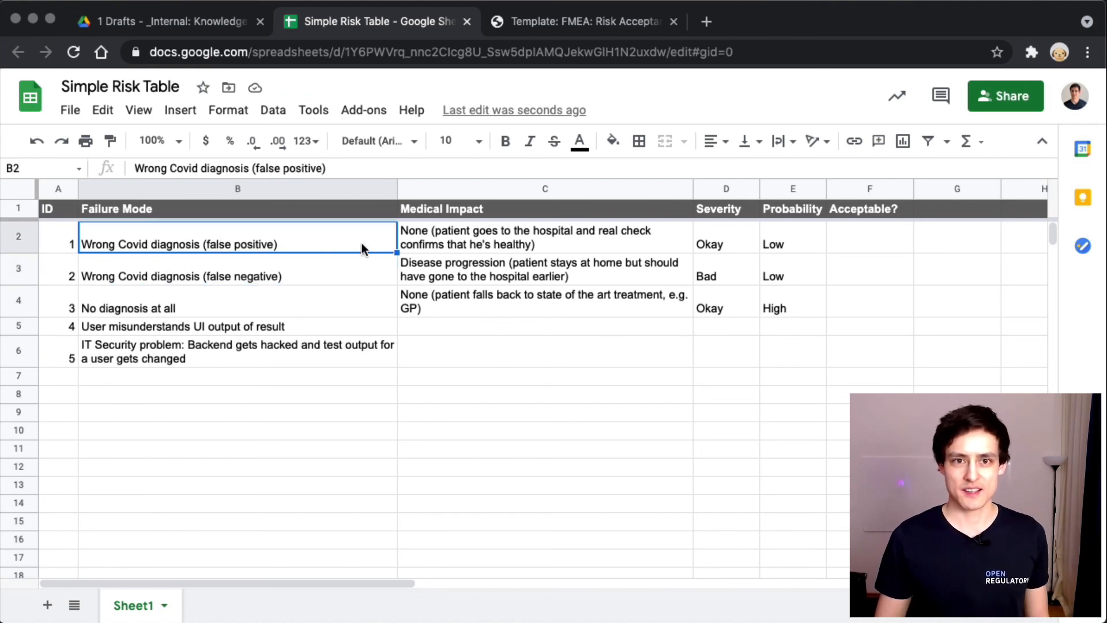
{"action": "left_click", "coordinate": [544, 189]}
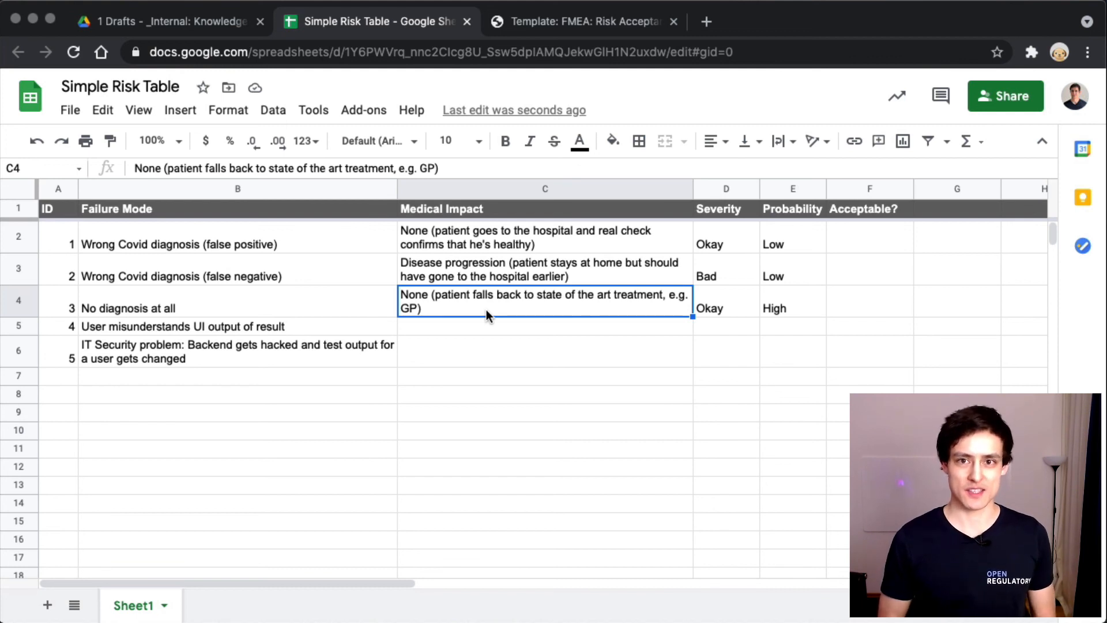
{"action": "mouse_move", "coordinate": [932, 292]}
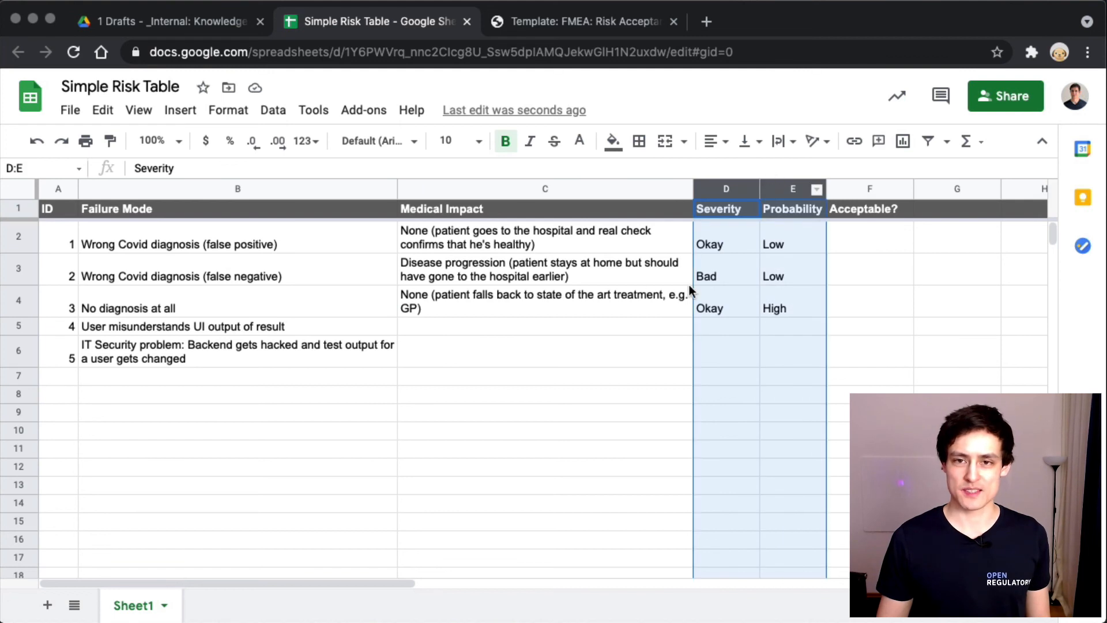
Step: Review the Severity column, risk 3's rating and risk 5's empty medical impact
{"action": "left_click", "coordinate": [727, 189]}
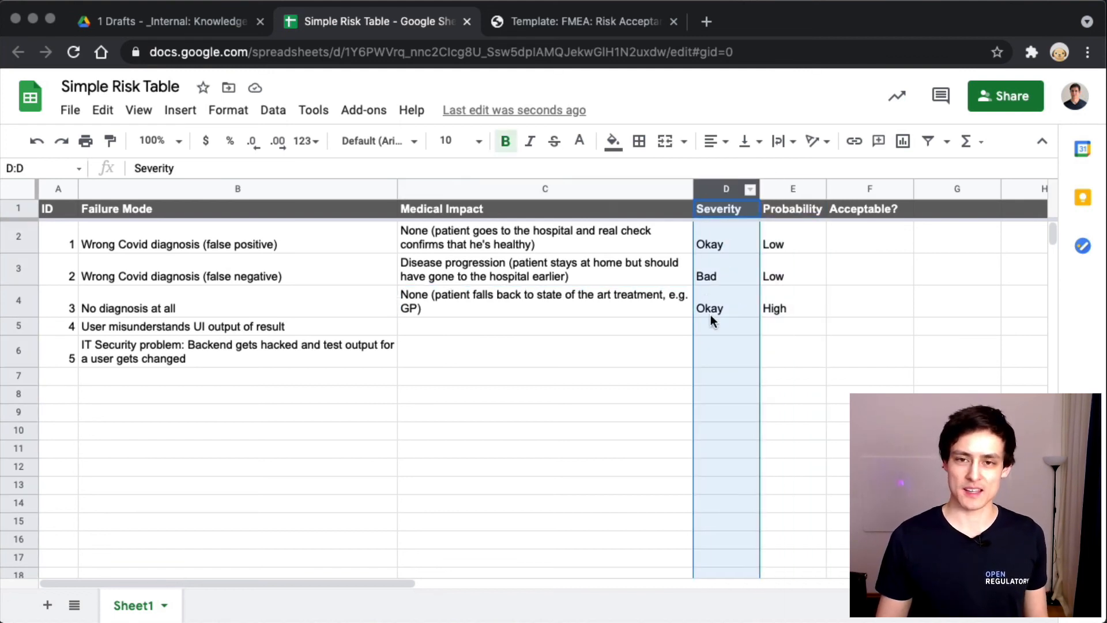
{"action": "left_click", "coordinate": [726, 307]}
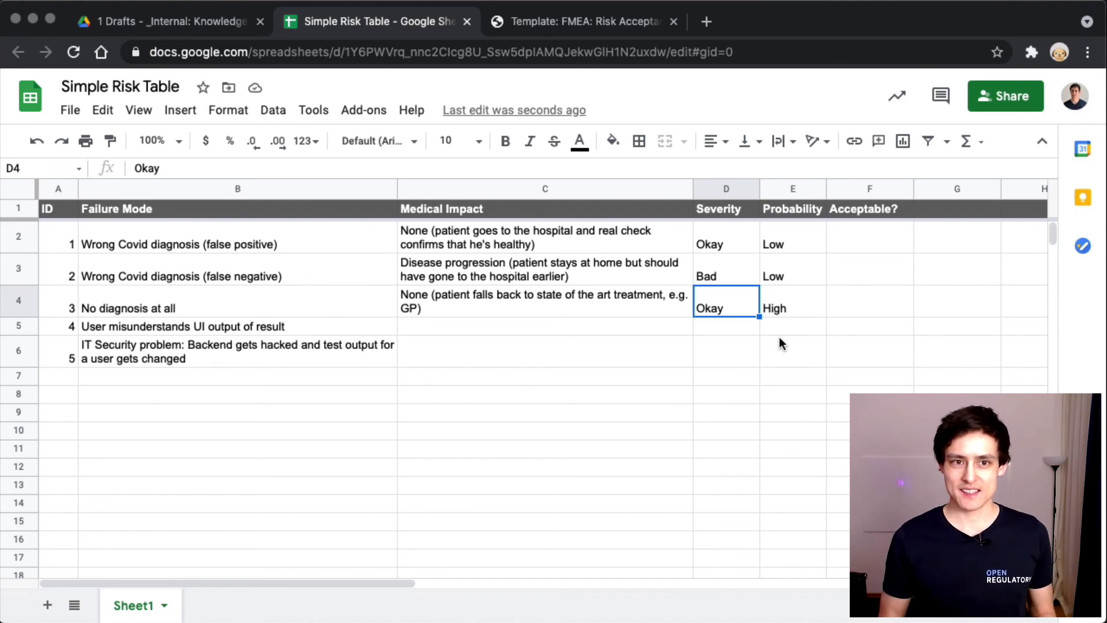
{"action": "left_click", "coordinate": [544, 349]}
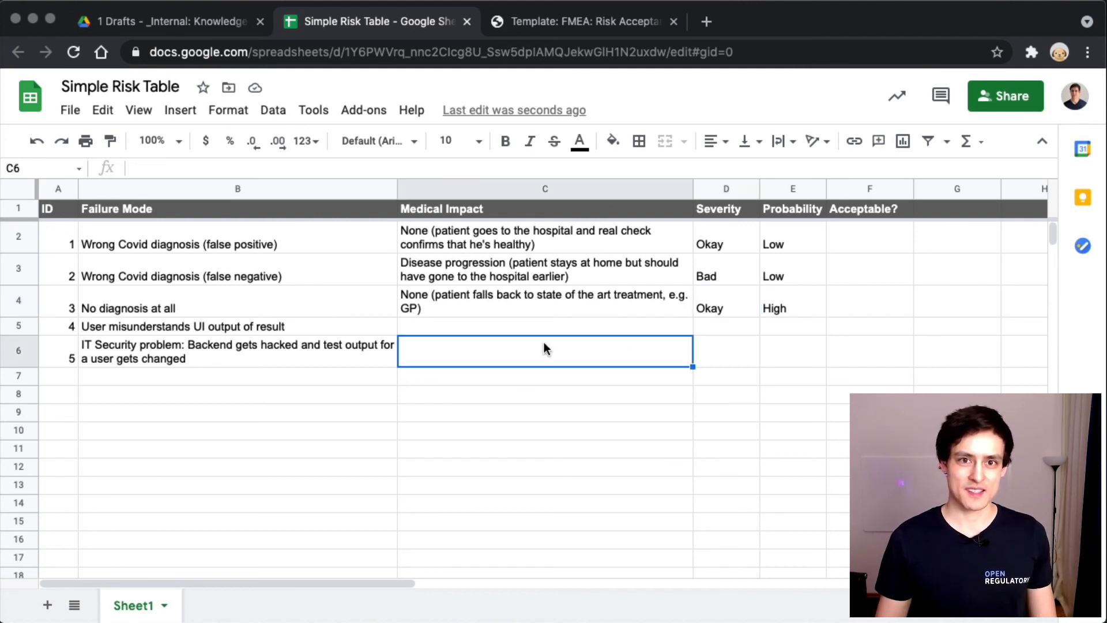
{"action": "mouse_move", "coordinate": [529, 348]}
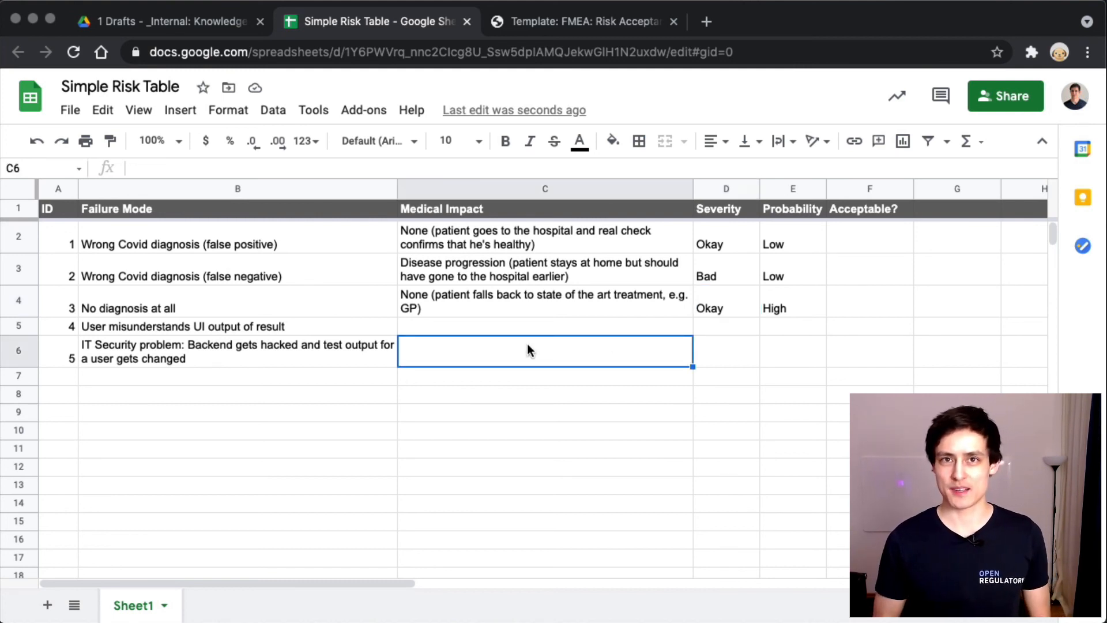